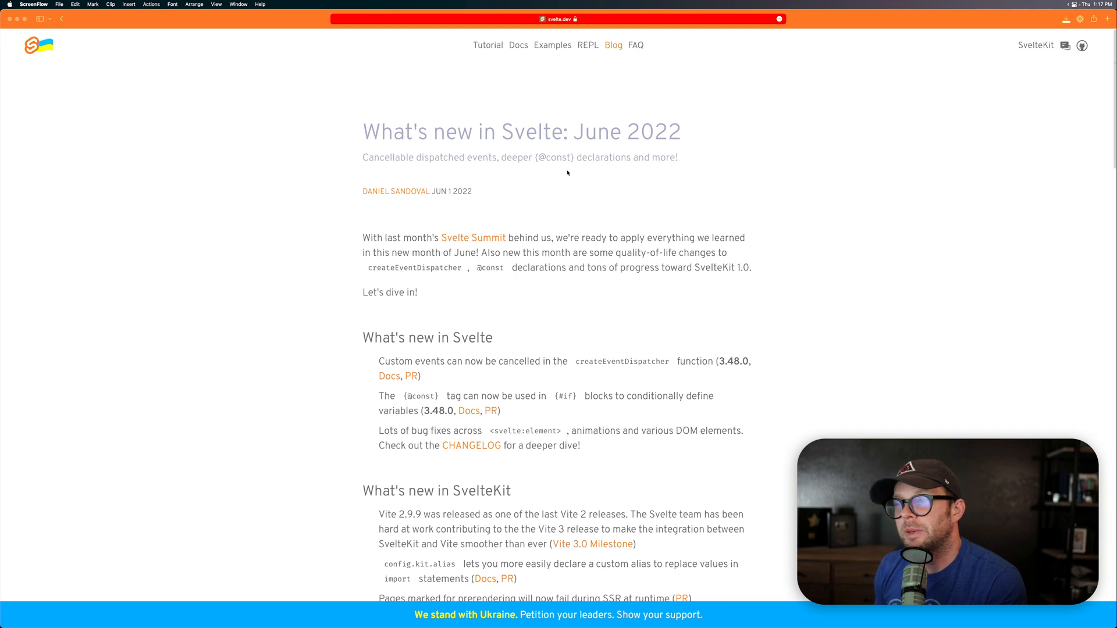
{"action": "mouse_move", "coordinate": [524, 231]}
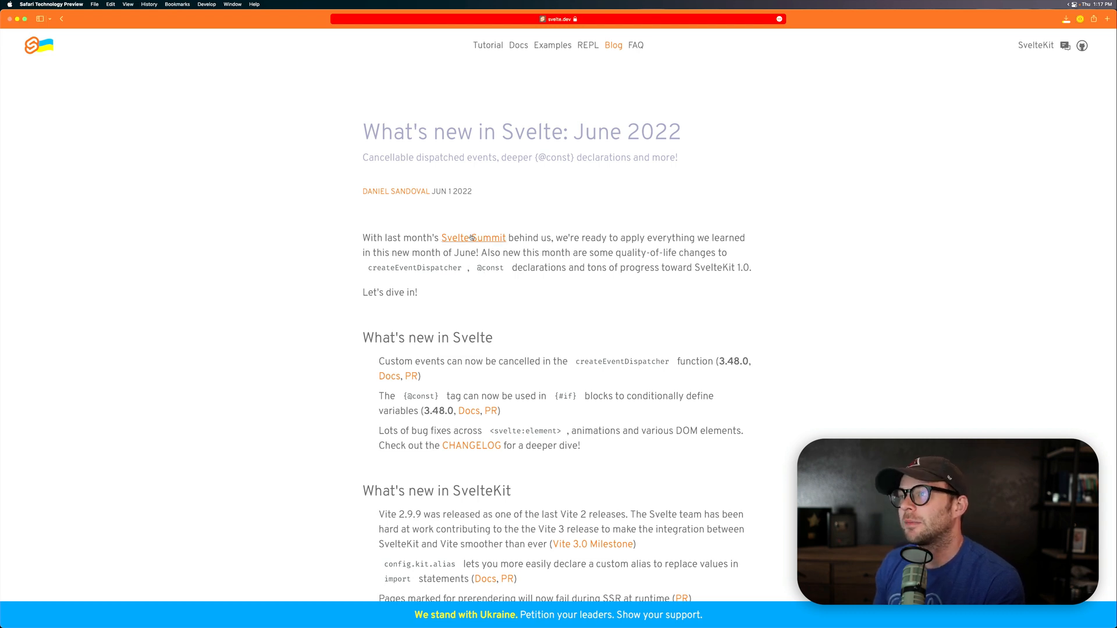
Scroll to the Svelte section and follow the createEventDispatcher item's Docs link into a new tab.
{"action": "left_click", "coordinate": [1106, 19]}
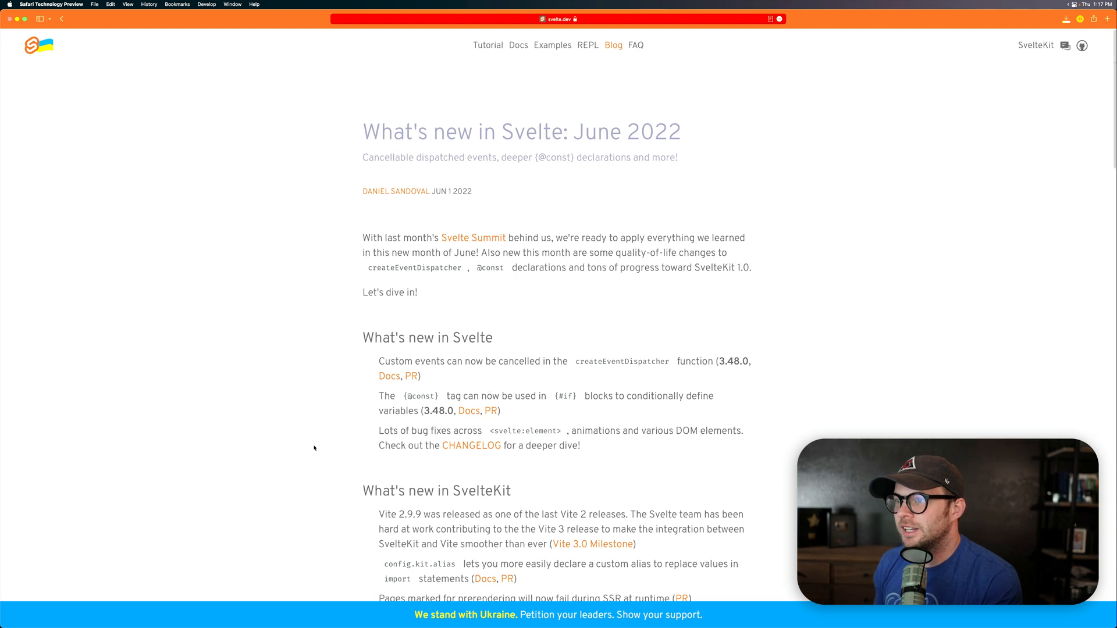
{"action": "scroll", "scroll_direction": "down", "scroll_amount": 3}
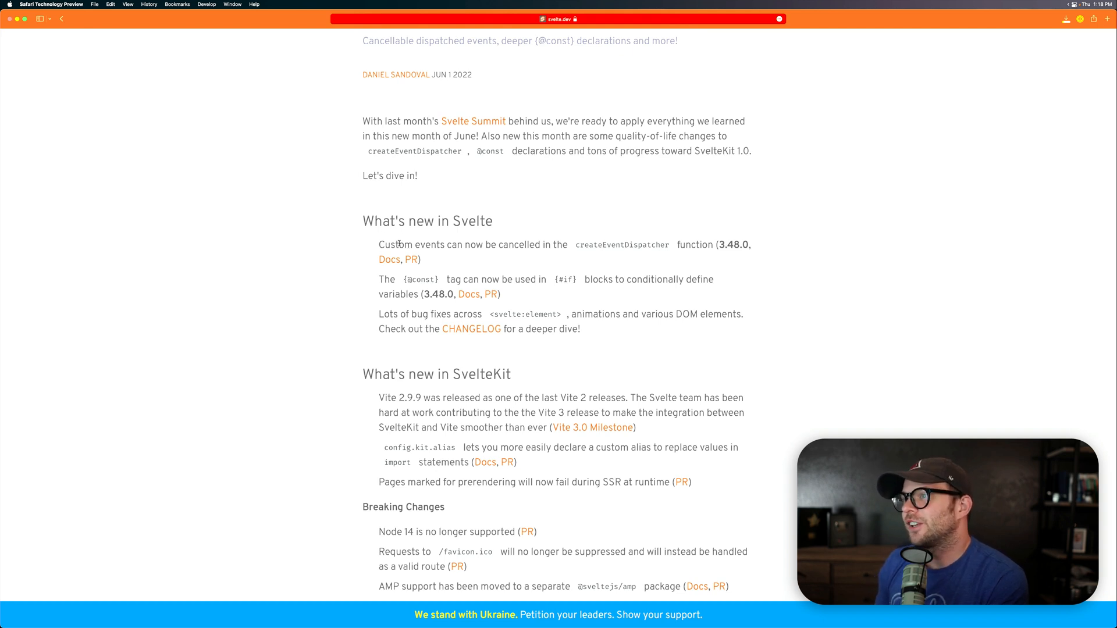
{"action": "double_click", "coordinate": [474, 244]}
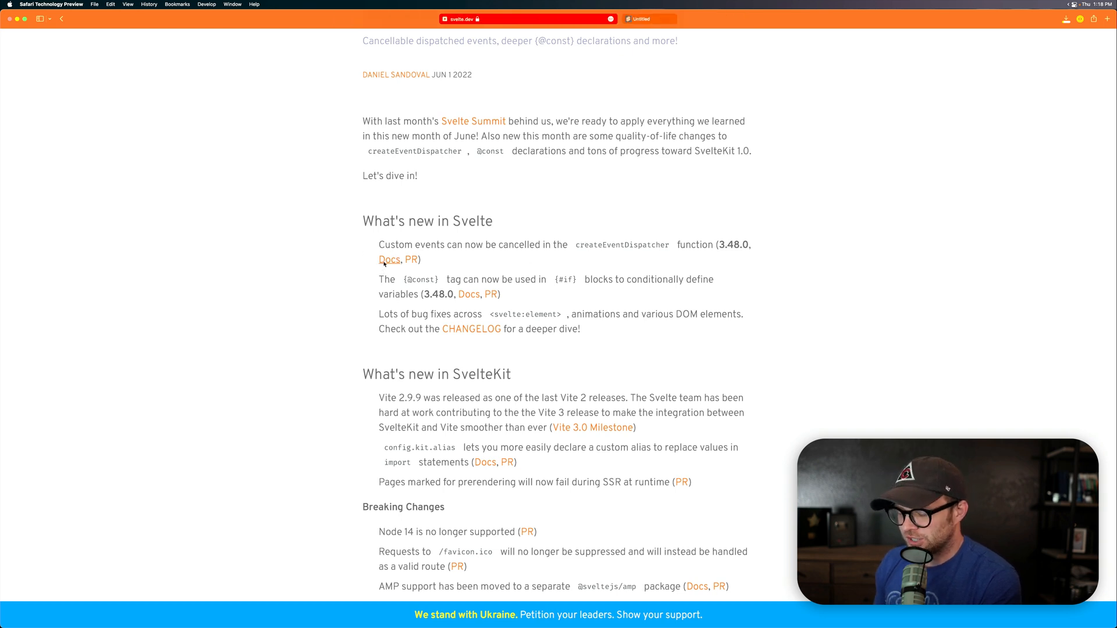
{"action": "left_click", "coordinate": [388, 258]}
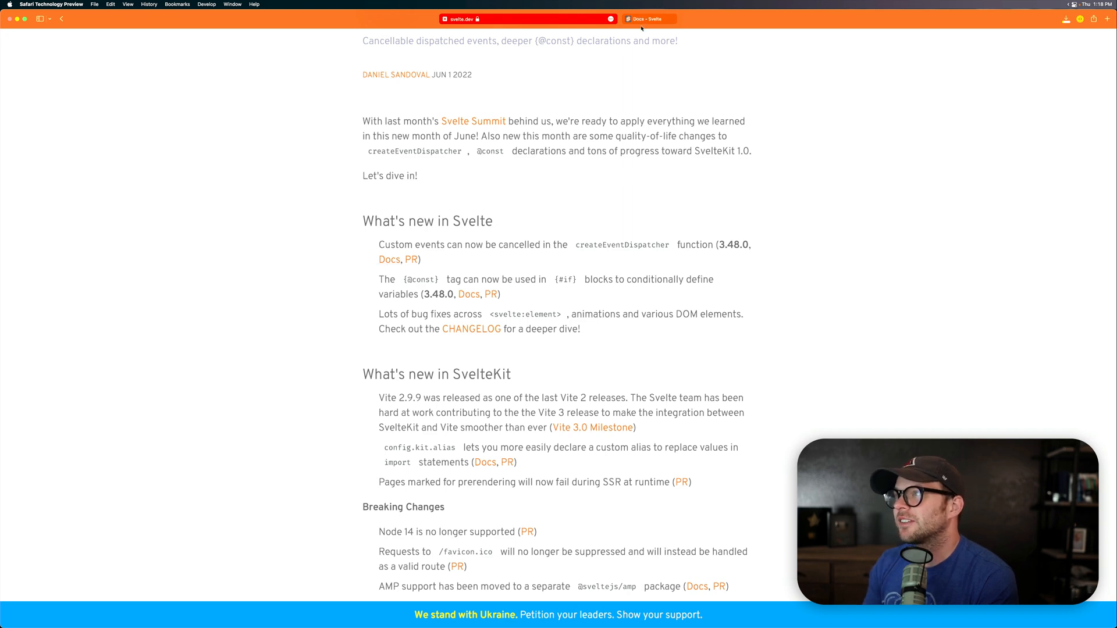
{"action": "left_click", "coordinate": [647, 19]}
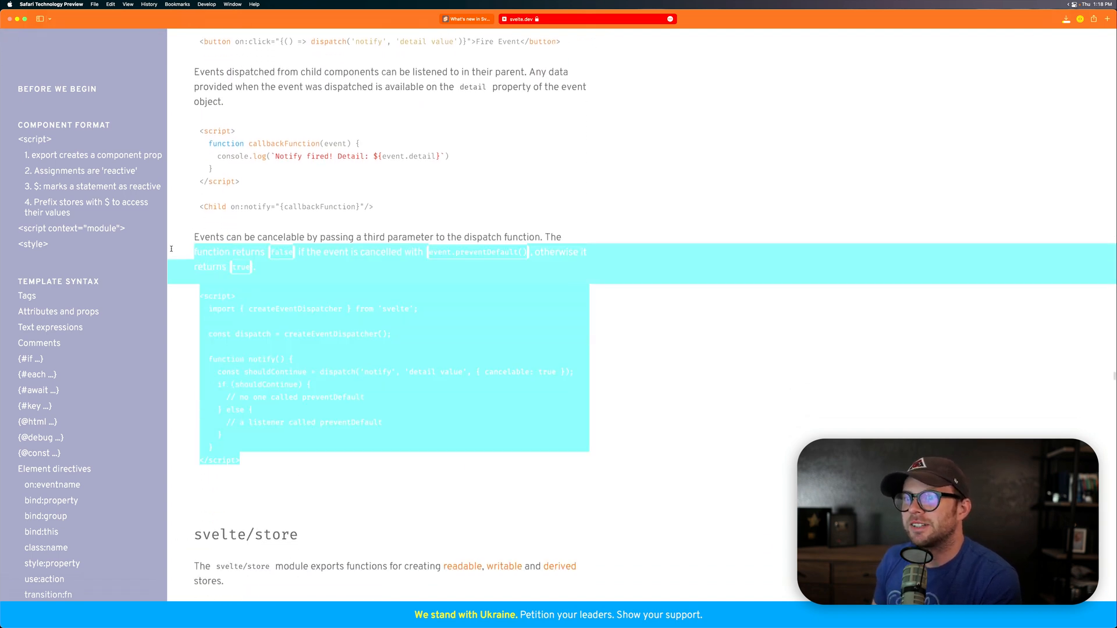
{"action": "left_click", "coordinate": [247, 251]}
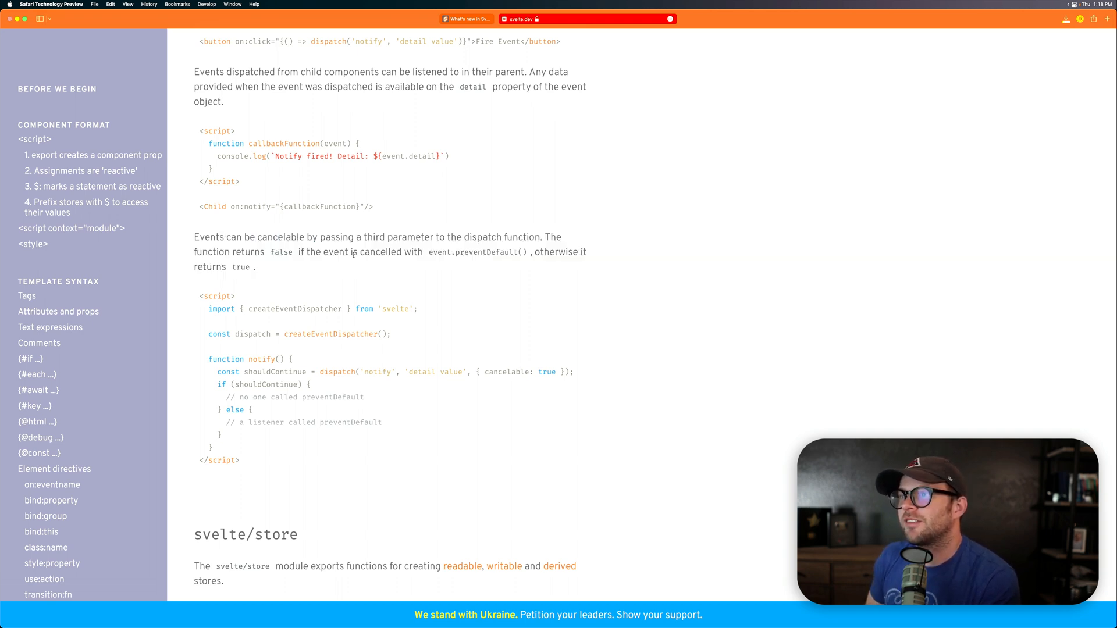
{"action": "left_click_drag", "start_coordinate": [417, 251], "coordinate": [559, 251]}
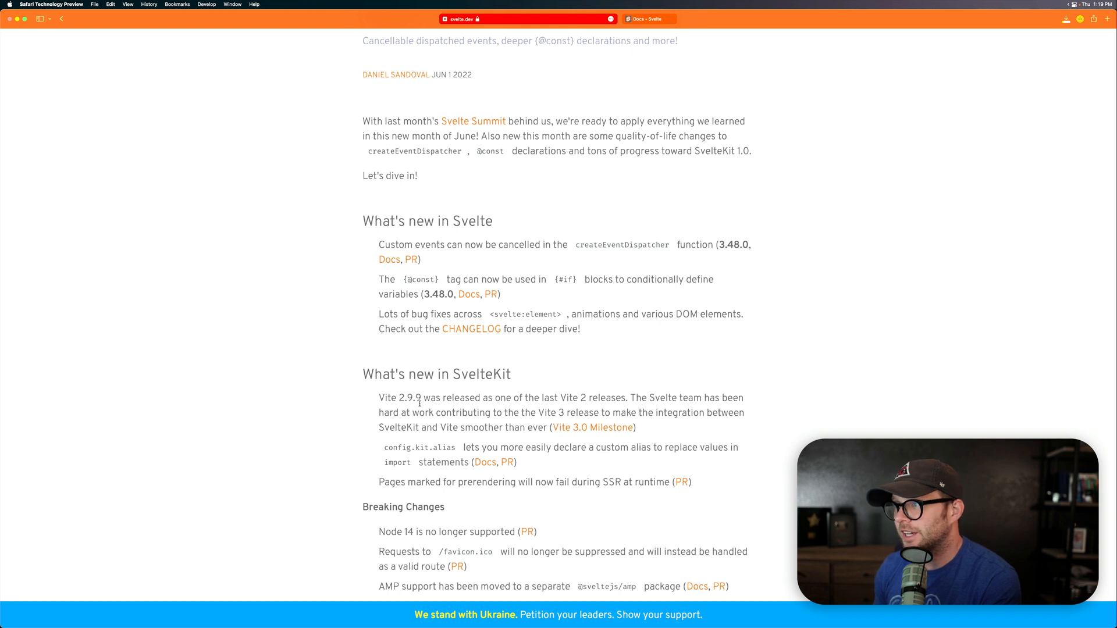
{"action": "mouse_move", "coordinate": [364, 334]}
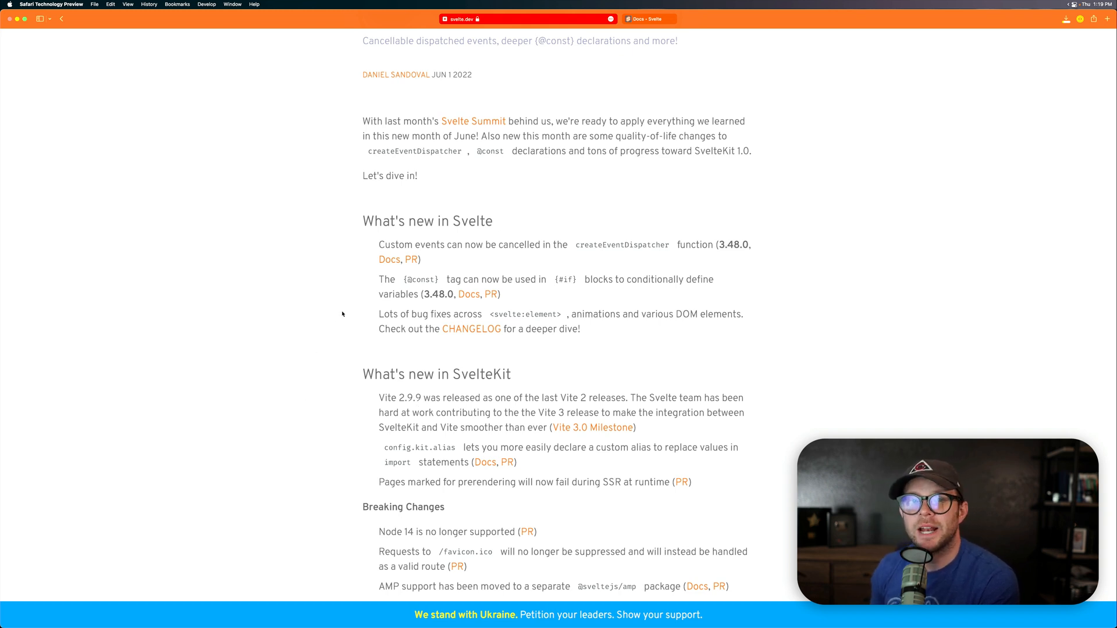
{"action": "double_click", "coordinate": [427, 278]}
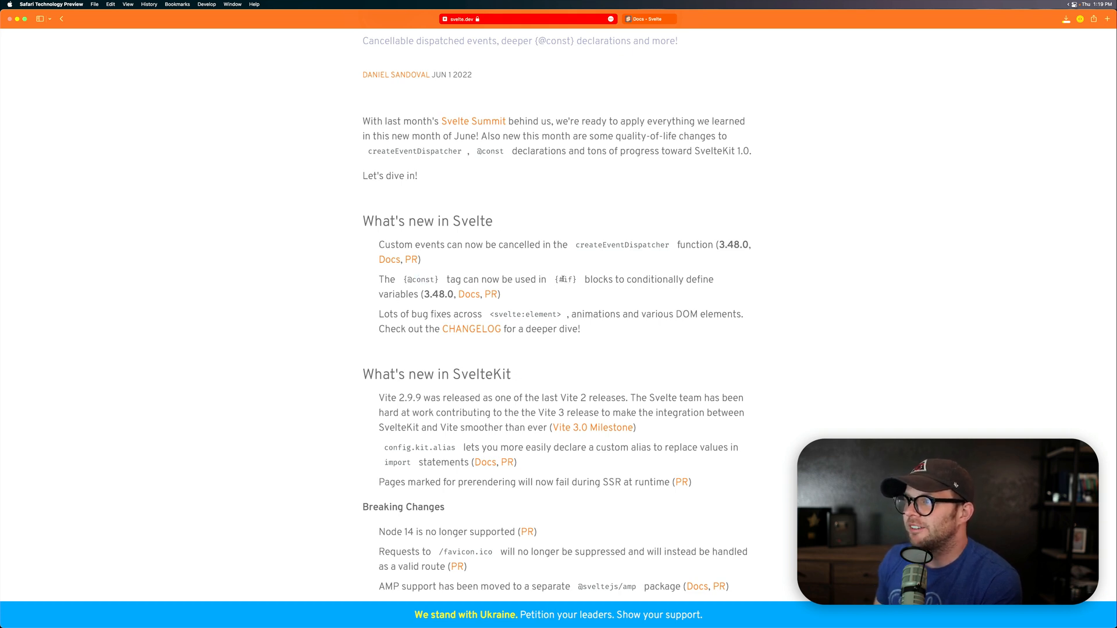
{"action": "mouse_move", "coordinate": [469, 295]}
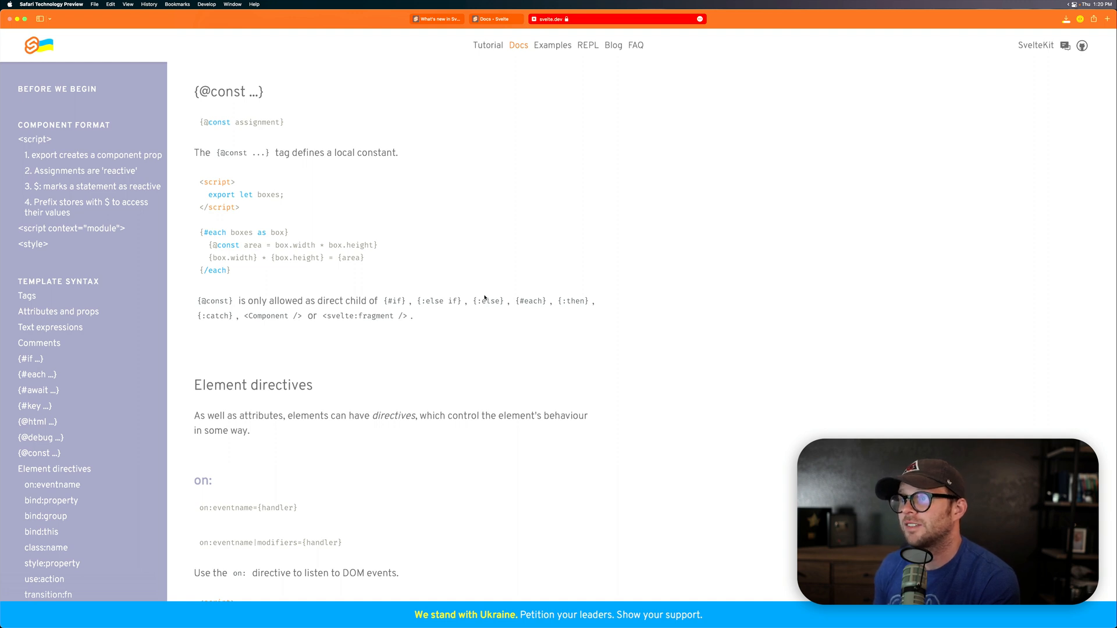
{"action": "mouse_move", "coordinate": [328, 312]}
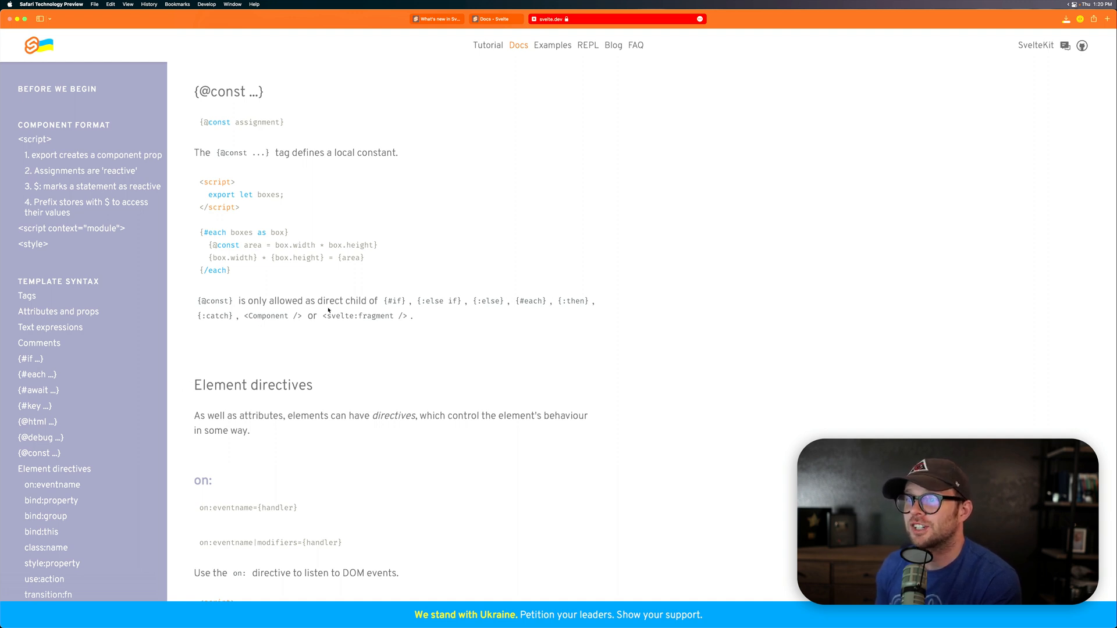
{"action": "mouse_move", "coordinate": [303, 365]}
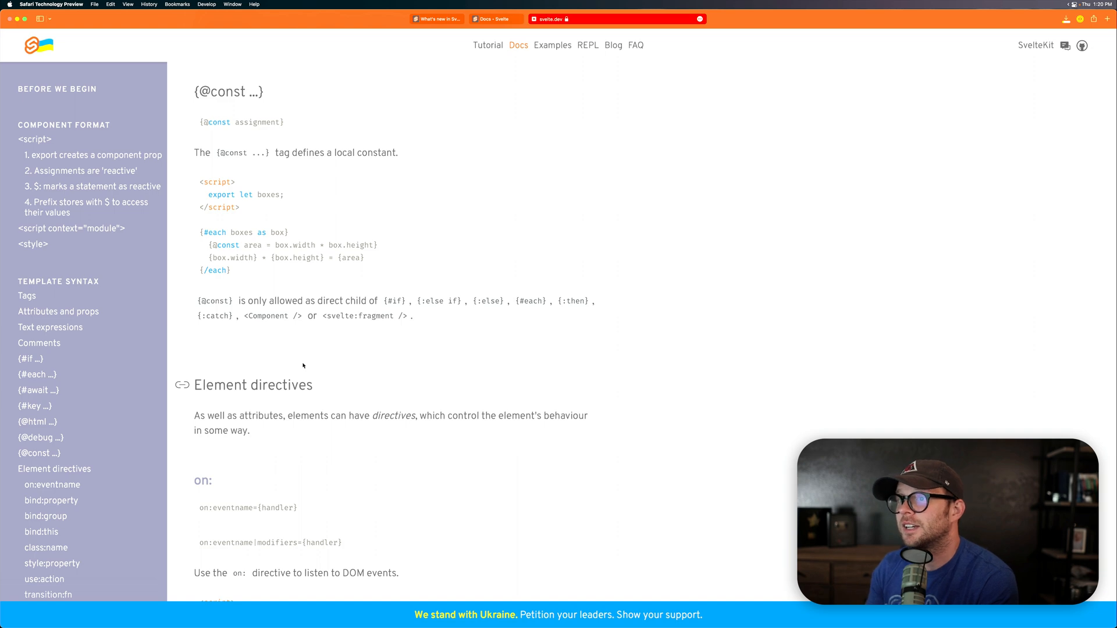
{"action": "left_click", "coordinate": [436, 18]}
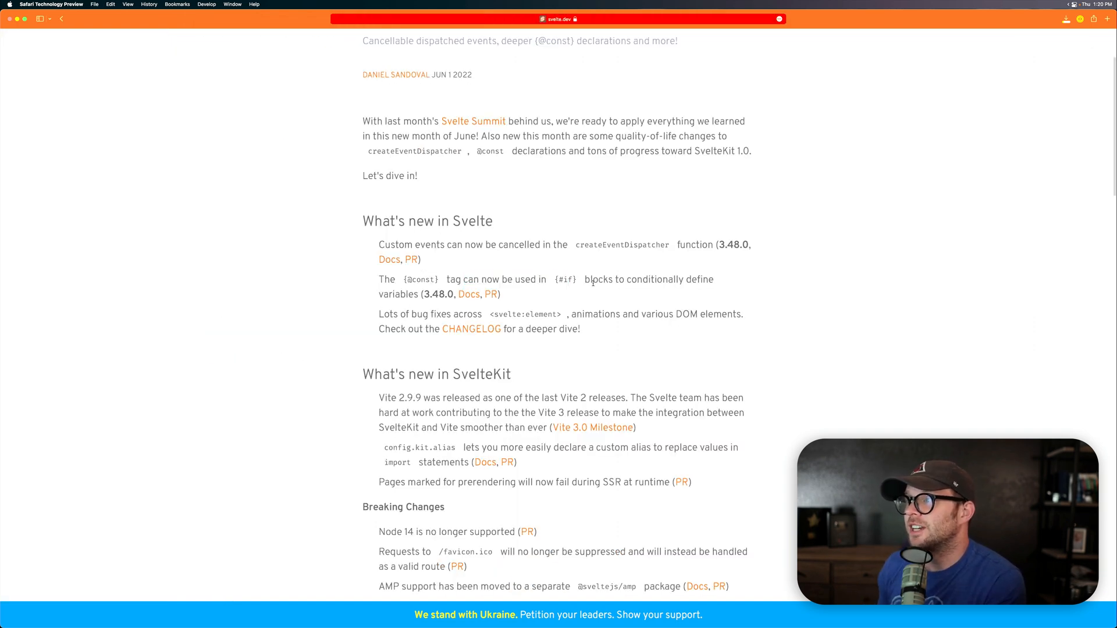
{"action": "double_click", "coordinate": [598, 279]}
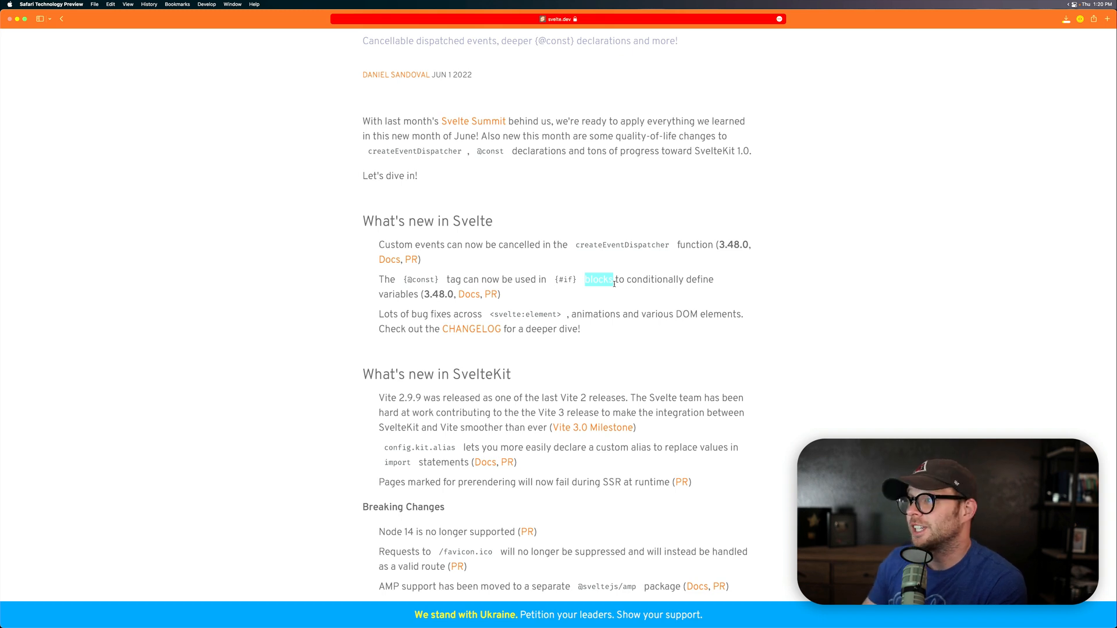
{"action": "mouse_move", "coordinate": [435, 347]}
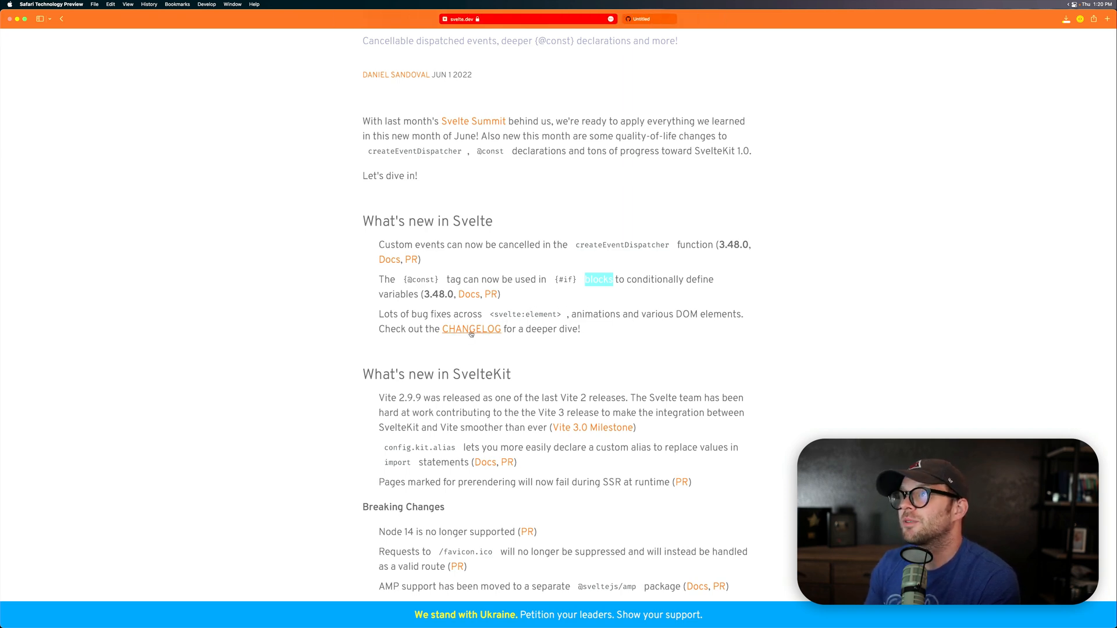
{"action": "left_click", "coordinate": [471, 328]}
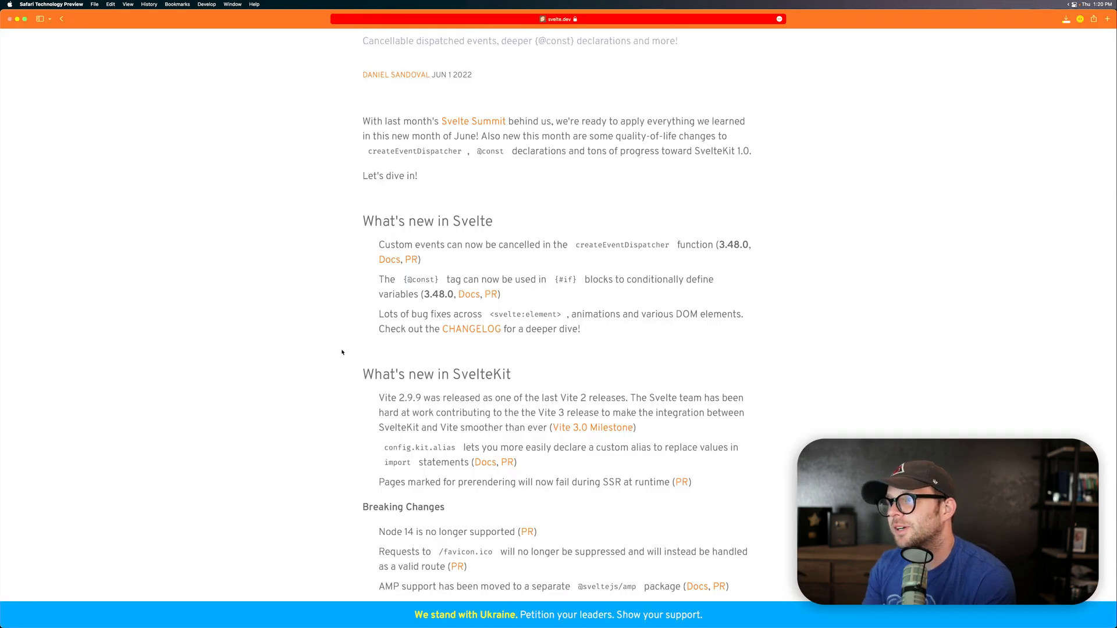
Scroll to 'What's new in SvelteKit' and select 'Vite 3' in its opening paragraph.
{"action": "scroll", "scroll_direction": "down", "scroll_amount": 3}
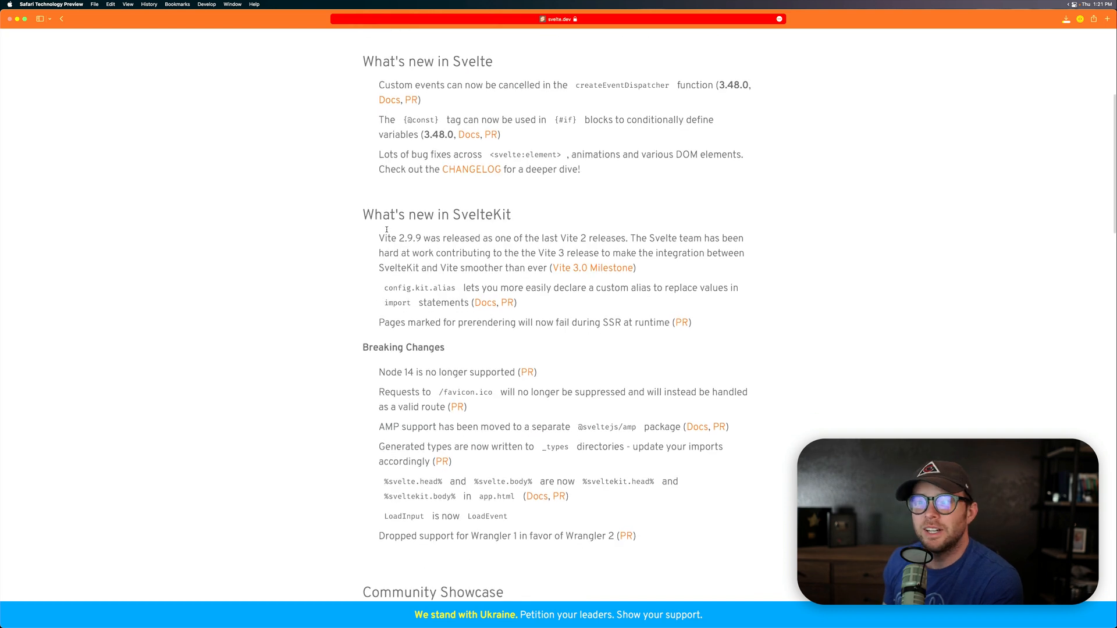
{"action": "scroll", "scroll_direction": "down", "scroll_amount": 3}
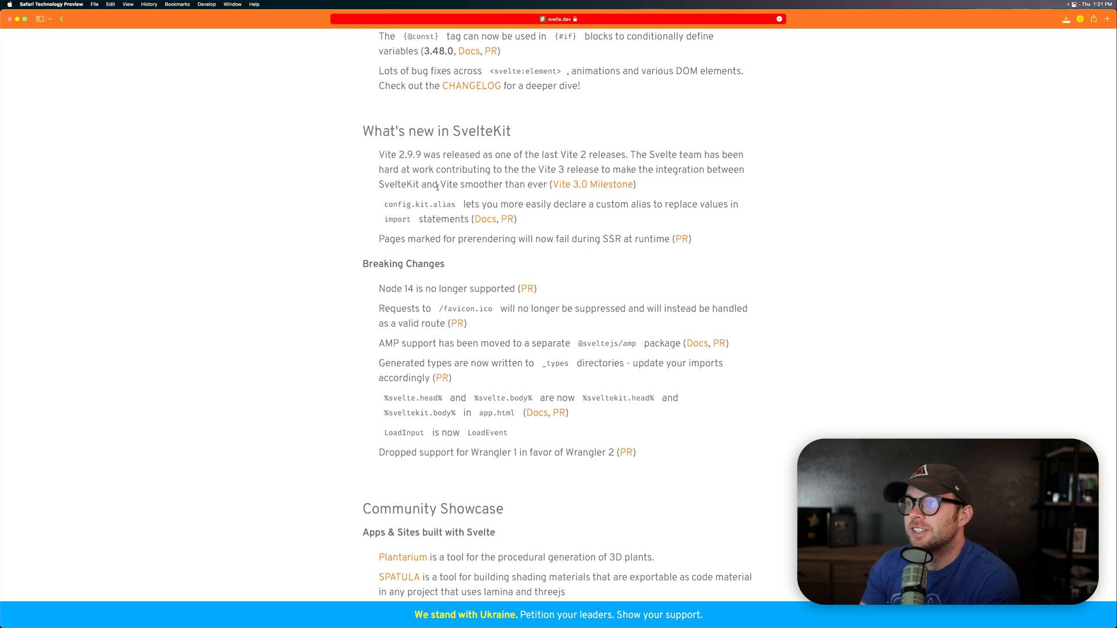
{"action": "left_click_drag", "start_coordinate": [436, 184], "coordinate": [570, 184]}
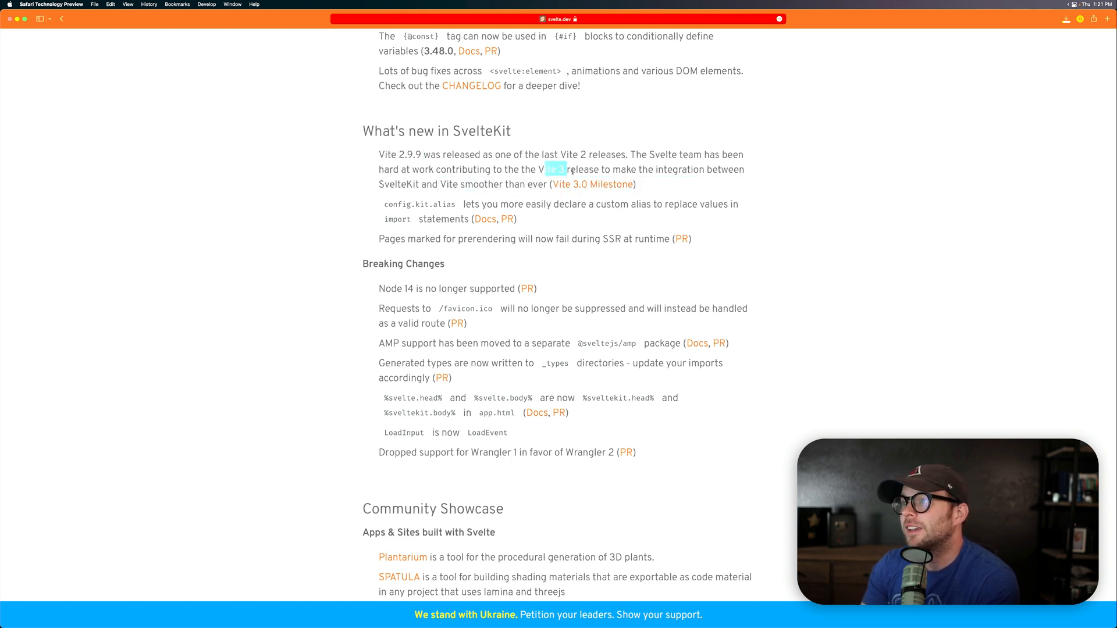
{"action": "mouse_move", "coordinate": [592, 184]}
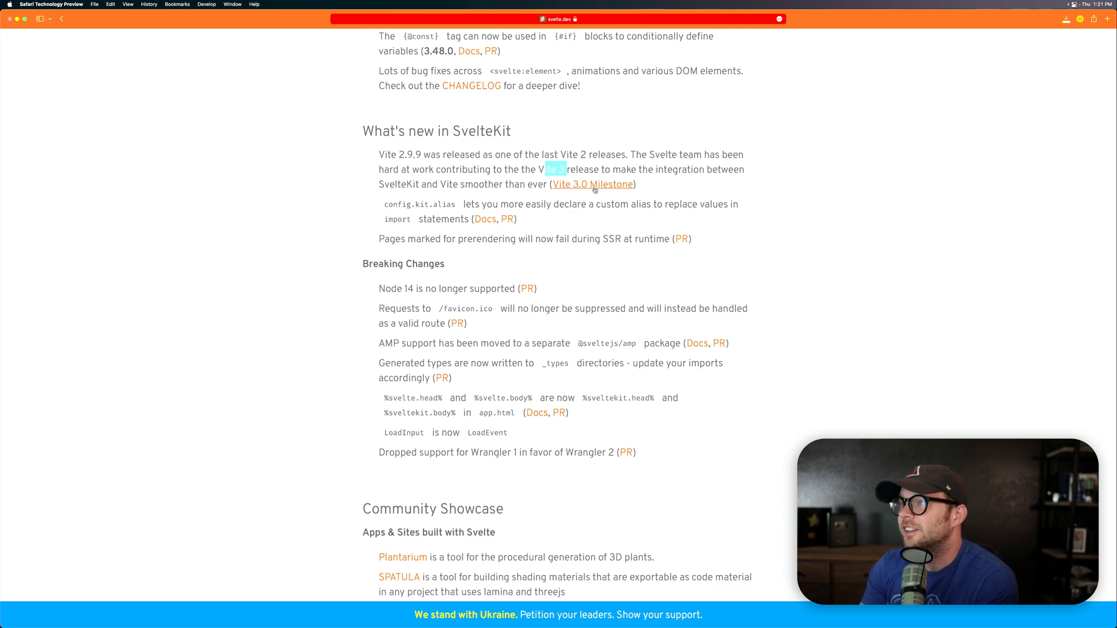
View the vitejs/vite 3.0 milestone's open issues, then switch back to the blog post tab.
{"action": "left_click", "coordinate": [592, 183]}
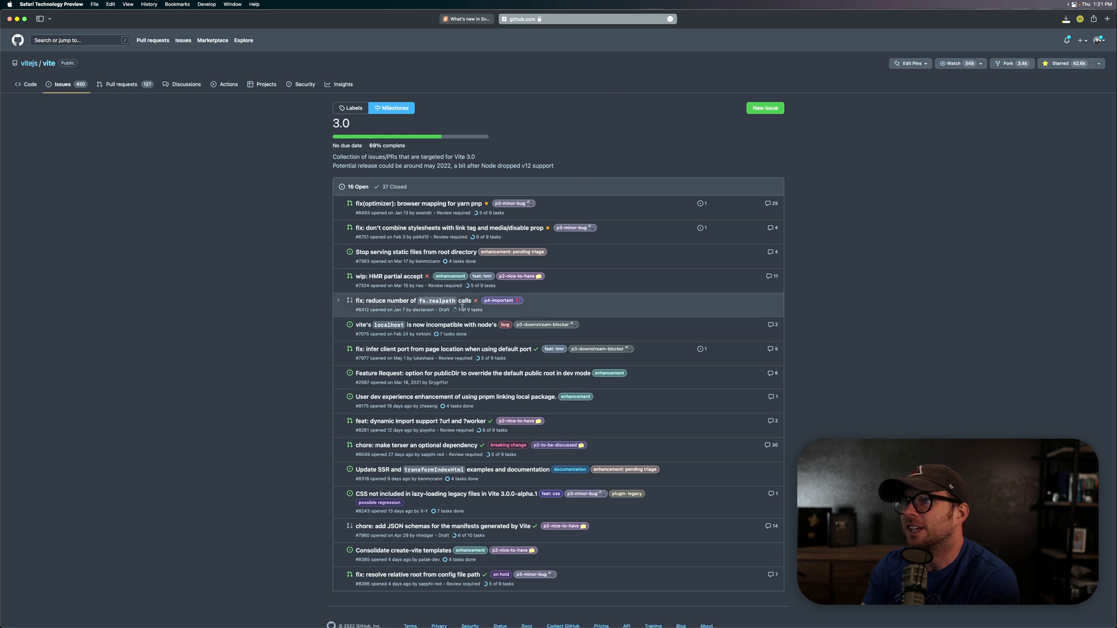
{"action": "scroll", "scroll_direction": "down", "scroll_amount": 3}
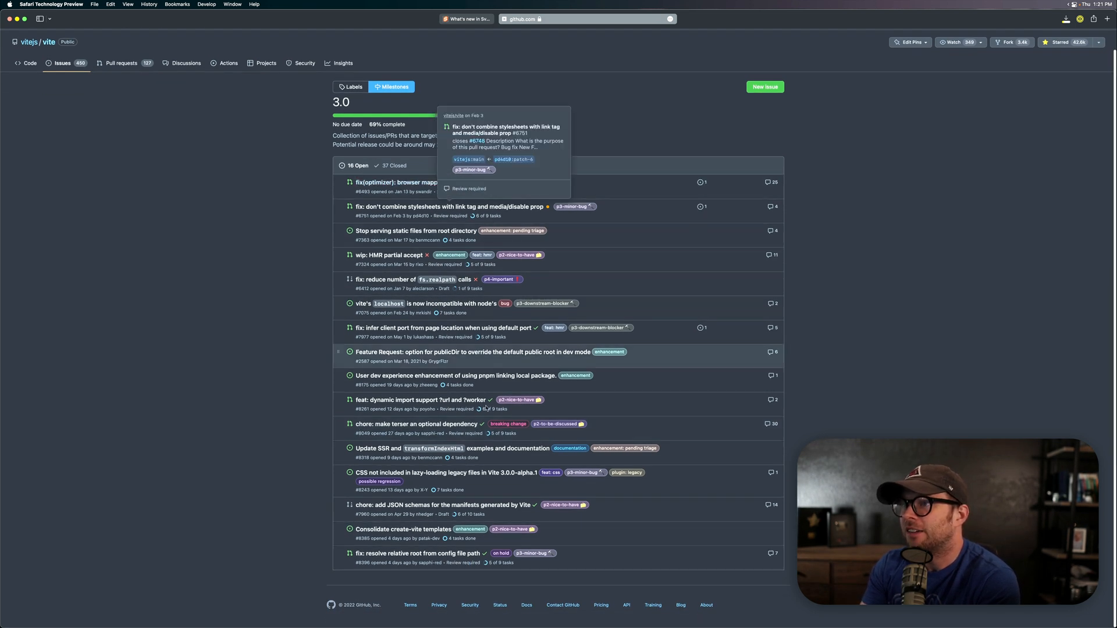
{"action": "left_click", "coordinate": [557, 20]}
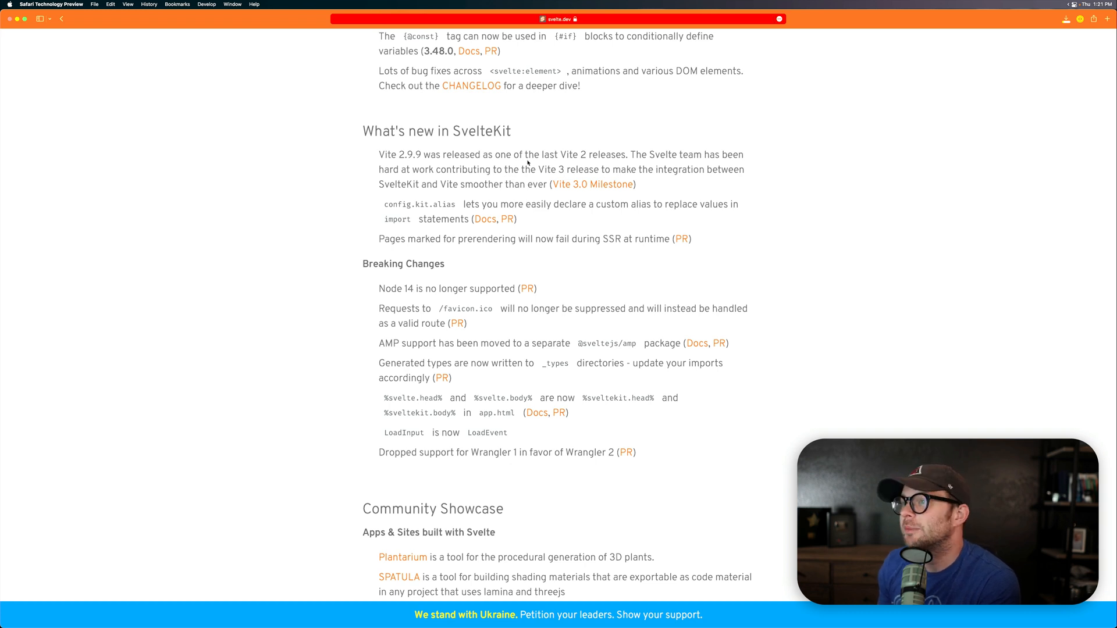
{"action": "mouse_move", "coordinate": [428, 182]}
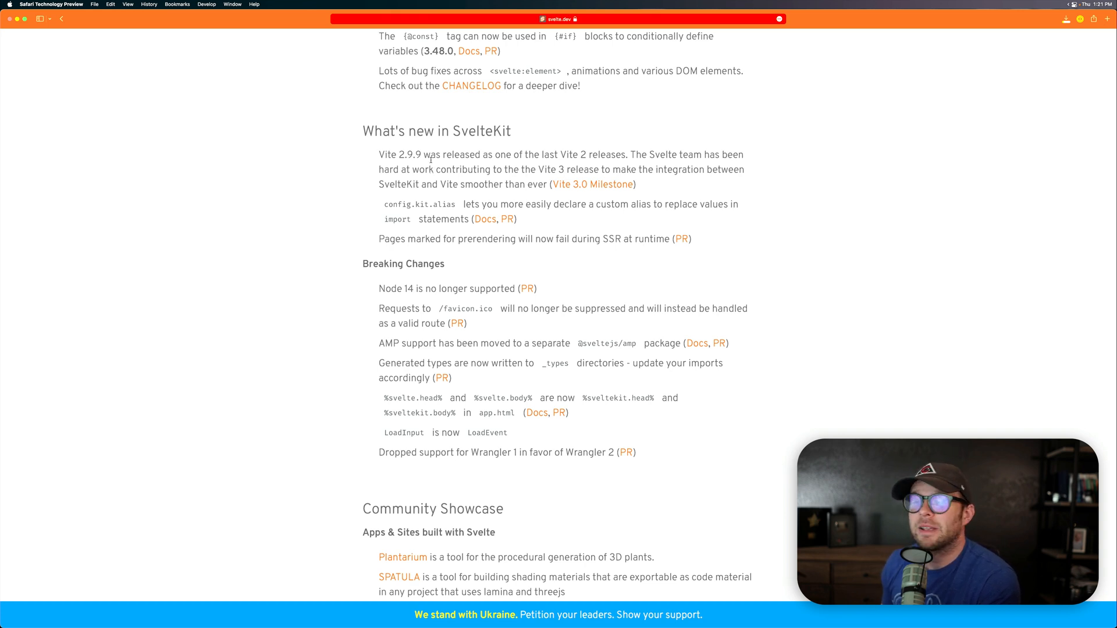
{"action": "mouse_move", "coordinate": [424, 196]}
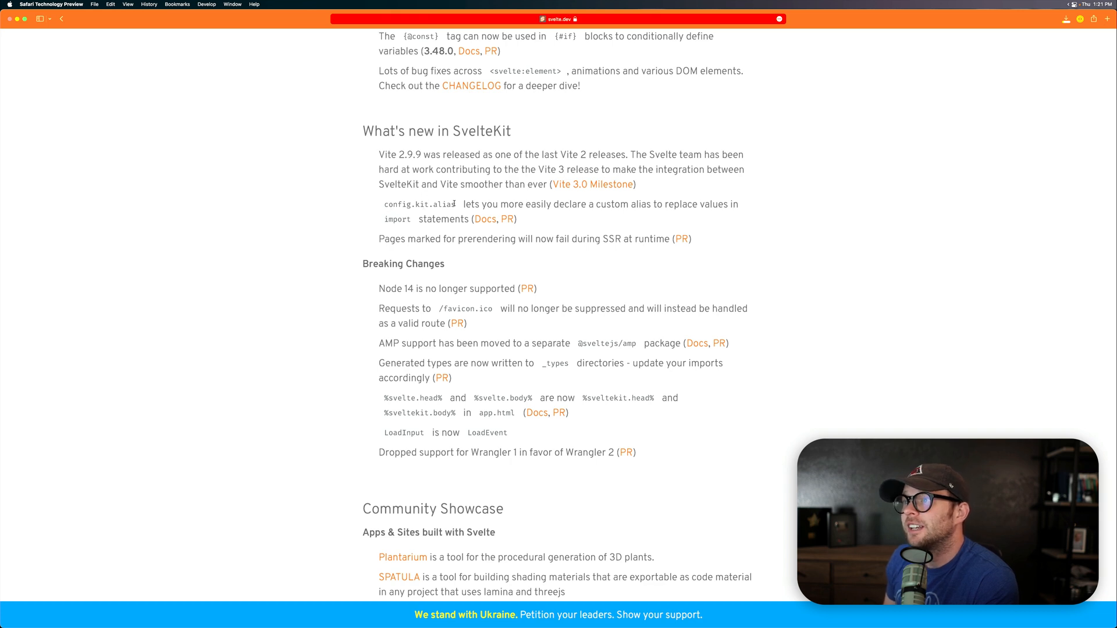
Highlight the config.kit.alias option name in the SvelteKit section.
{"action": "left_click_drag", "start_coordinate": [463, 205], "coordinate": [520, 220]}
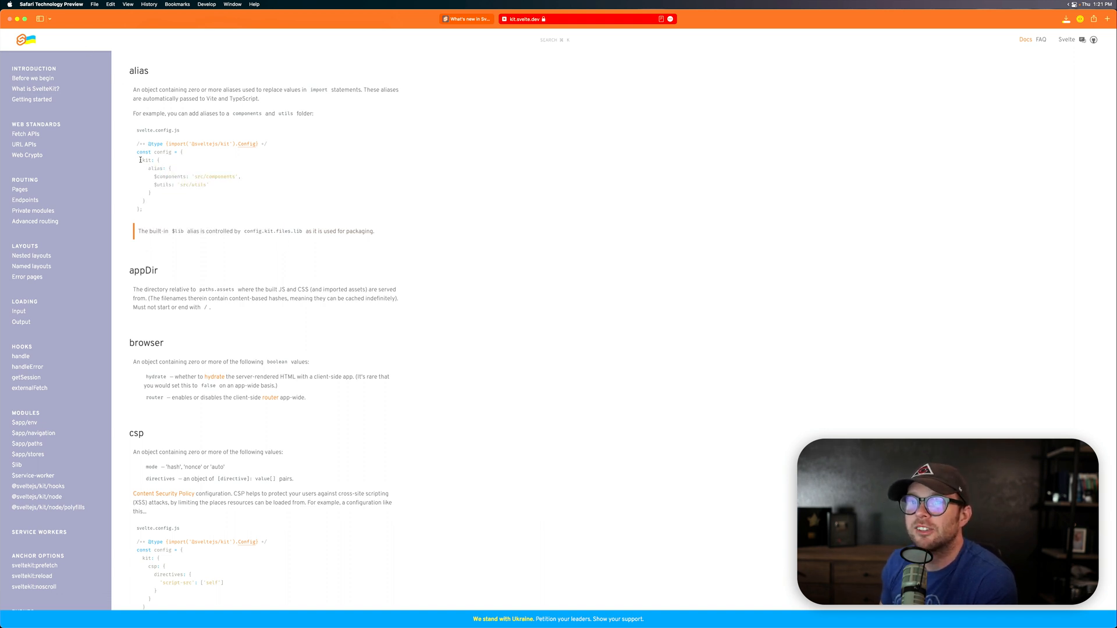
{"action": "left_click_drag", "start_coordinate": [158, 176], "coordinate": [211, 185]}
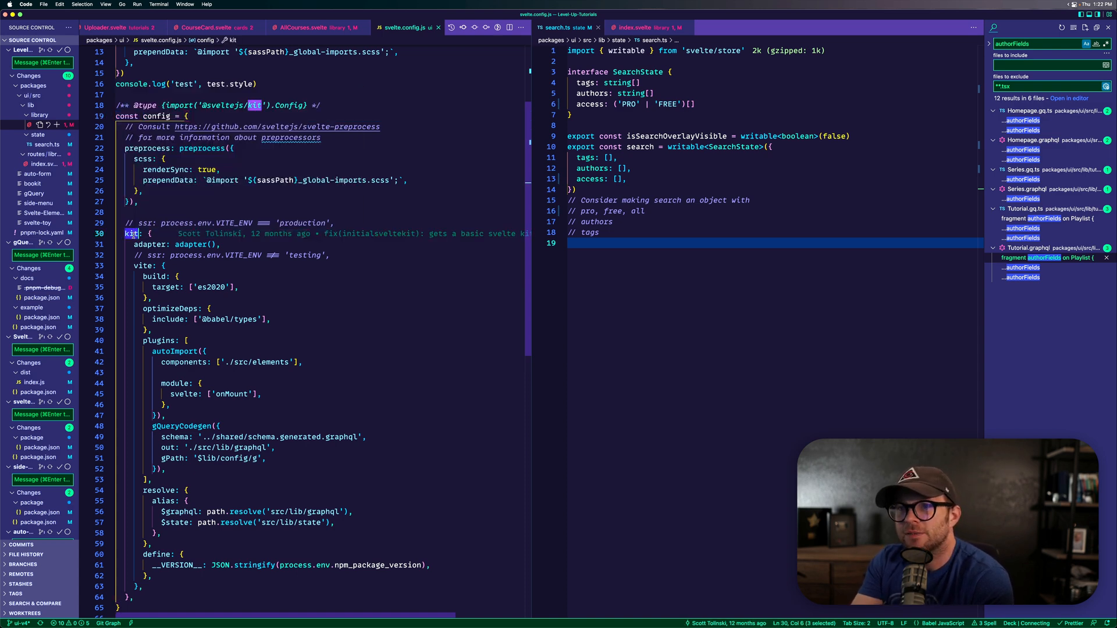
{"action": "scroll", "scroll_direction": "down", "scroll_amount": 3}
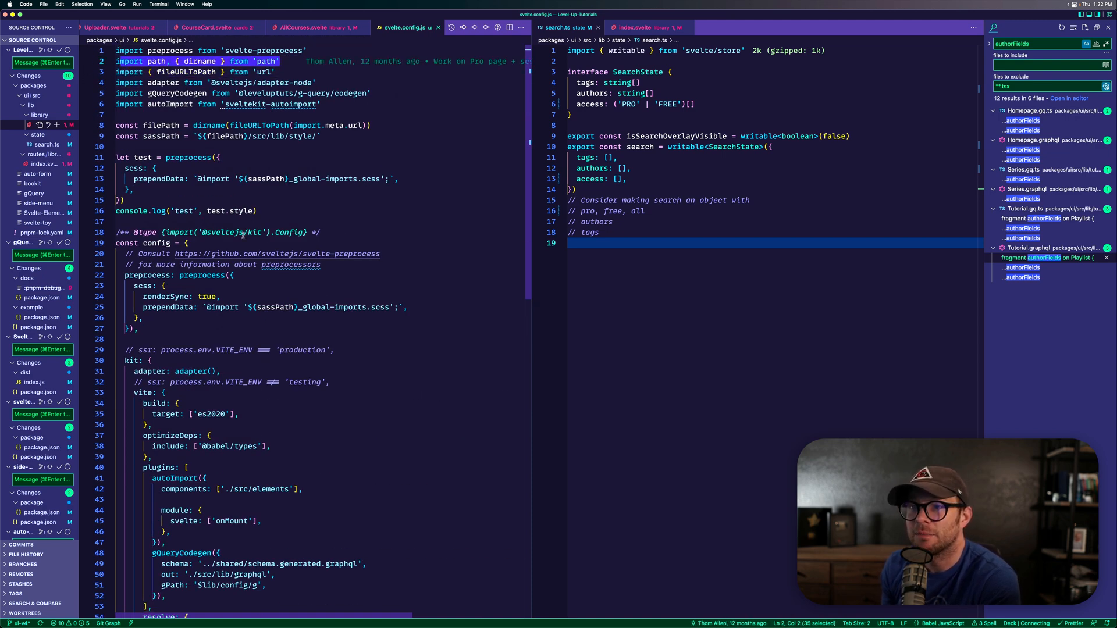
{"action": "scroll", "scroll_direction": "down", "scroll_amount": 3}
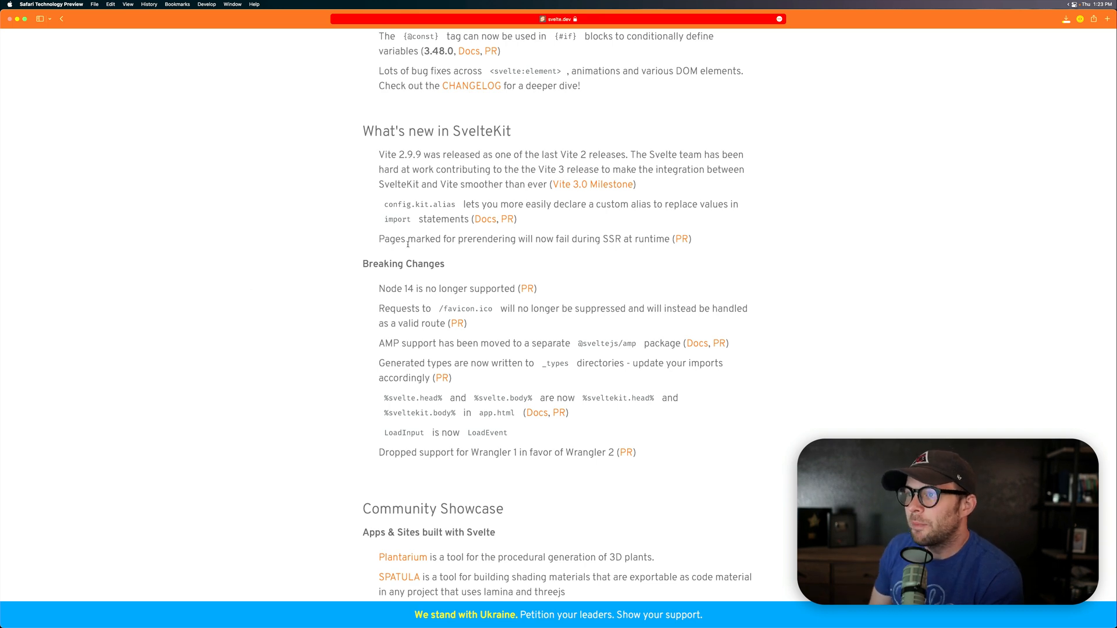
Highlight the prerendering SSR failure note and follow its PR link to SvelteKit PR #4812.
{"action": "left_click_drag", "start_coordinate": [391, 239], "coordinate": [570, 238]}
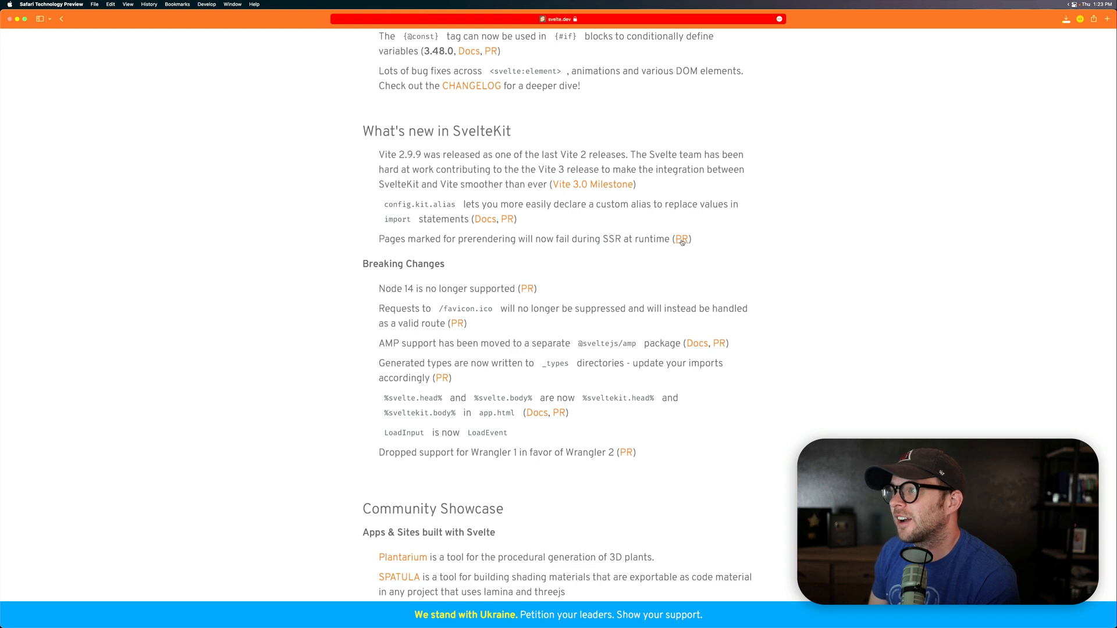
{"action": "left_click", "coordinate": [680, 239]}
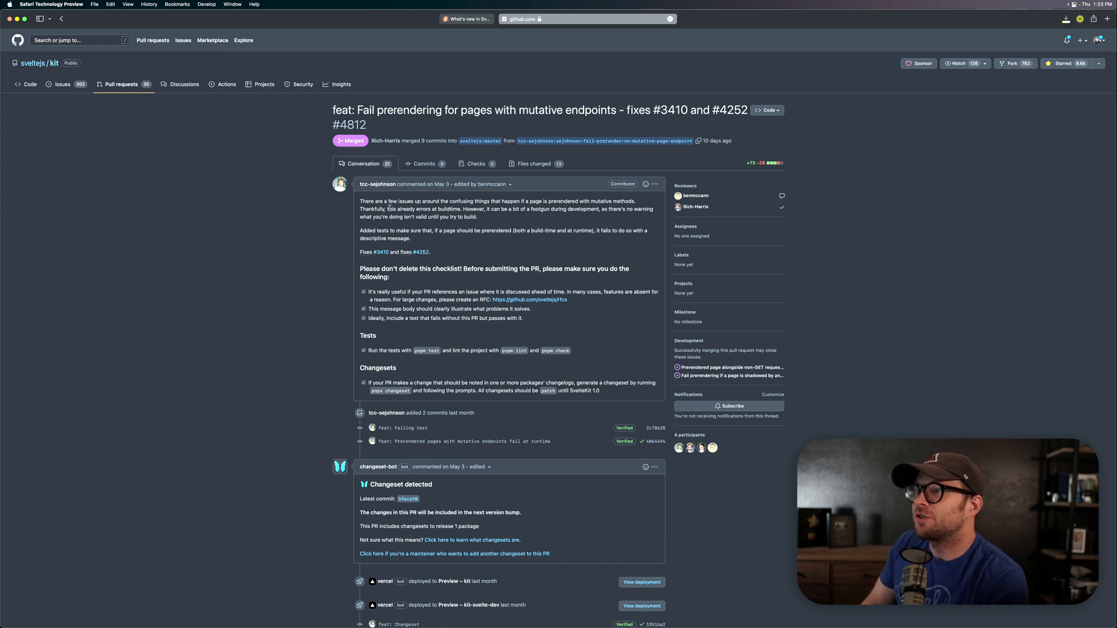
Highlight PR #4812's sentences on mutative methods and build-time errors, then scroll its conversation.
{"action": "left_click_drag", "start_coordinate": [484, 201], "coordinate": [544, 202]}
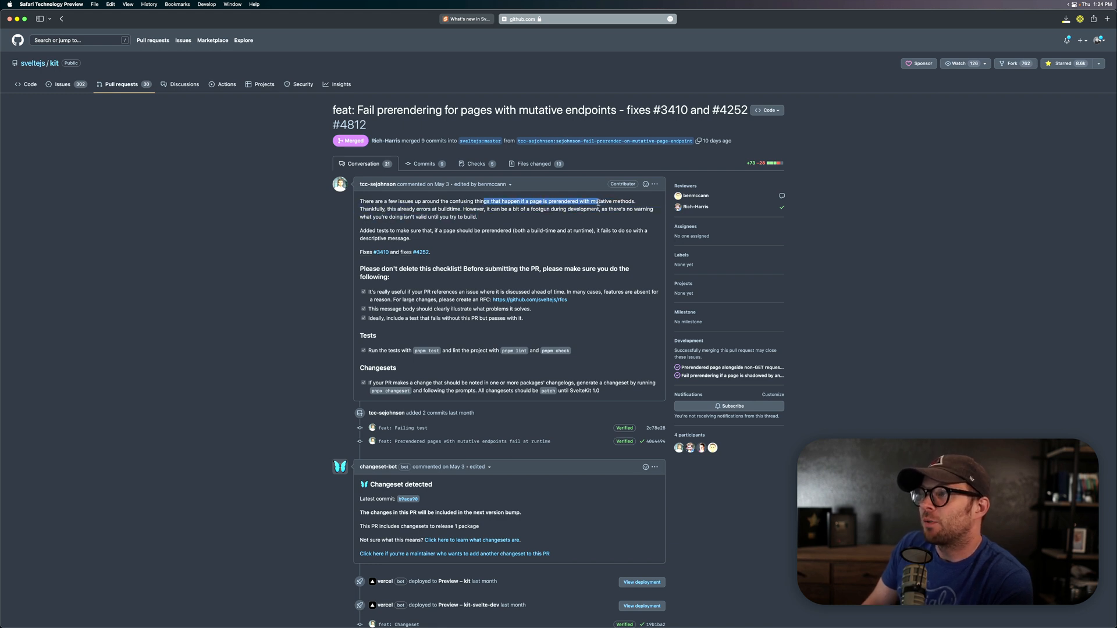
{"action": "left_click_drag", "start_coordinate": [595, 201], "coordinate": [478, 217]}
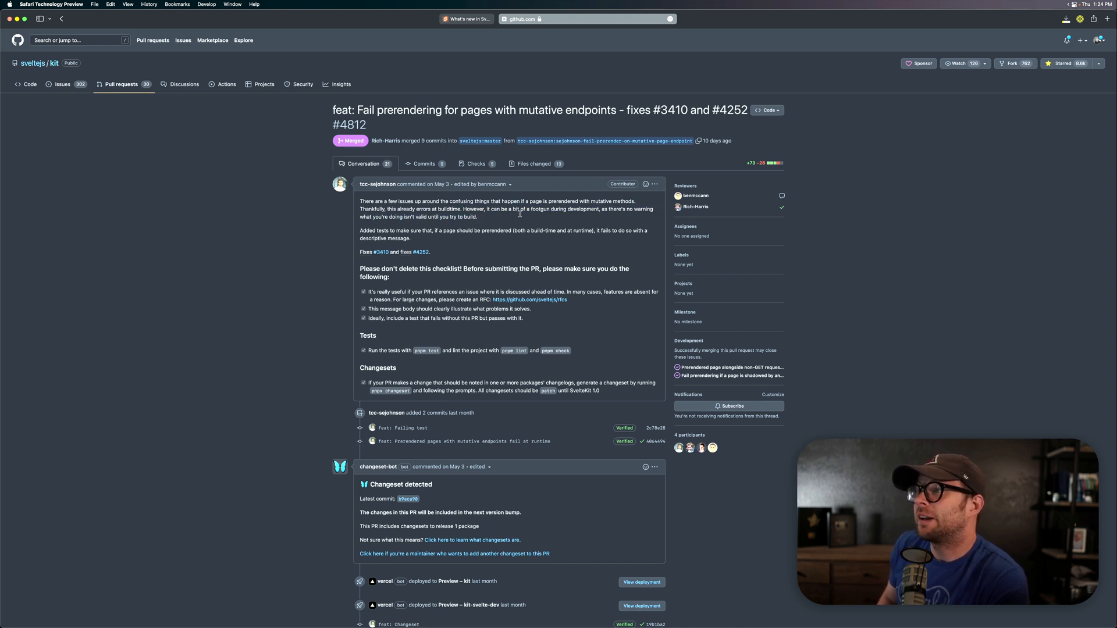
{"action": "mouse_move", "coordinate": [411, 198]}
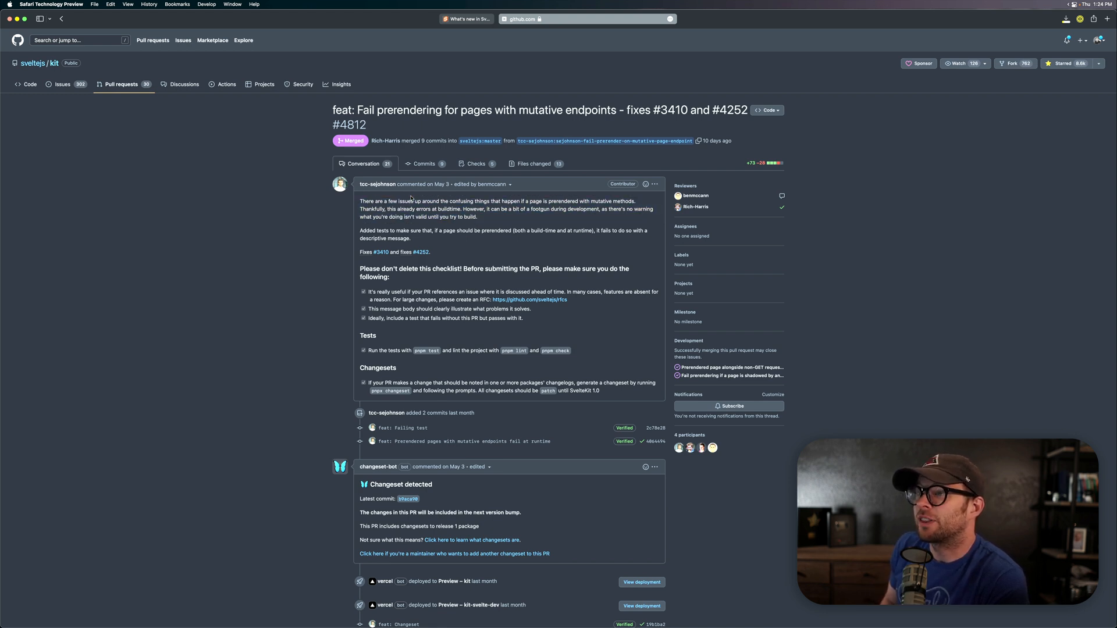
{"action": "left_click_drag", "start_coordinate": [395, 208], "coordinate": [473, 216]}
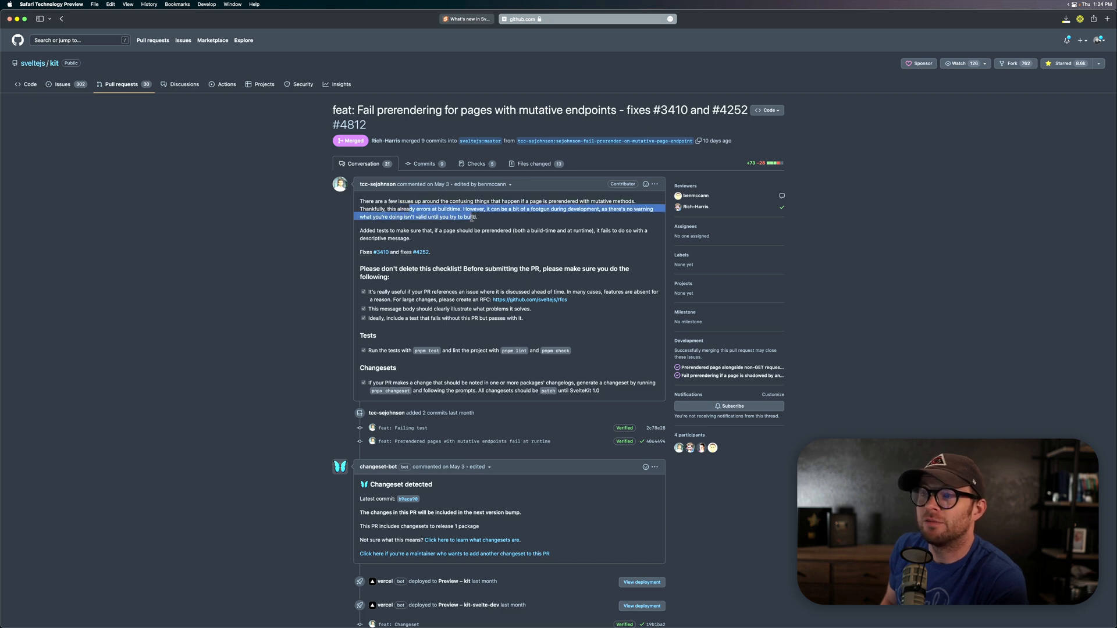
{"action": "left_click", "coordinate": [465, 335]}
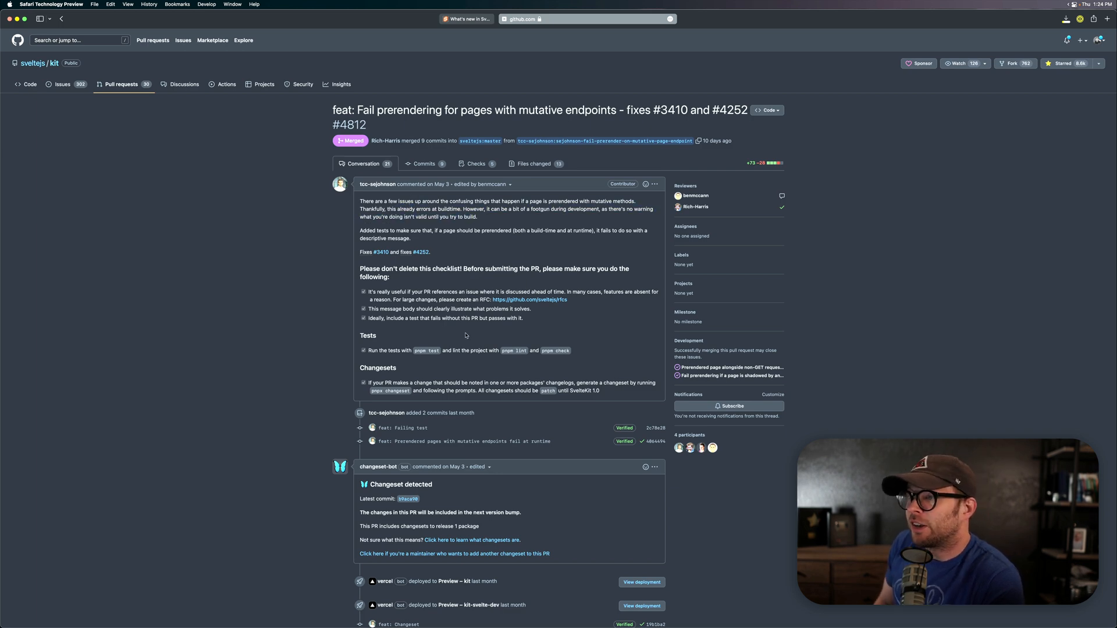
{"action": "scroll", "scroll_direction": "down", "scroll_amount": 3}
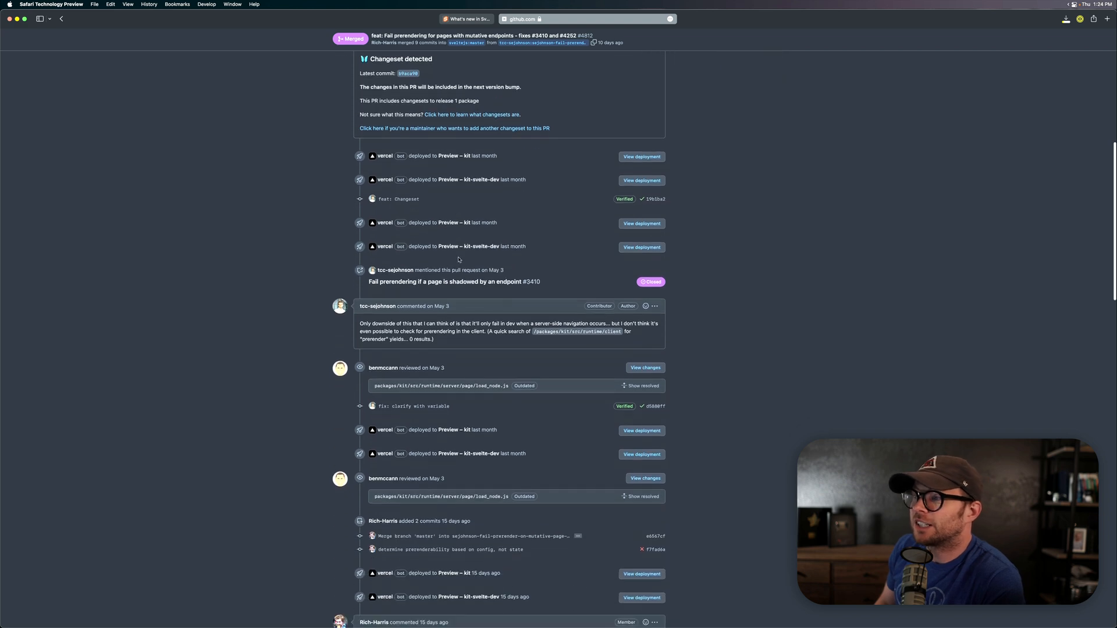
{"action": "scroll", "scroll_direction": "down", "scroll_amount": 3}
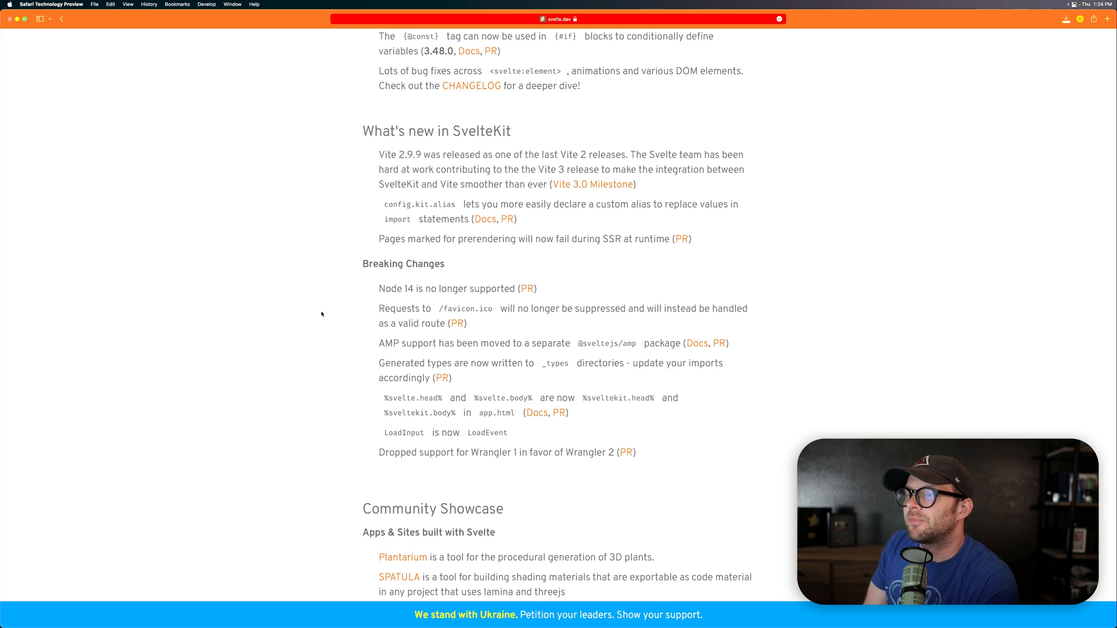
{"action": "triple_click", "coordinate": [456, 288]}
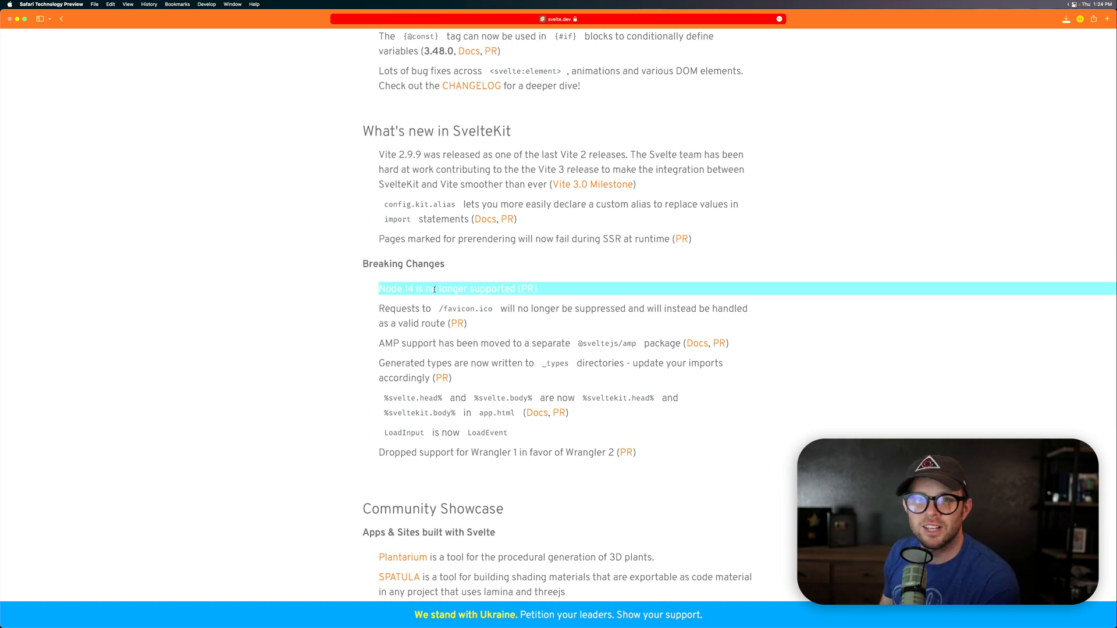
{"action": "left_click", "coordinate": [432, 289]}
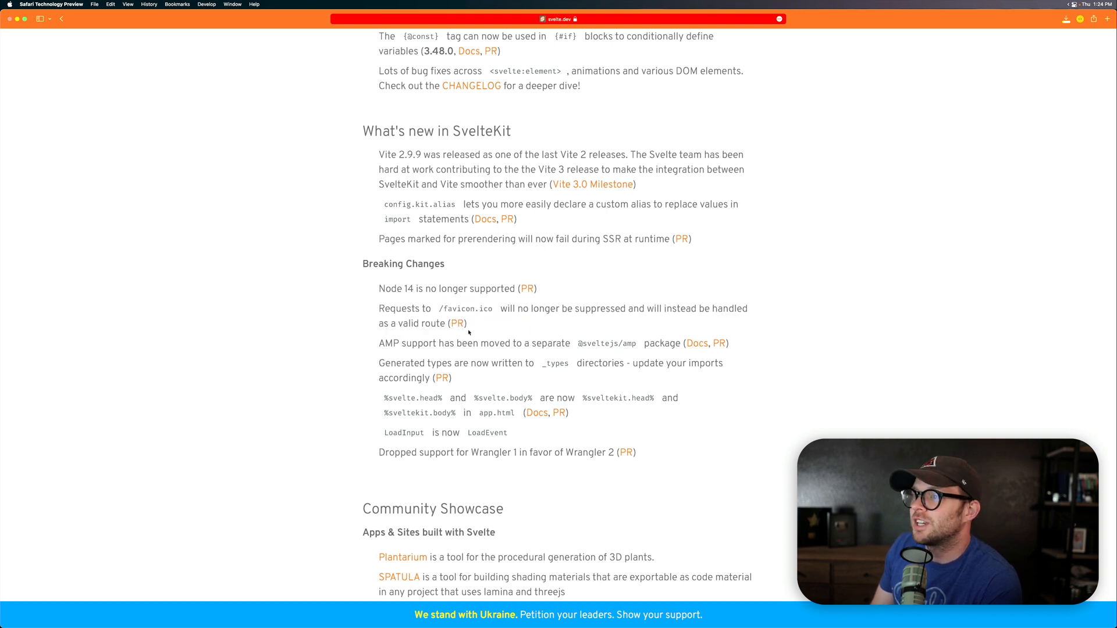
{"action": "double_click", "coordinate": [445, 344]}
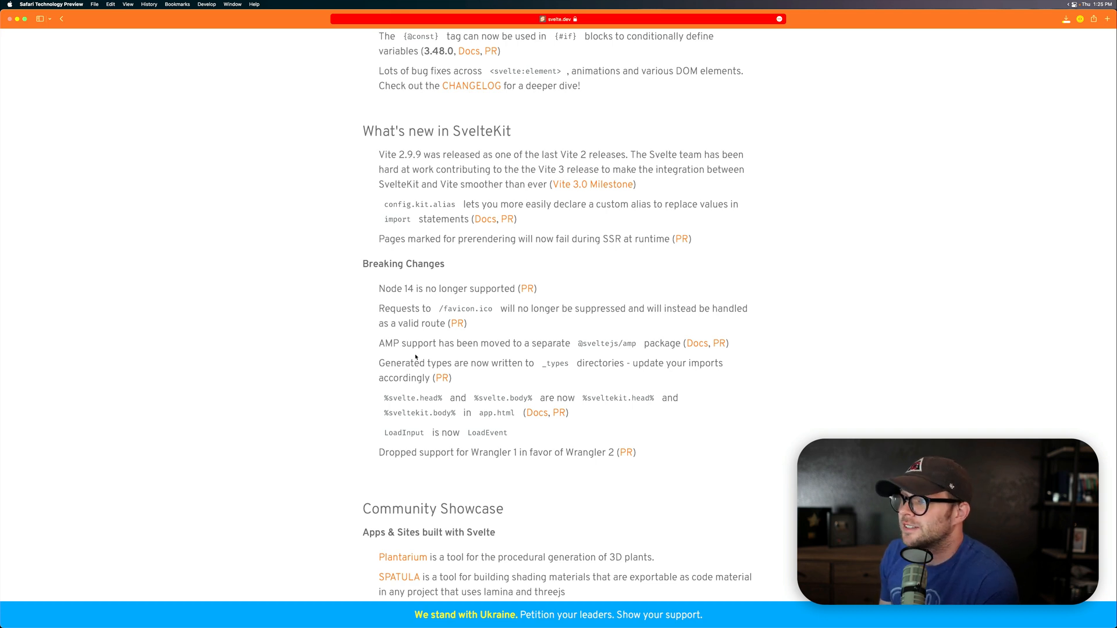
{"action": "left_click_drag", "start_coordinate": [382, 363], "coordinate": [473, 362]}
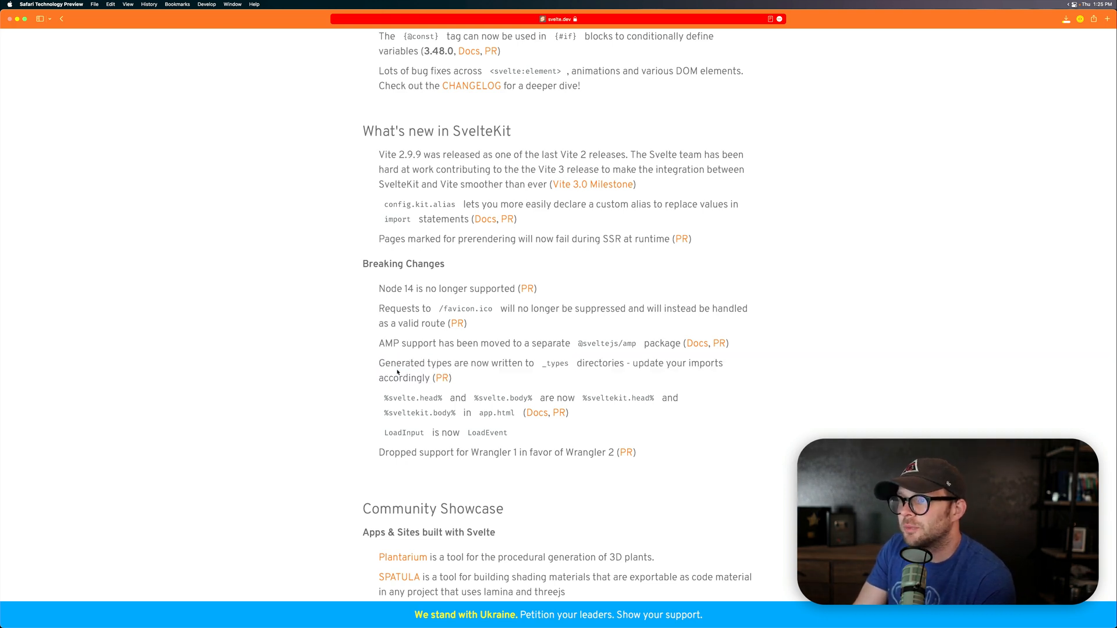
{"action": "double_click", "coordinate": [401, 363]}
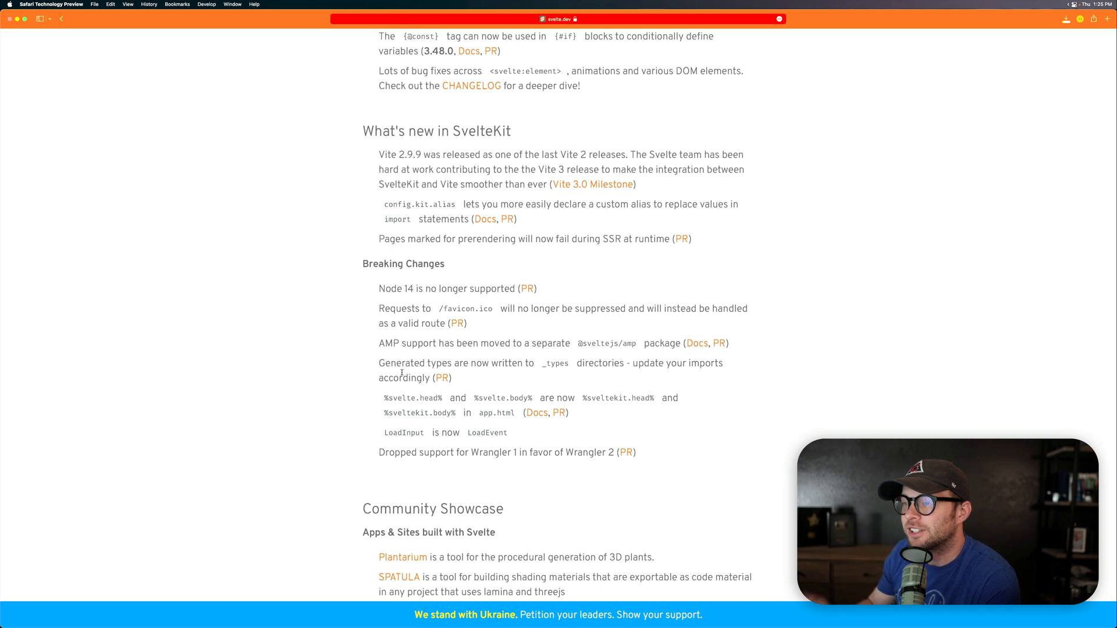
{"action": "double_click", "coordinate": [413, 398]}
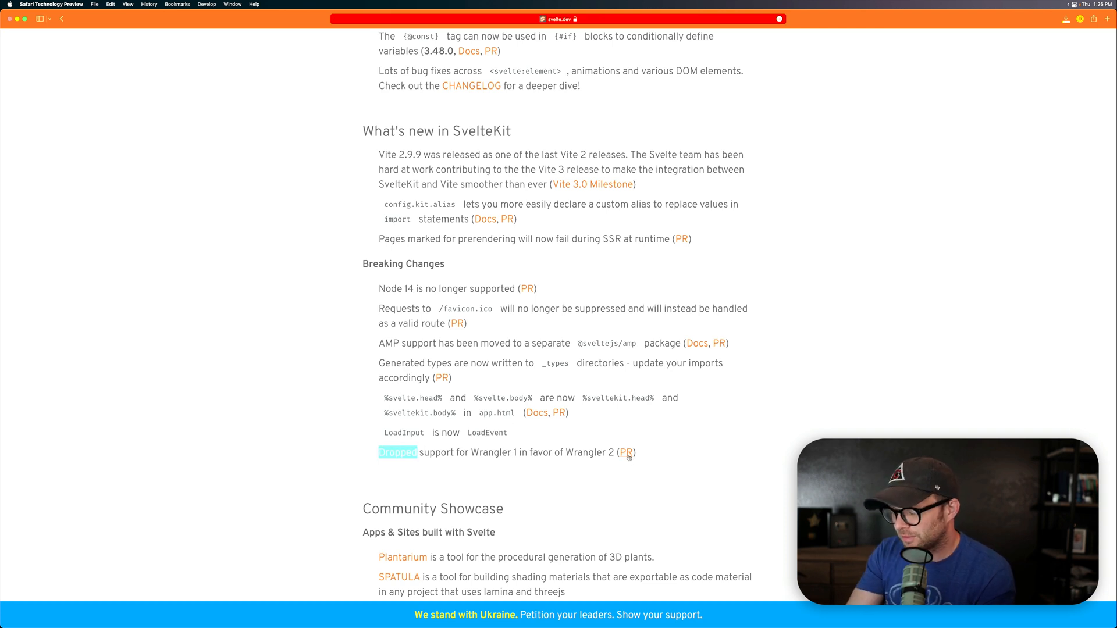
Move from issue #4885 back to PR #4887 dropping Wrangler 1 and scroll through it.
{"action": "left_click", "coordinate": [626, 453]}
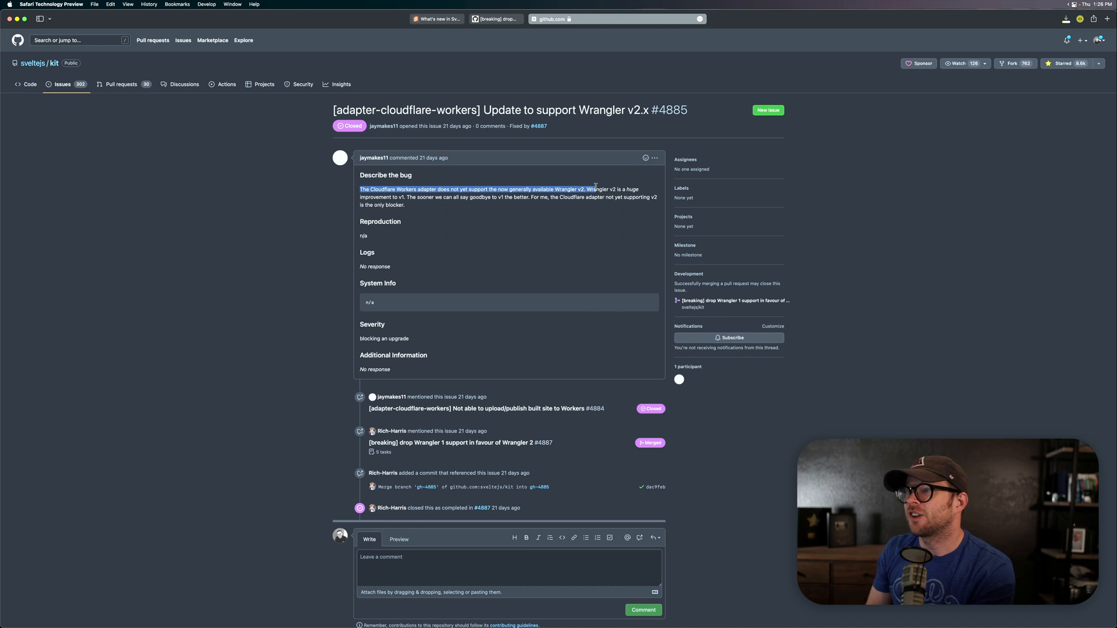
{"action": "mouse_move", "coordinate": [550, 223]}
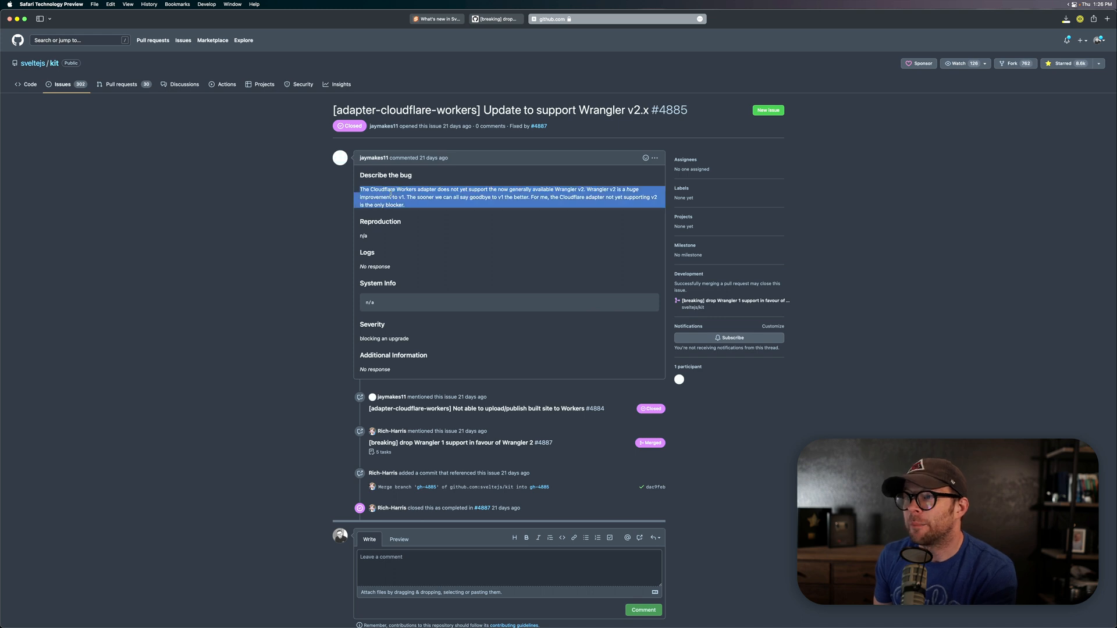
{"action": "left_click", "coordinate": [538, 125]}
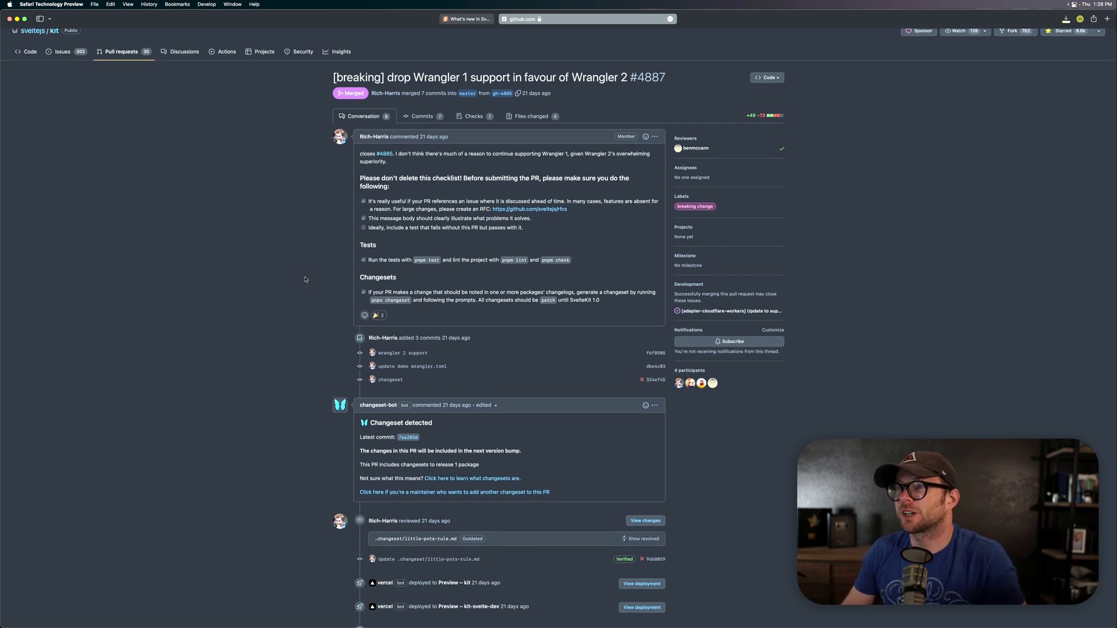
{"action": "scroll", "scroll_direction": "down", "scroll_amount": 3}
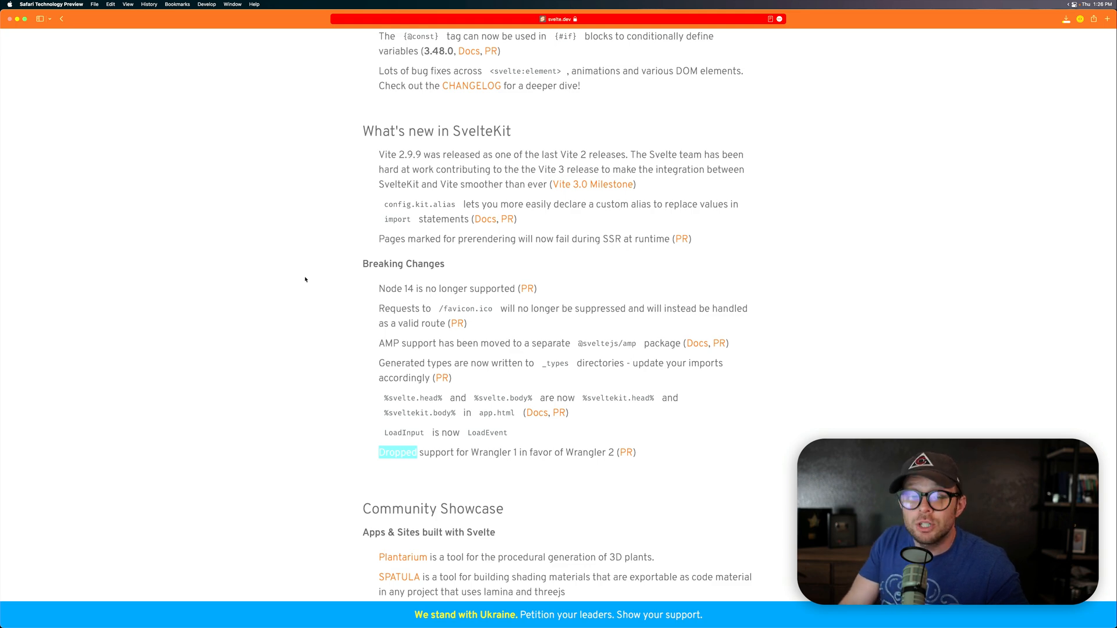
Scroll down to Community Showcase and follow the Magidoc link.
{"action": "scroll", "scroll_direction": "down", "scroll_amount": 3}
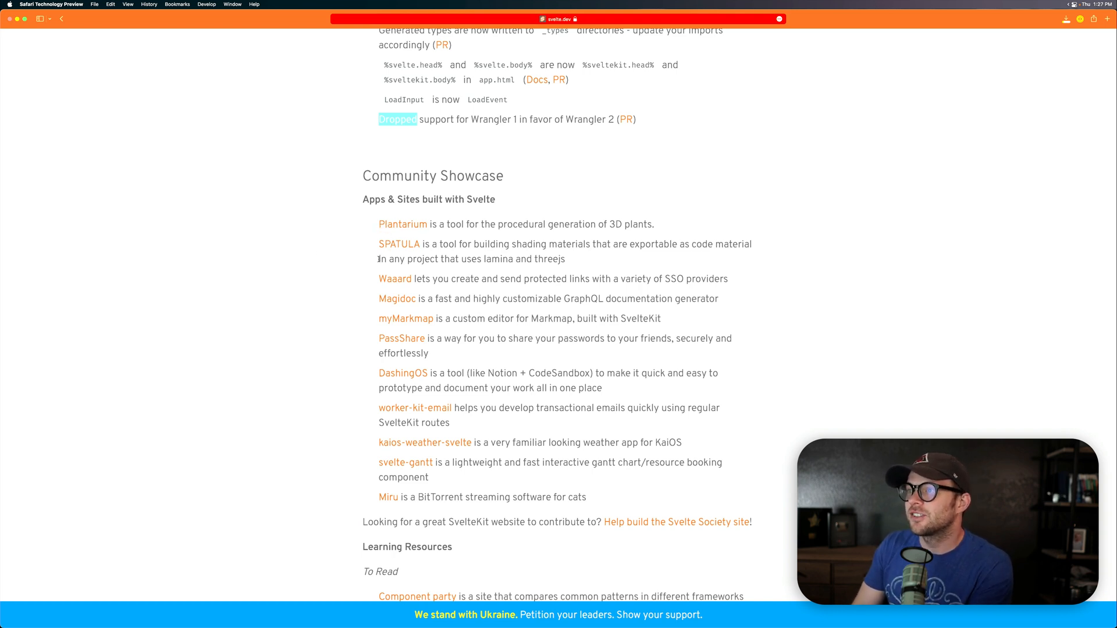
{"action": "scroll", "scroll_direction": "down", "scroll_amount": 3}
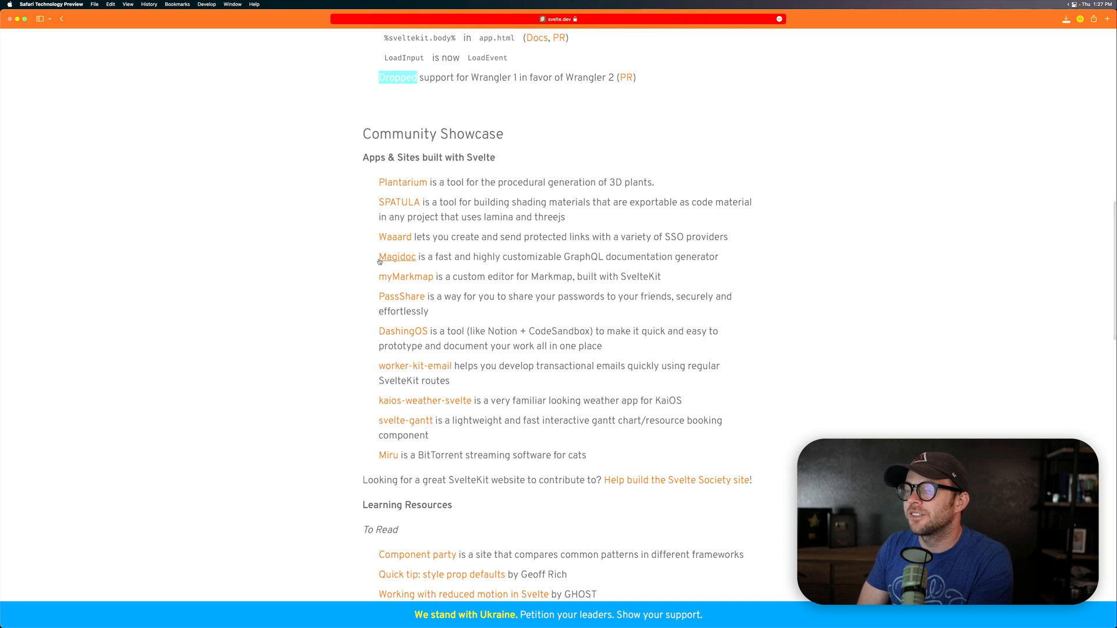
{"action": "mouse_move", "coordinate": [394, 236]}
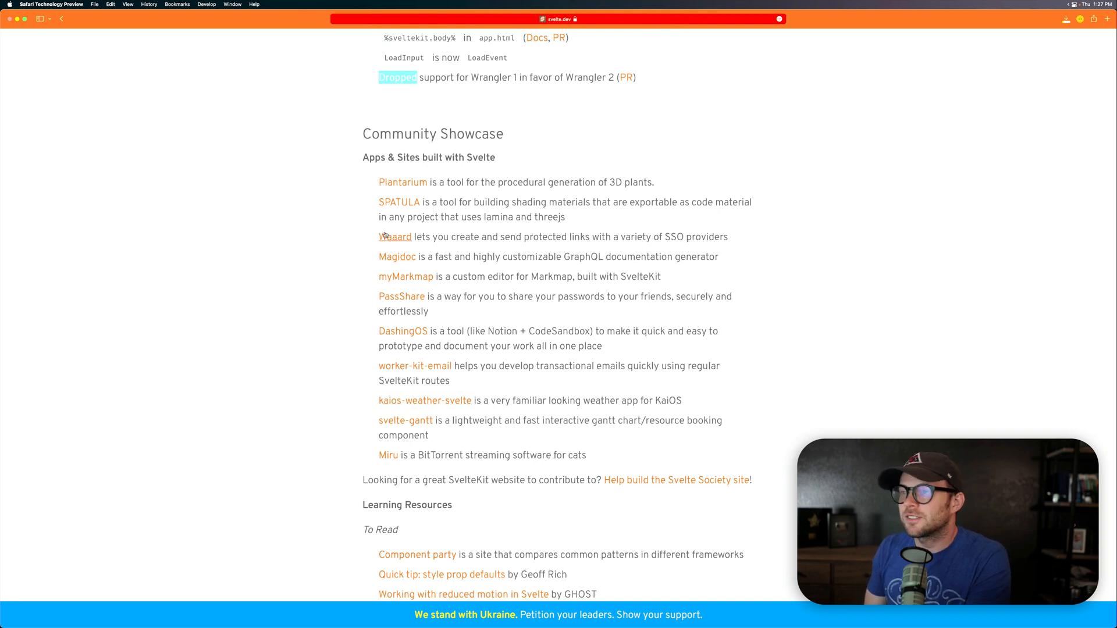
{"action": "scroll", "scroll_direction": "down", "scroll_amount": 3}
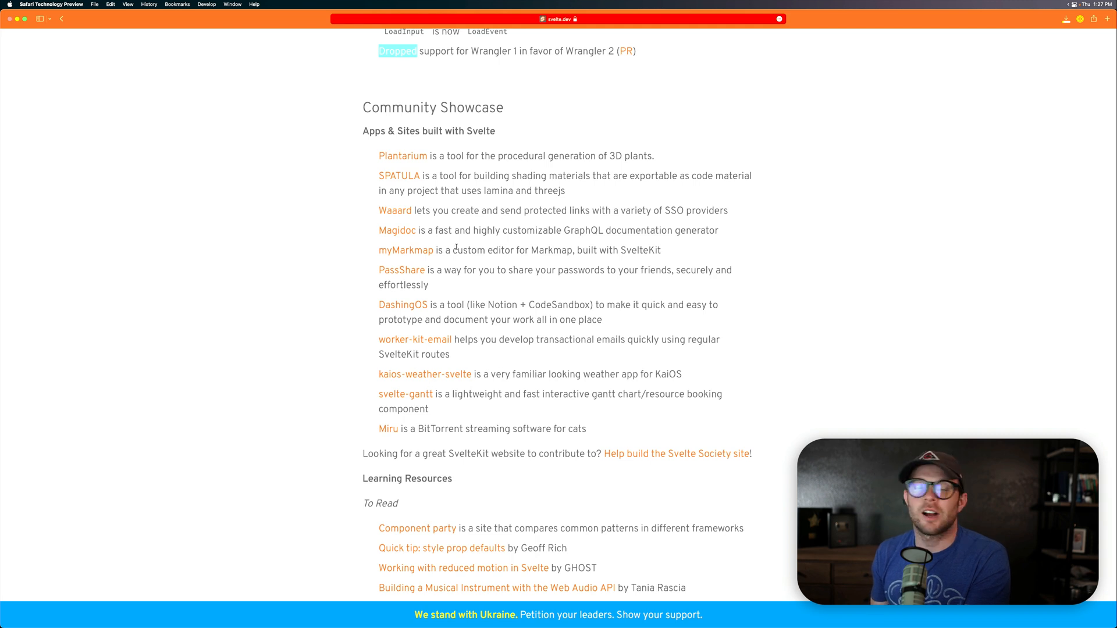
{"action": "scroll", "scroll_direction": "down", "scroll_amount": 3}
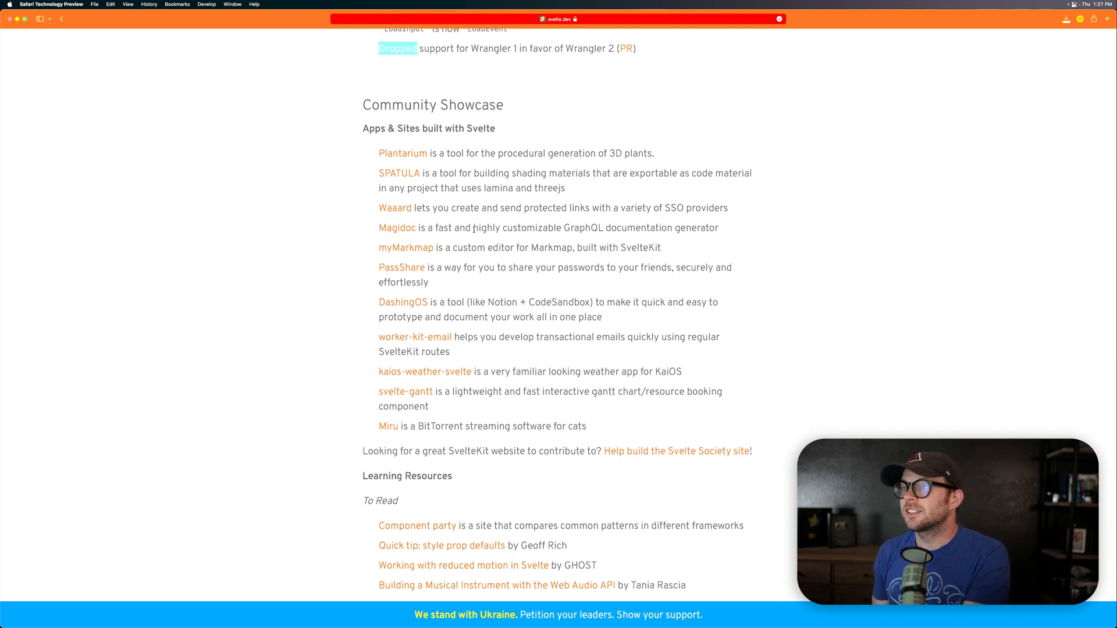
{"action": "scroll", "scroll_direction": "down", "scroll_amount": 3}
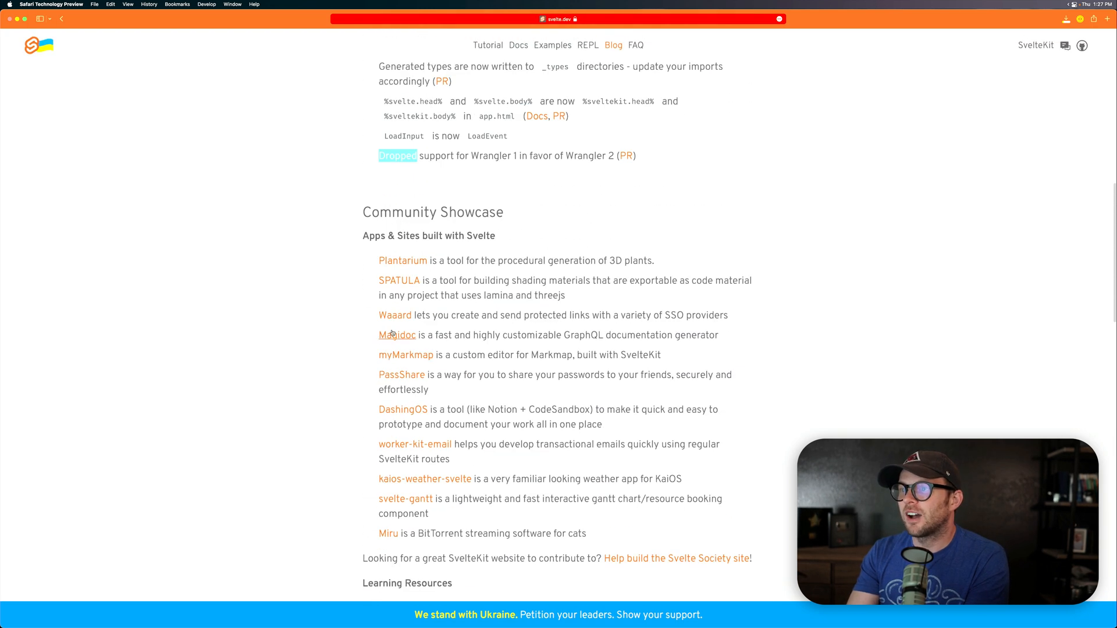
{"action": "left_click", "coordinate": [396, 335]}
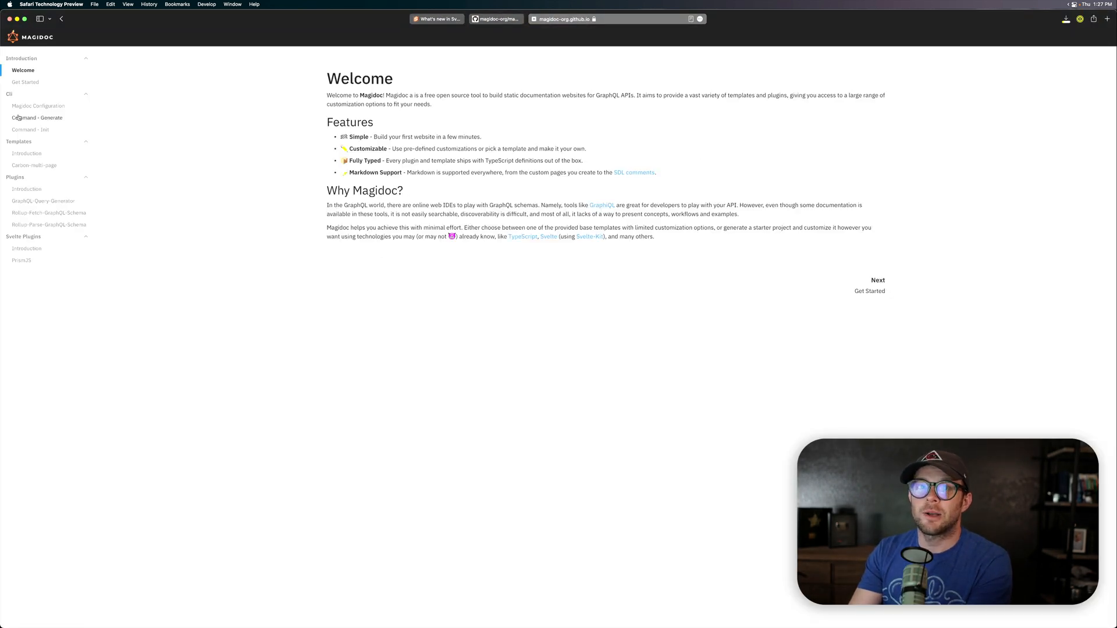
View the Rollup-Fetch-GraphQL-Schema plugin docs, then launch the FaunaDB live demo from the GitHub README.
{"action": "left_click", "coordinate": [49, 212]}
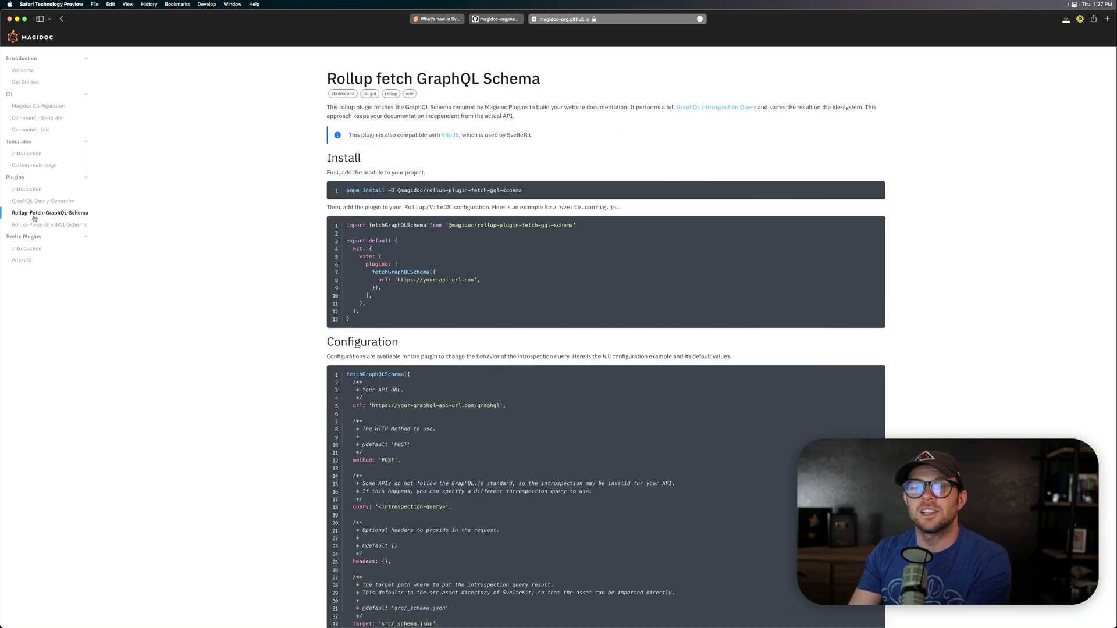
{"action": "left_click", "coordinate": [44, 201]}
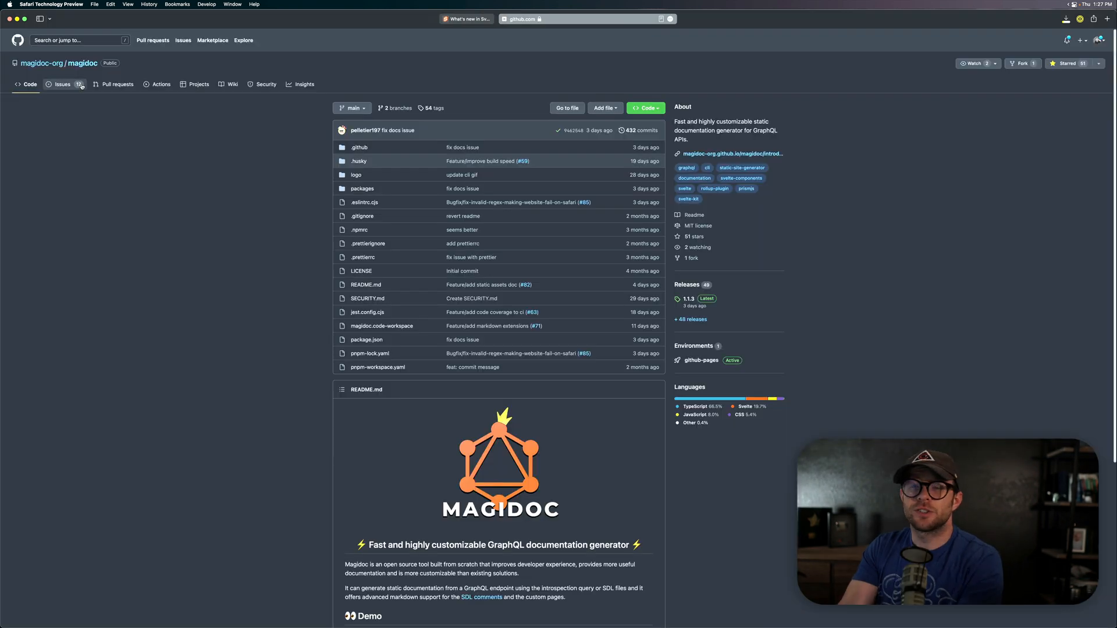
{"action": "scroll", "scroll_direction": "down", "scroll_amount": 3}
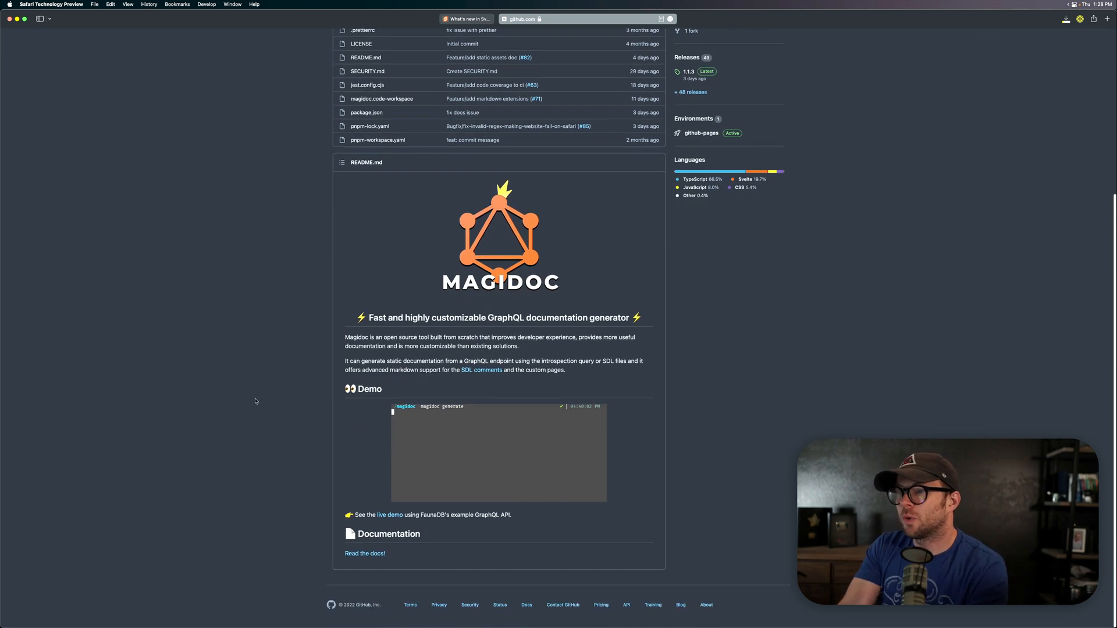
{"action": "left_click", "coordinate": [390, 514]}
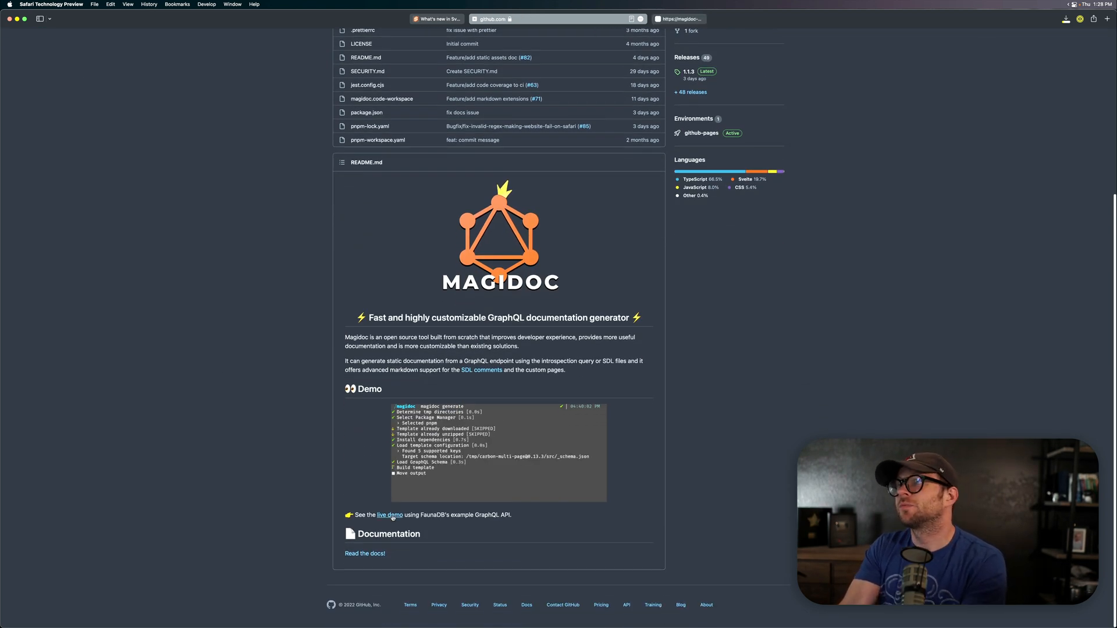
Browse the demo's TodoListRelation type page, then return to the Magidoc GitHub repository.
{"action": "left_click", "coordinate": [391, 515]}
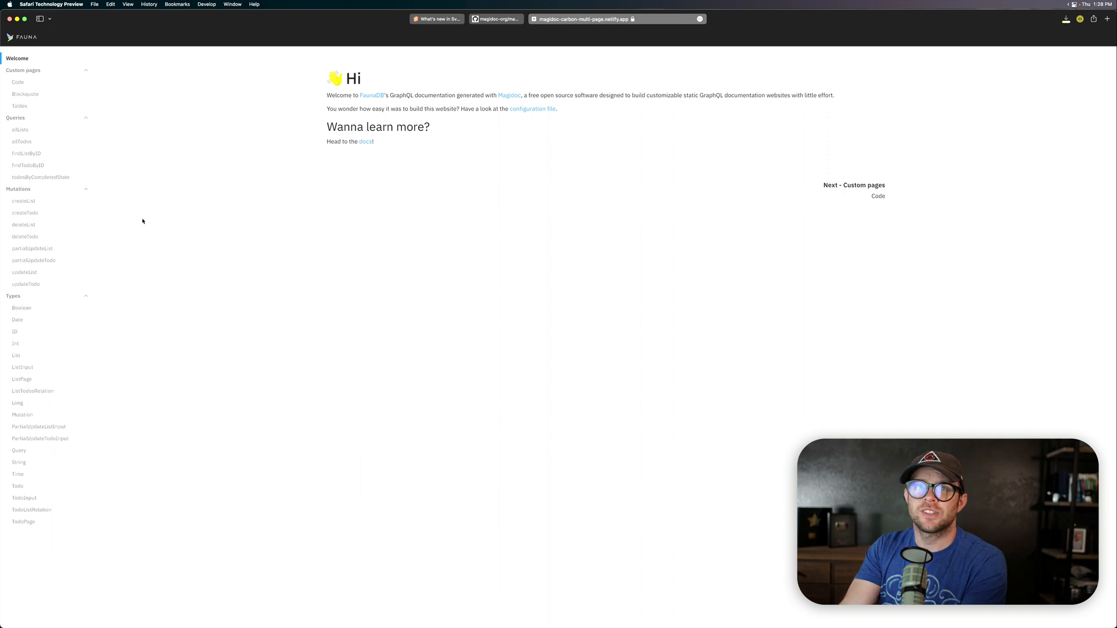
{"action": "left_click", "coordinate": [28, 165]}
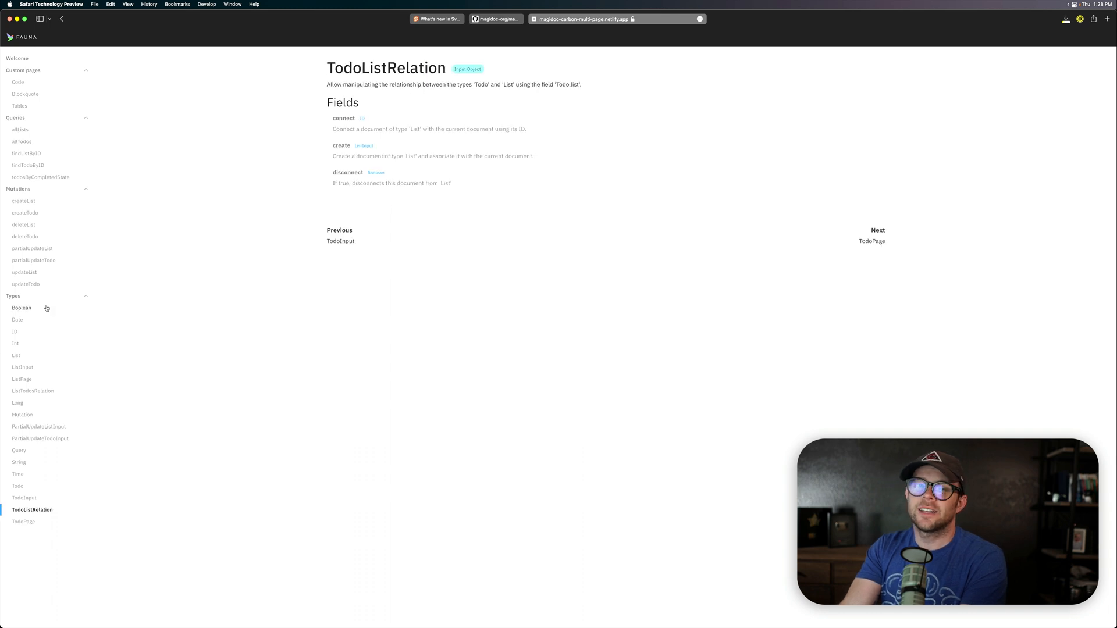
{"action": "left_click", "coordinate": [561, 20]}
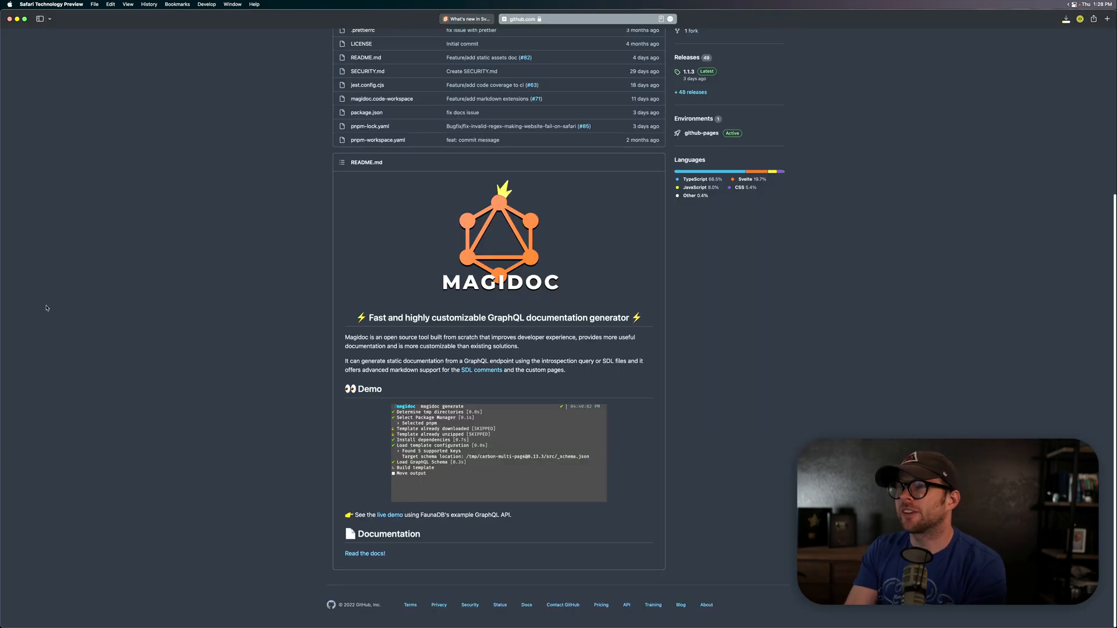
{"action": "mouse_move", "coordinate": [170, 262]}
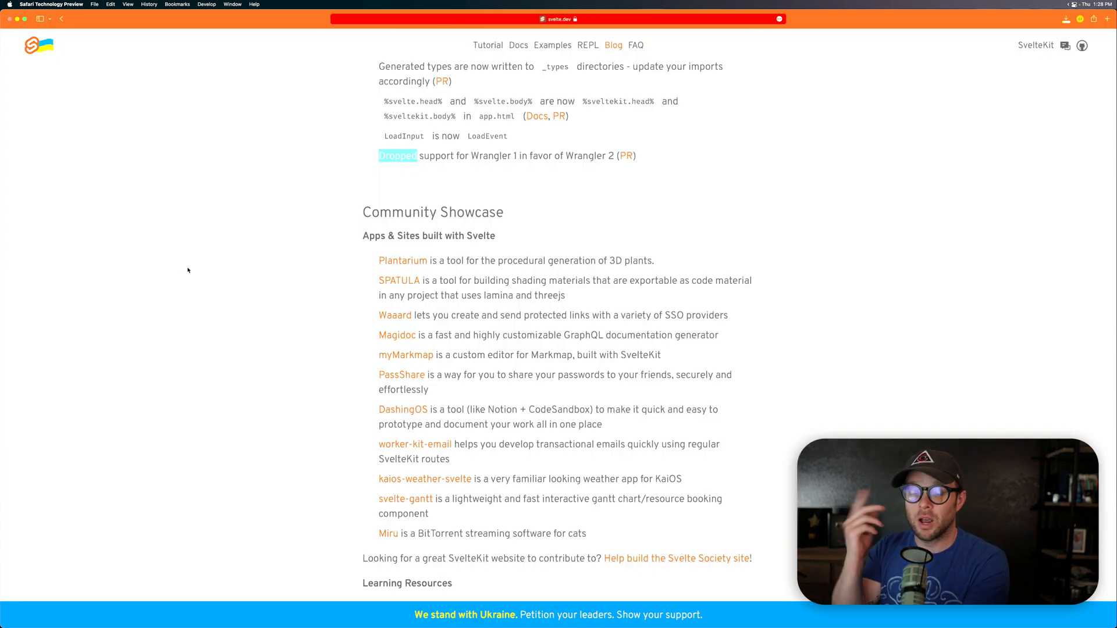
Scroll the June 2022 post through Learning Resources and Libraries, Tools & Components to the Svelte Stores feature.
{"action": "scroll", "scroll_direction": "down", "scroll_amount": 3}
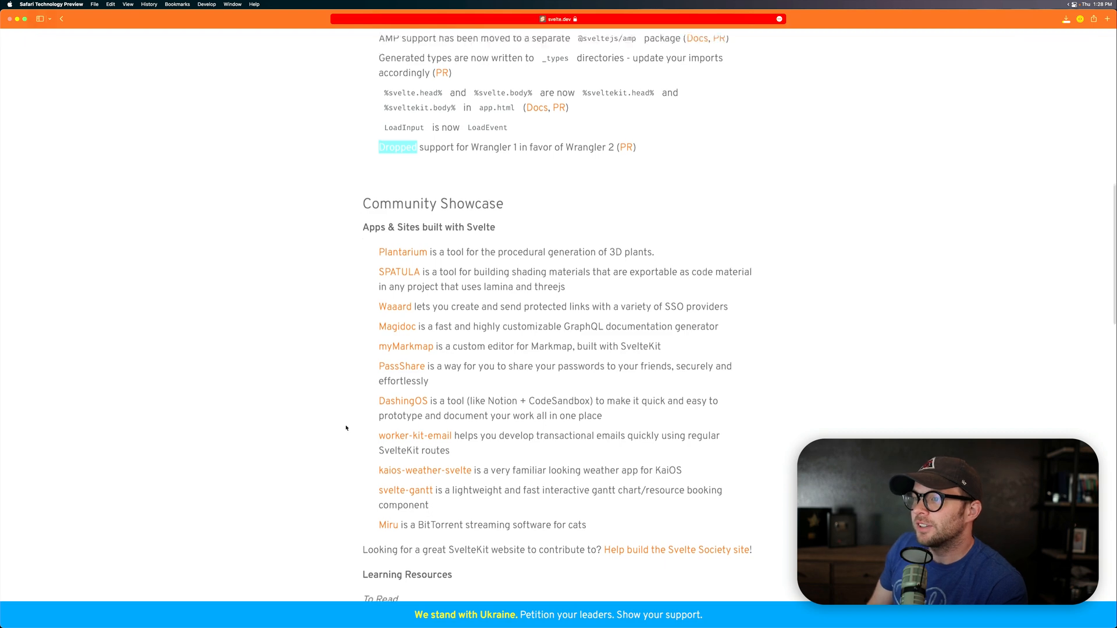
{"action": "scroll", "scroll_direction": "down", "scroll_amount": 3}
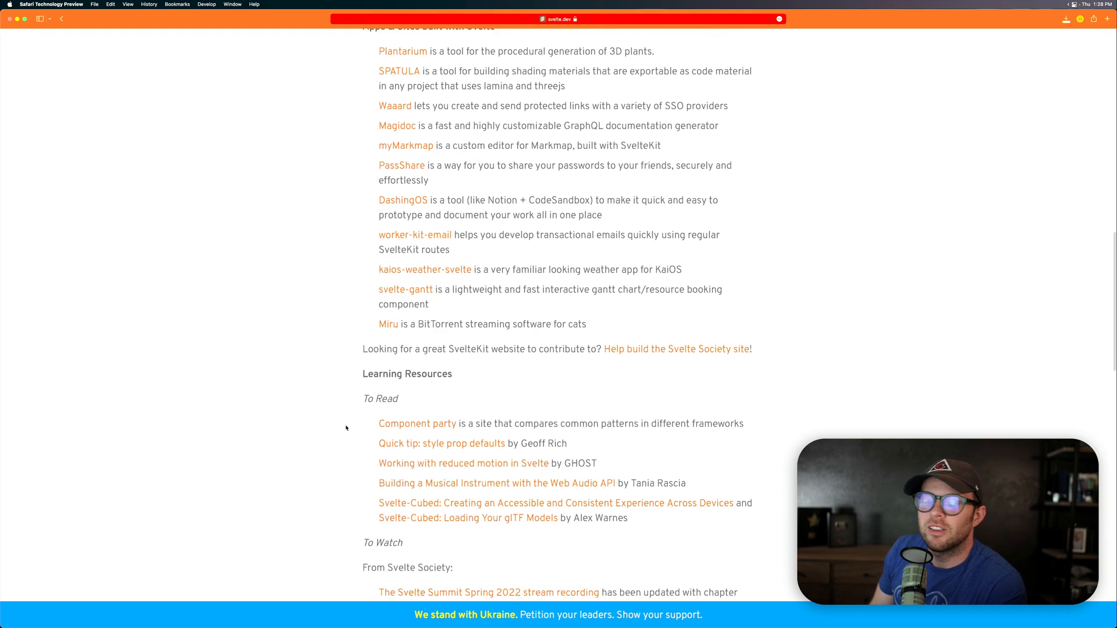
{"action": "scroll", "scroll_direction": "down", "scroll_amount": 3}
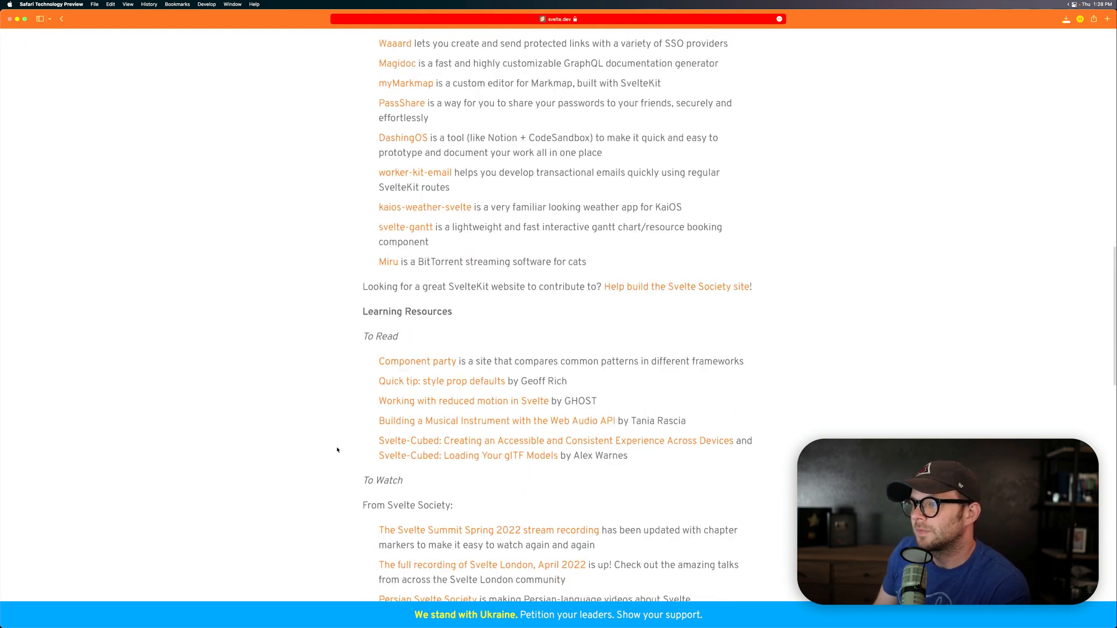
{"action": "scroll", "scroll_direction": "down", "scroll_amount": 3}
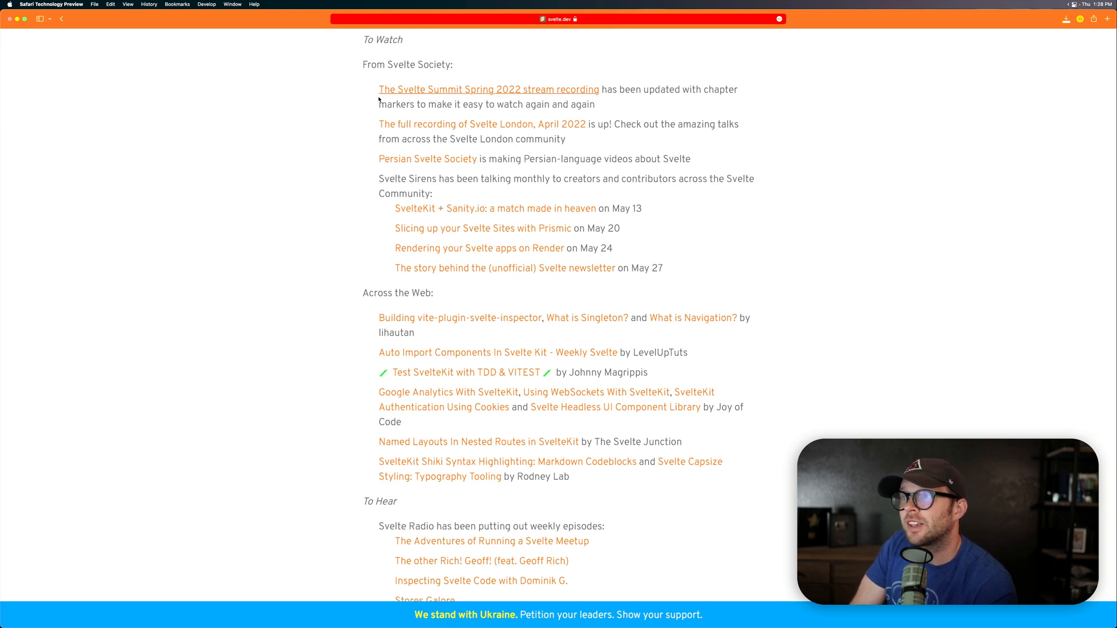
{"action": "mouse_move", "coordinate": [427, 159]}
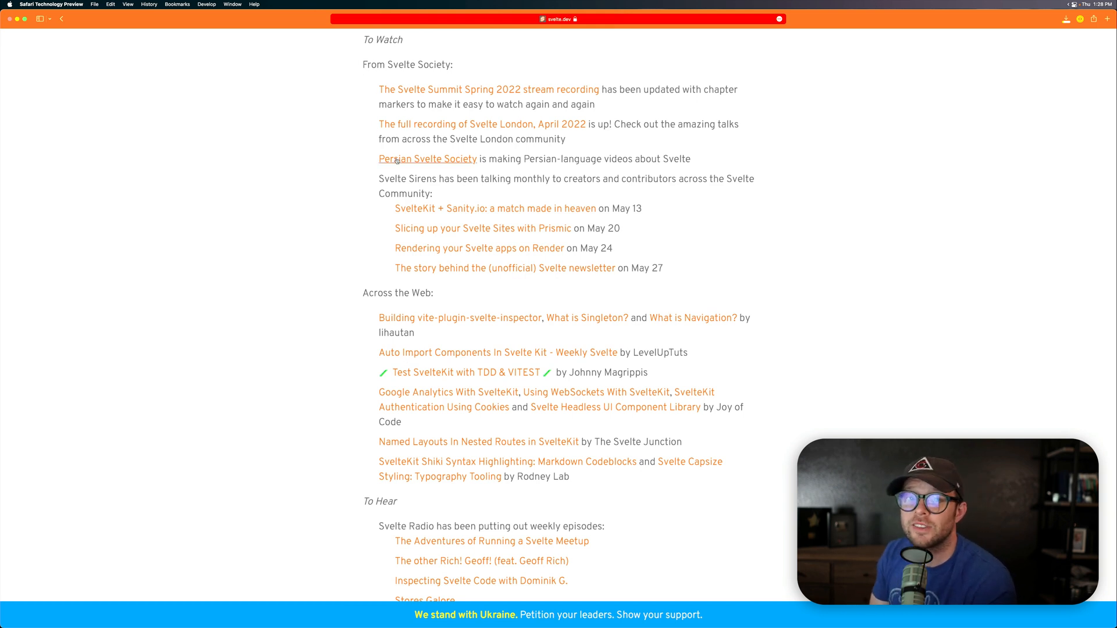
{"action": "scroll", "scroll_direction": "down", "scroll_amount": 3}
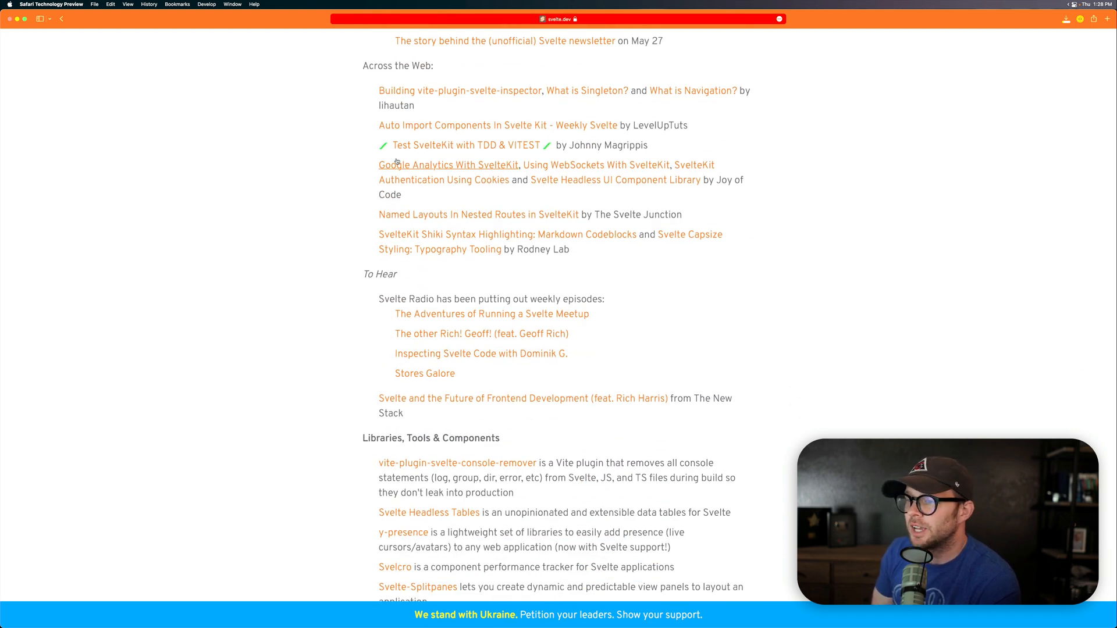
{"action": "scroll", "scroll_direction": "down", "scroll_amount": 3}
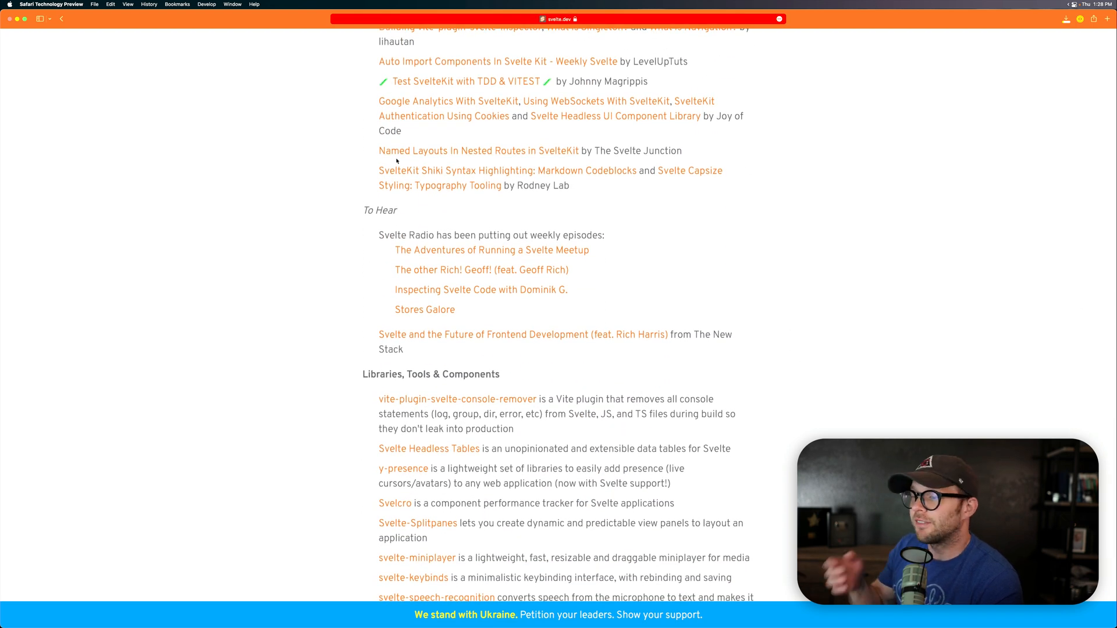
{"action": "scroll", "scroll_direction": "down", "scroll_amount": 3}
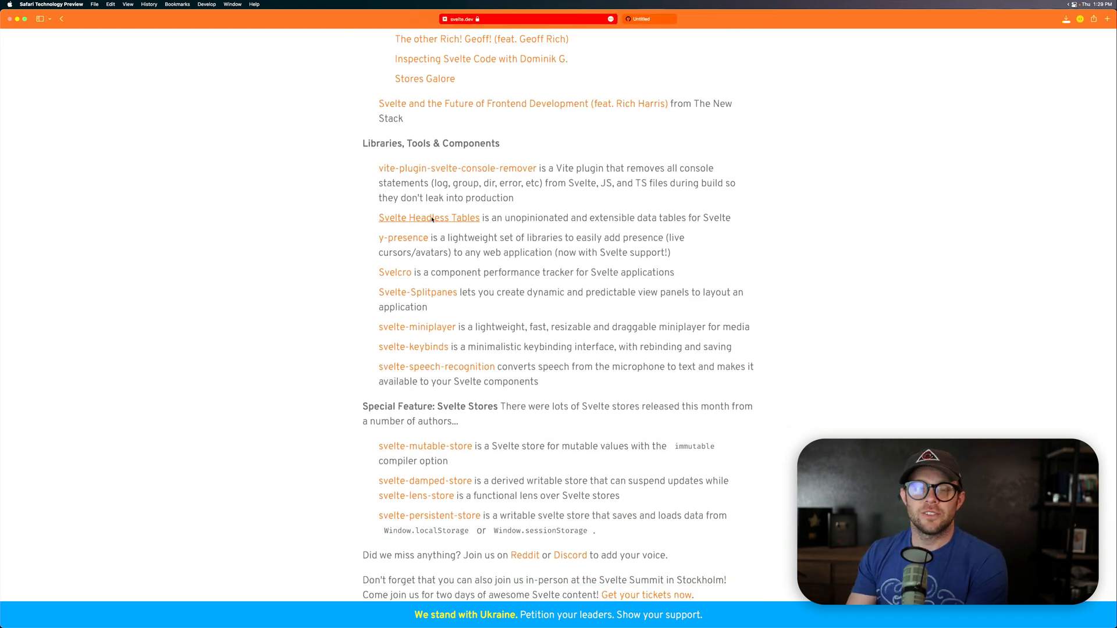
{"action": "left_click", "coordinate": [429, 217]}
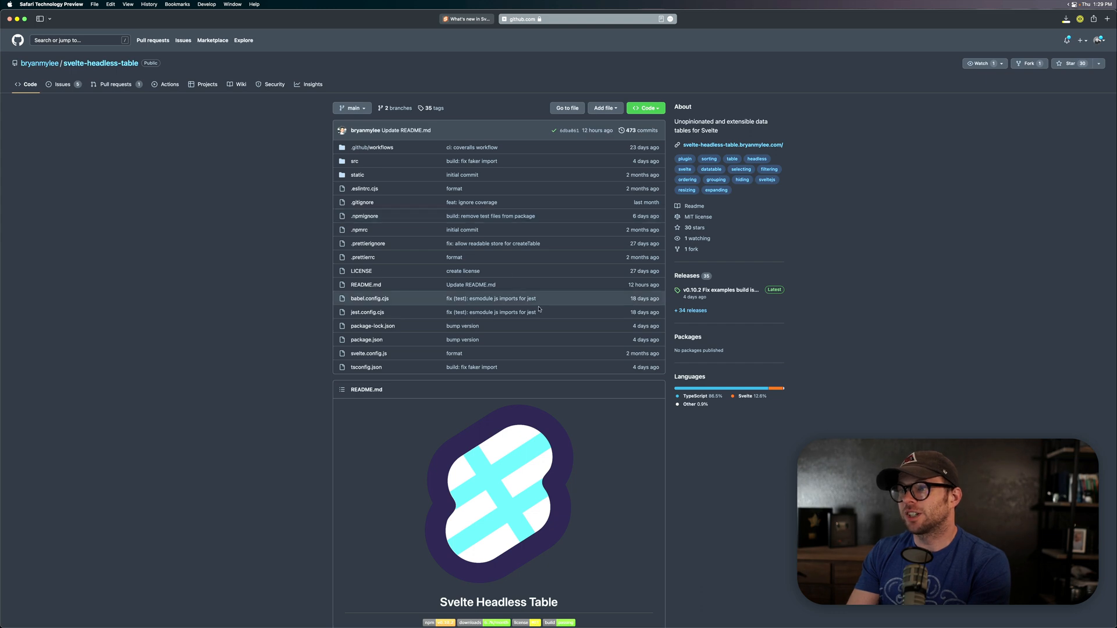
{"action": "scroll", "scroll_direction": "down", "scroll_amount": 3}
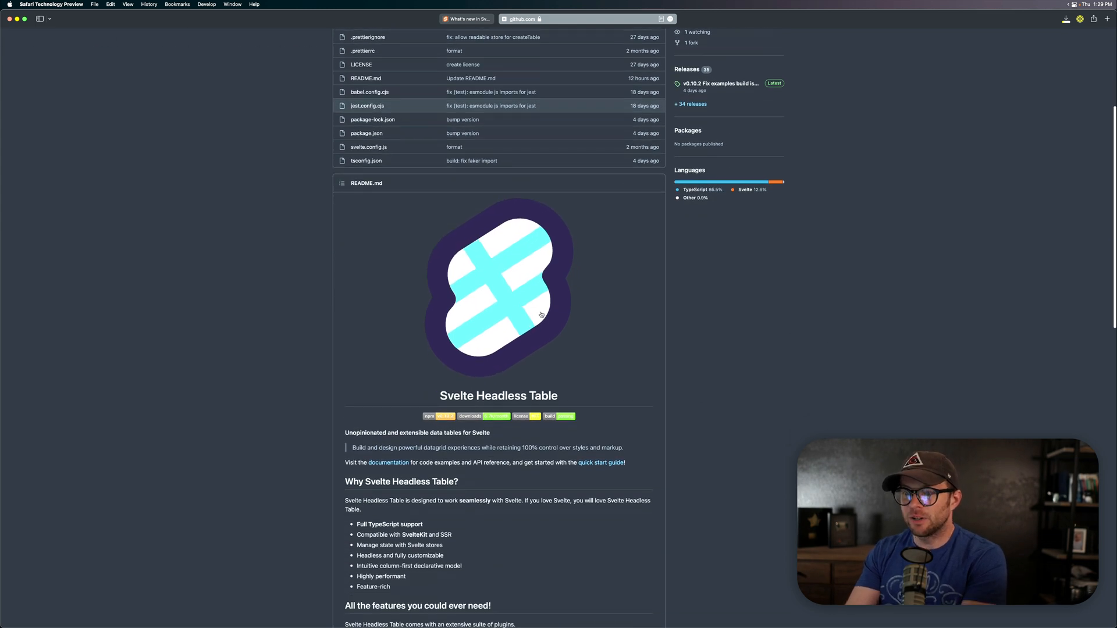
{"action": "scroll", "scroll_direction": "down", "scroll_amount": 3}
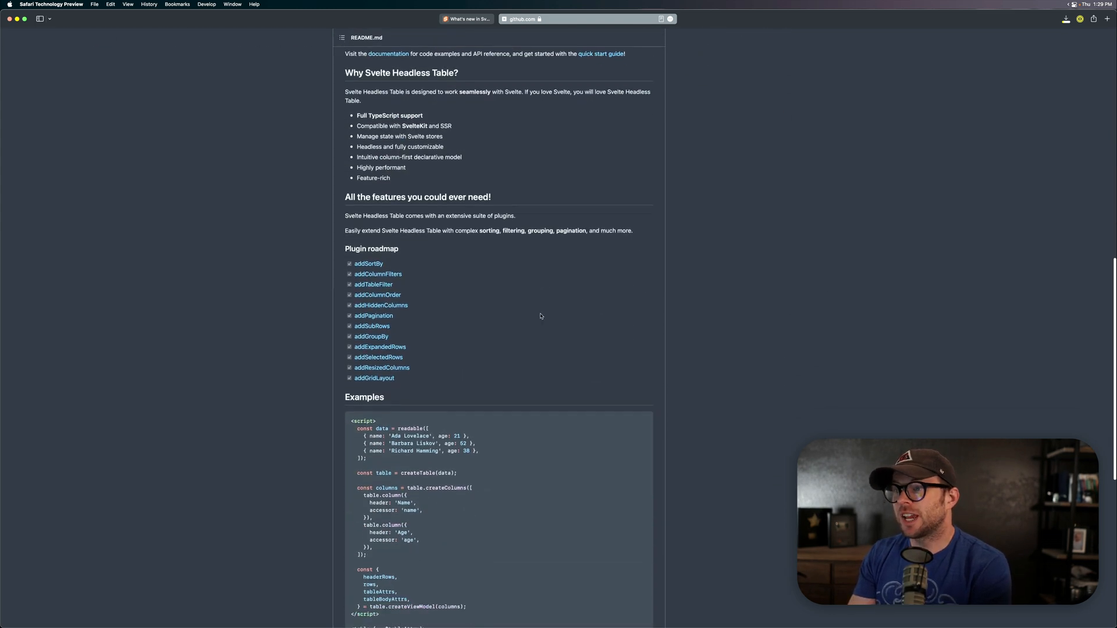
{"action": "scroll", "scroll_direction": "down", "scroll_amount": 3}
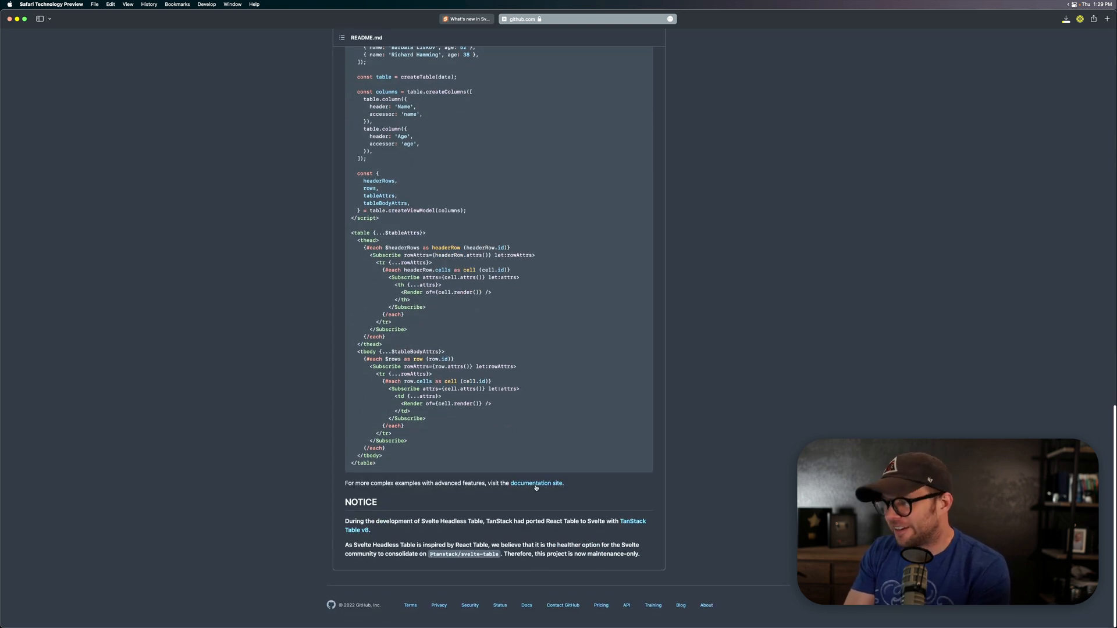
Visit the Svelte Headless Table documentation site and read the createColumns, Subscribe and createRender API references.
{"action": "left_click", "coordinate": [535, 483]}
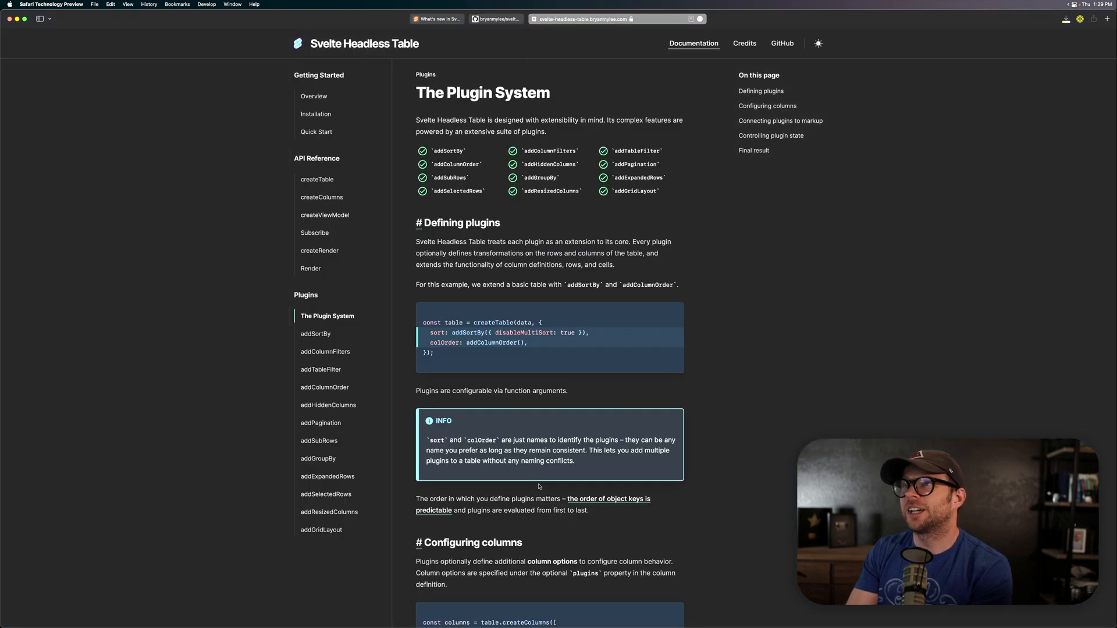
{"action": "left_click", "coordinate": [818, 43]}
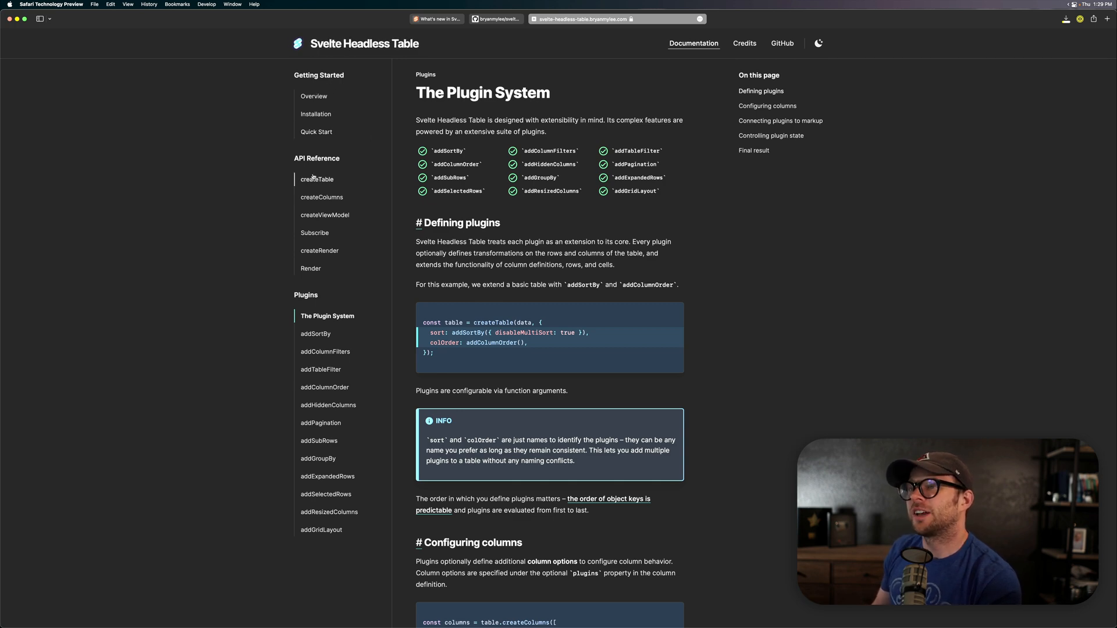
{"action": "left_click", "coordinate": [322, 197]}
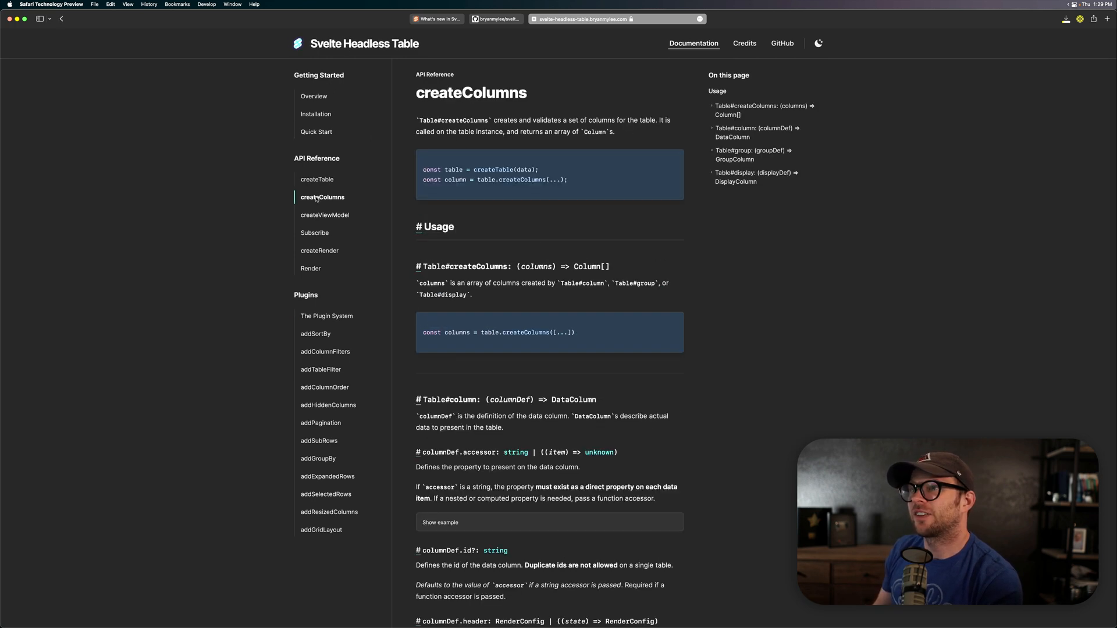
{"action": "left_click", "coordinate": [314, 232]}
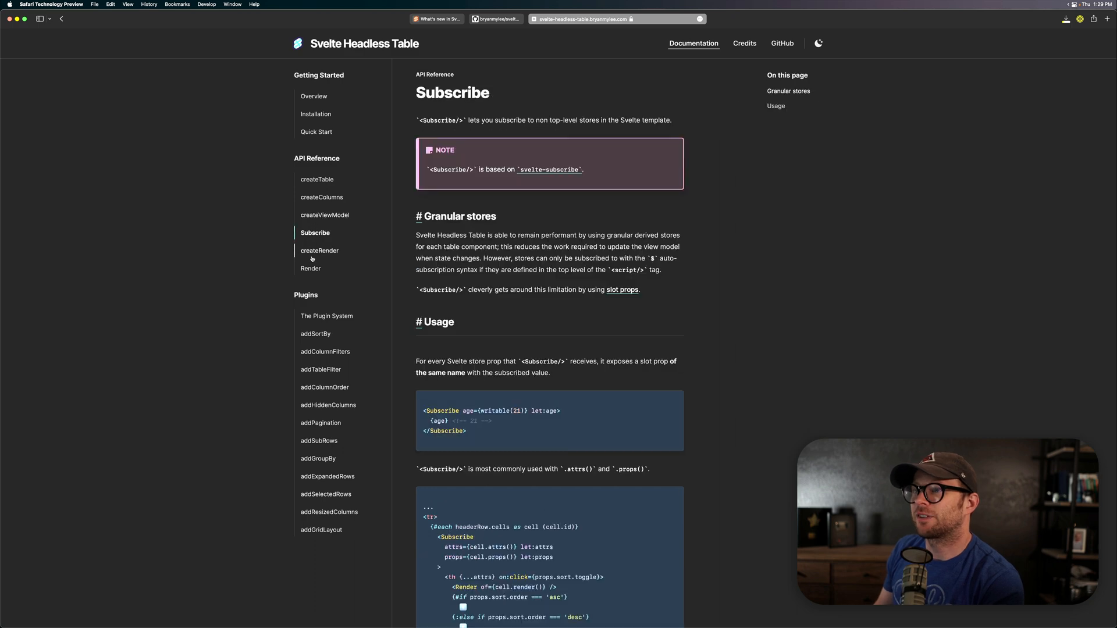
{"action": "left_click", "coordinate": [320, 251]}
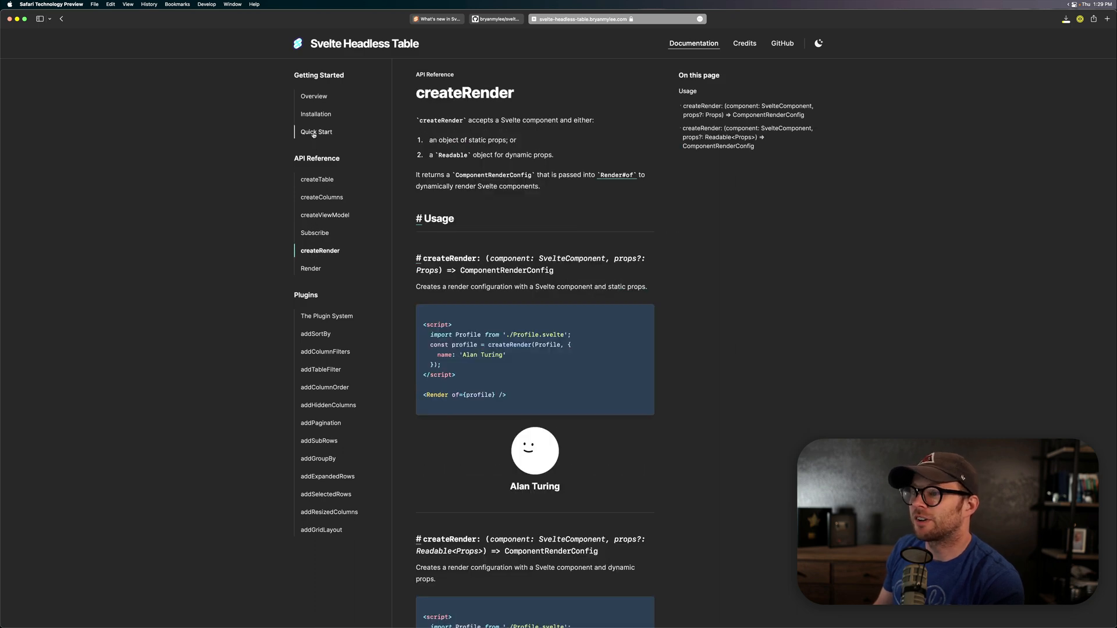
Read the Quick Start, Installation and The Plugin System pages of the docs.
{"action": "left_click", "coordinate": [317, 132]}
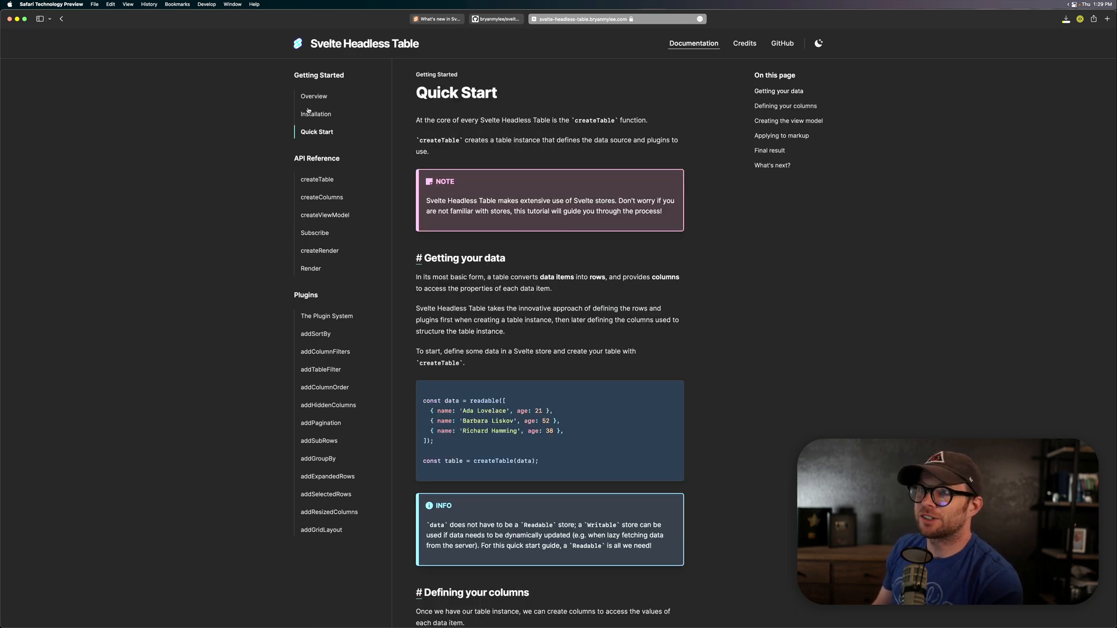
{"action": "left_click", "coordinate": [316, 114]}
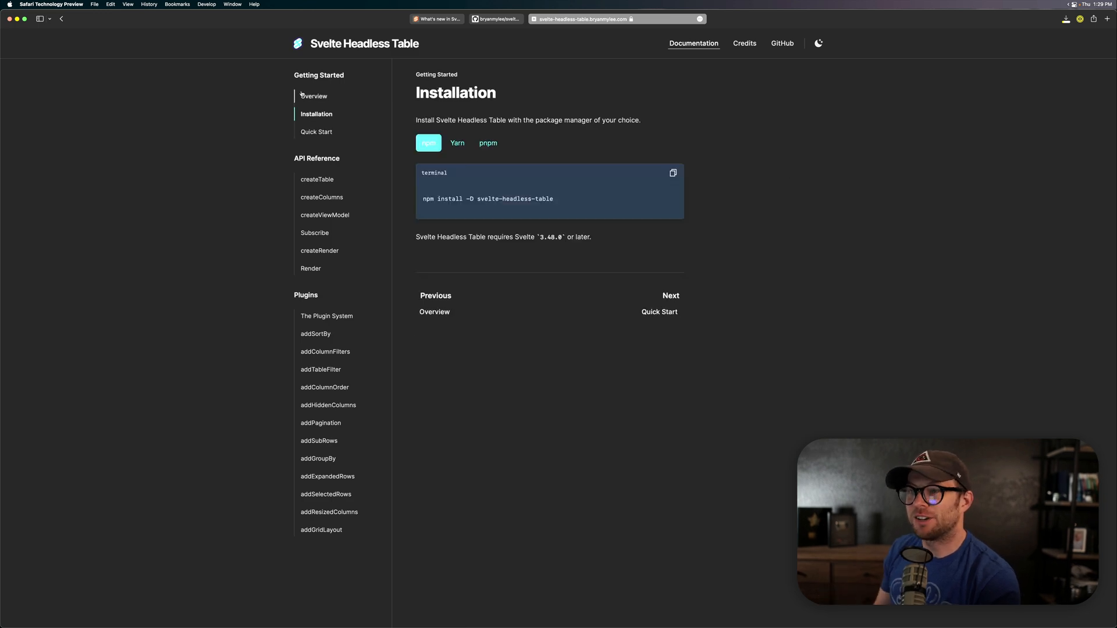
{"action": "left_click", "coordinate": [327, 315]}
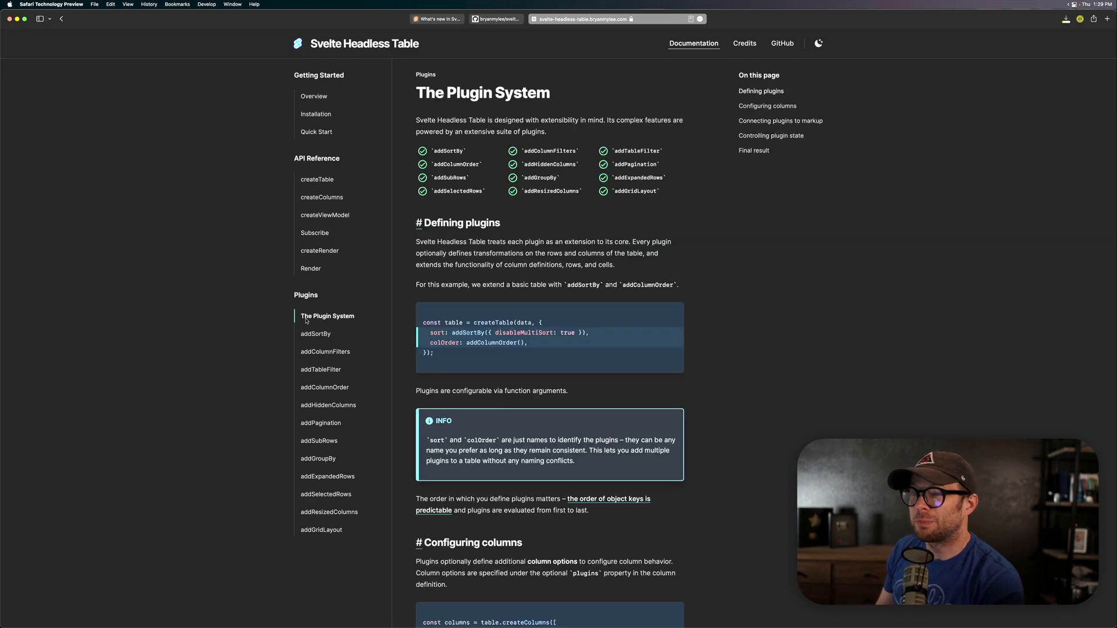
{"action": "scroll", "scroll_direction": "down", "scroll_amount": 3}
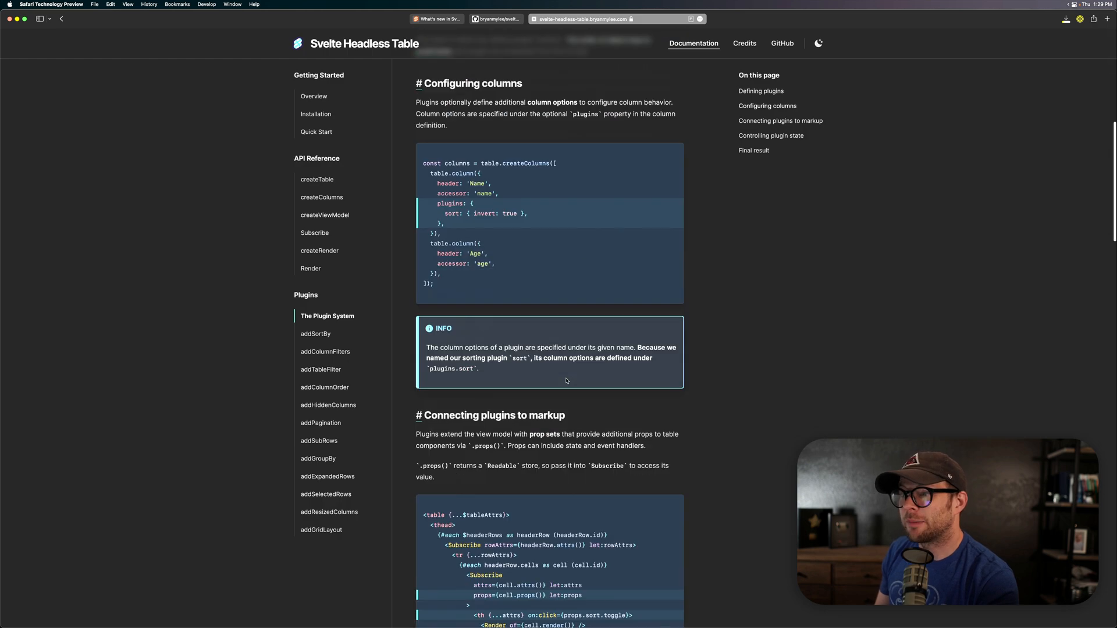
{"action": "scroll", "scroll_direction": "down", "scroll_amount": 3}
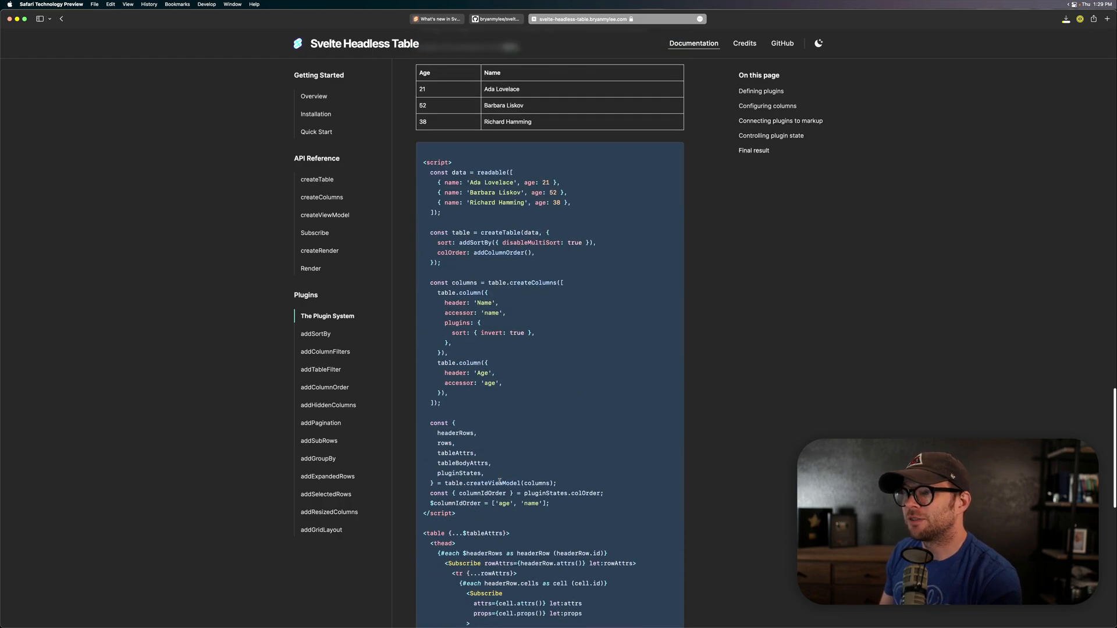
{"action": "scroll", "scroll_direction": "down", "scroll_amount": 3}
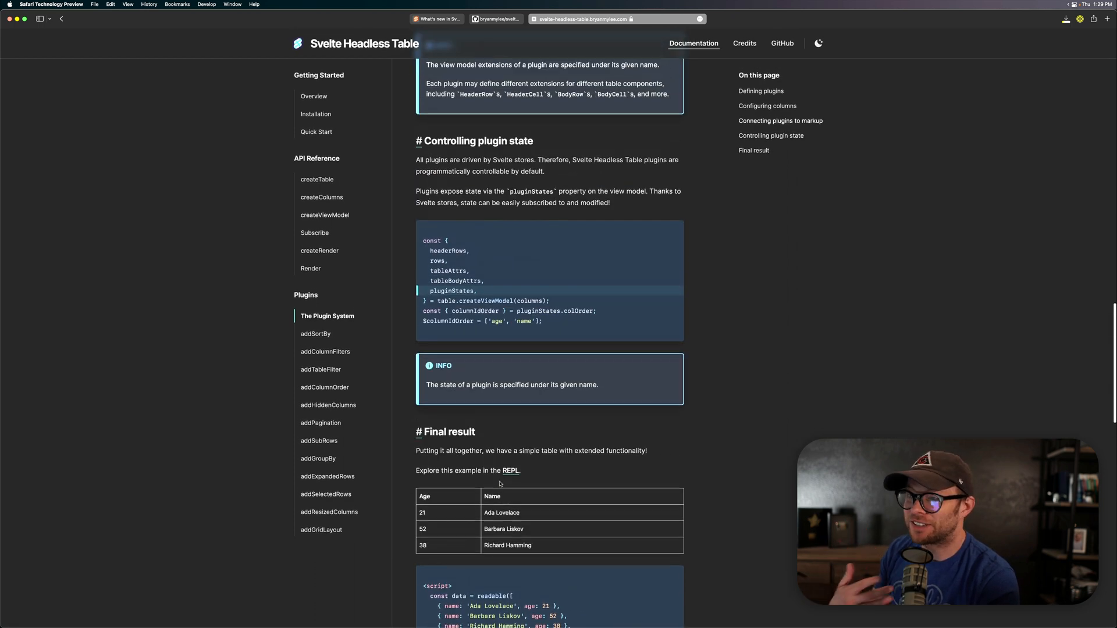
{"action": "scroll", "scroll_direction": "down", "scroll_amount": 3}
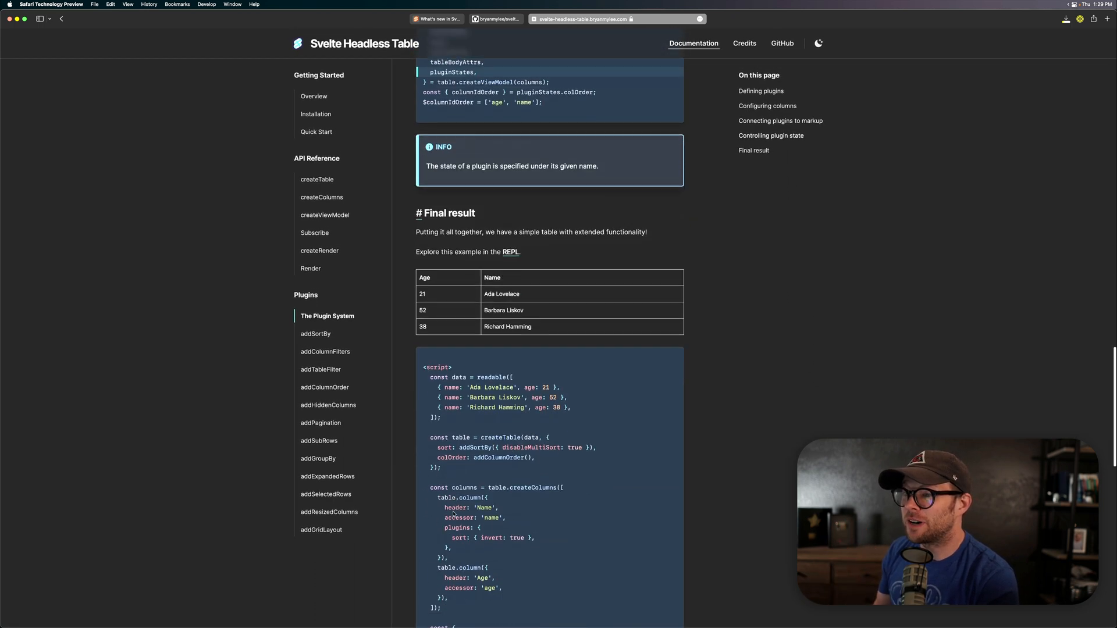
{"action": "scroll", "scroll_direction": "down", "scroll_amount": 3}
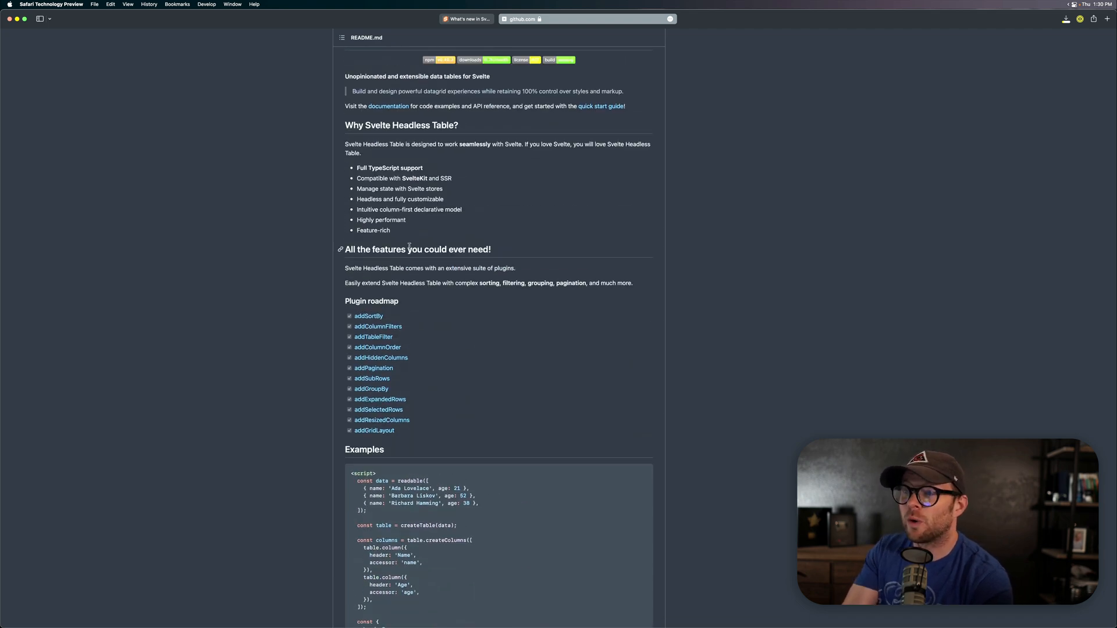
Leave the documentation site and return to the Svelte Headless Table GitHub README.
{"action": "left_click_drag", "start_coordinate": [357, 219], "coordinate": [409, 230]}
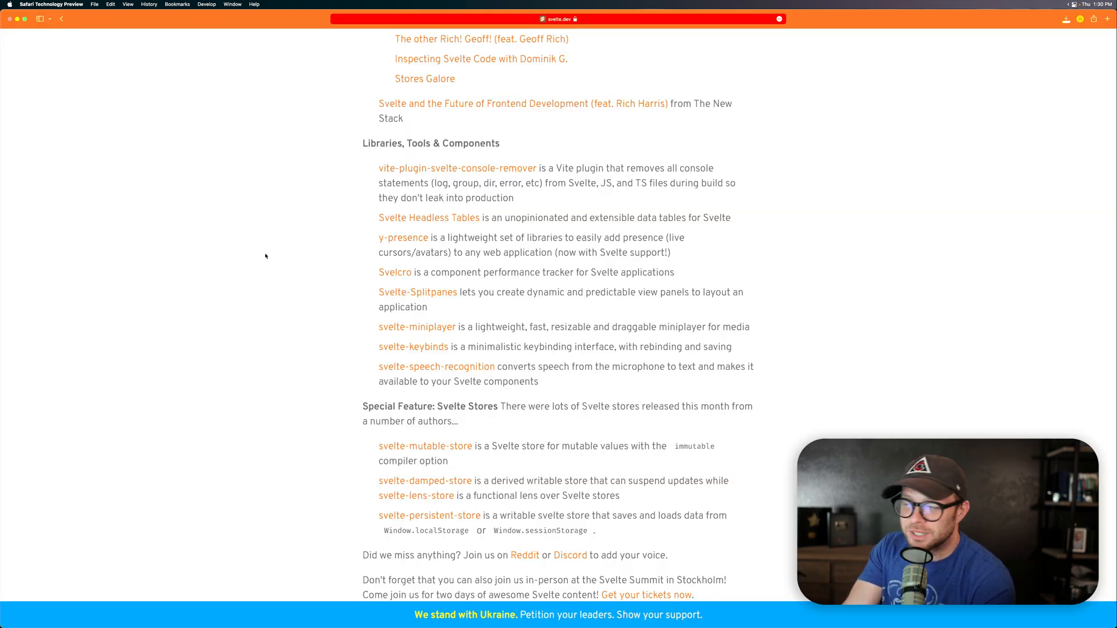
{"action": "mouse_move", "coordinate": [347, 401]}
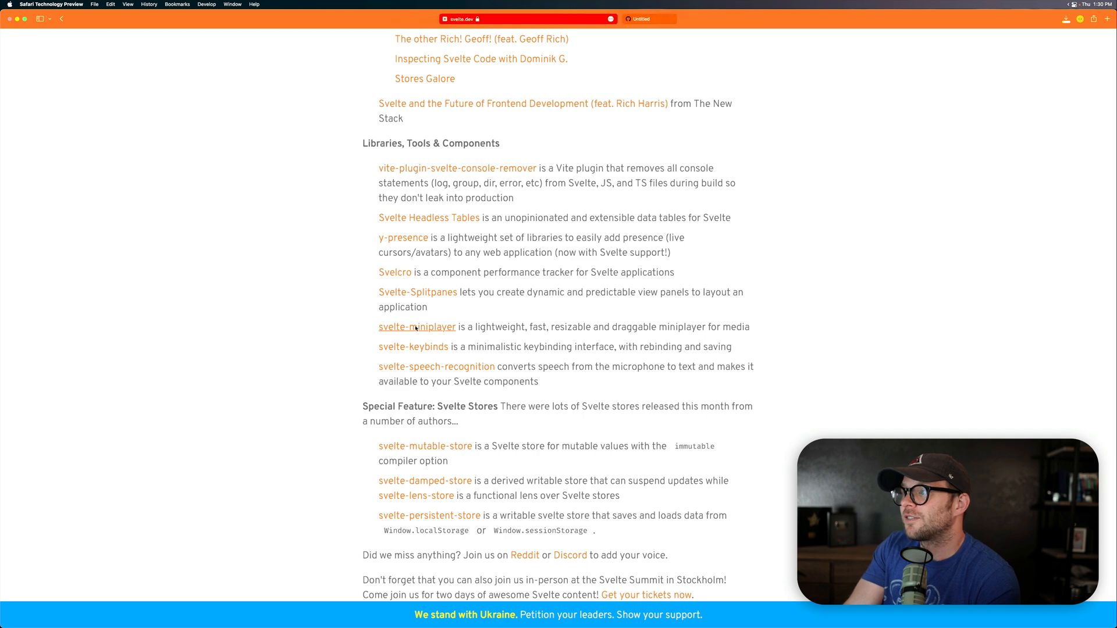
Follow the svelte-miniplayer link, then open the Svelcro project in a new tab.
{"action": "left_click", "coordinate": [417, 327]}
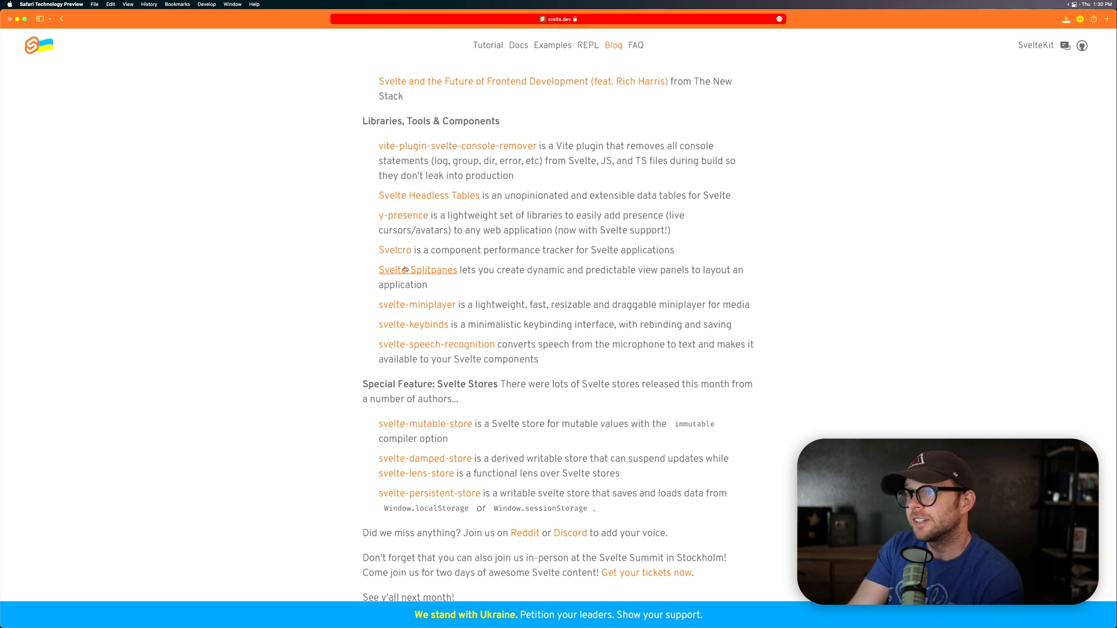
{"action": "left_click", "coordinate": [417, 268]}
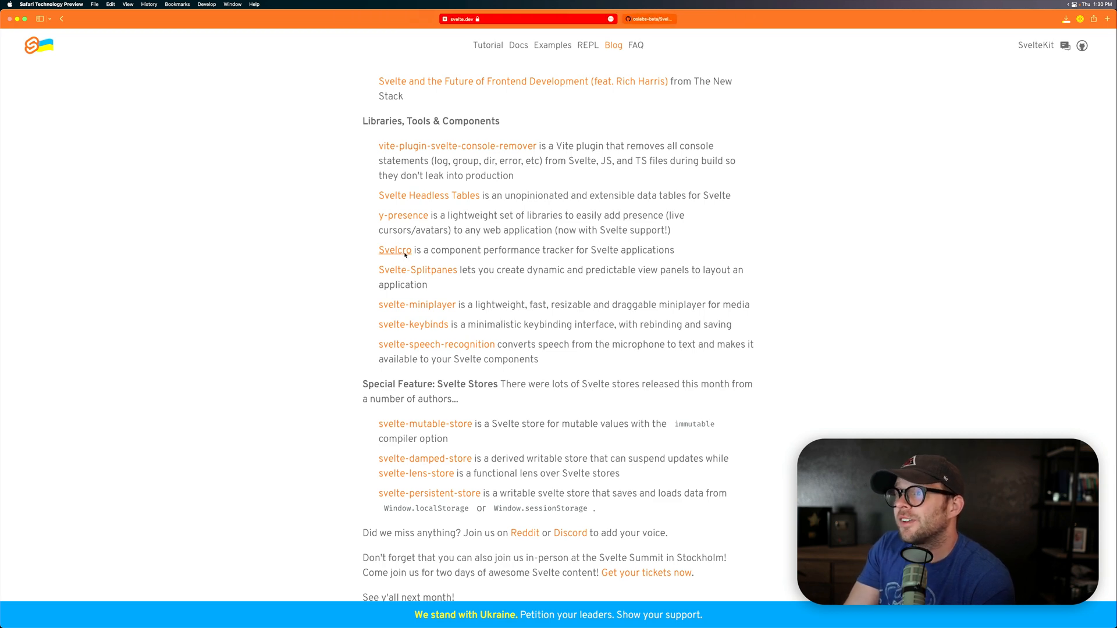
Browse the Svelcro GitHub README's Features and Installation sections.
{"action": "left_click", "coordinate": [394, 250]}
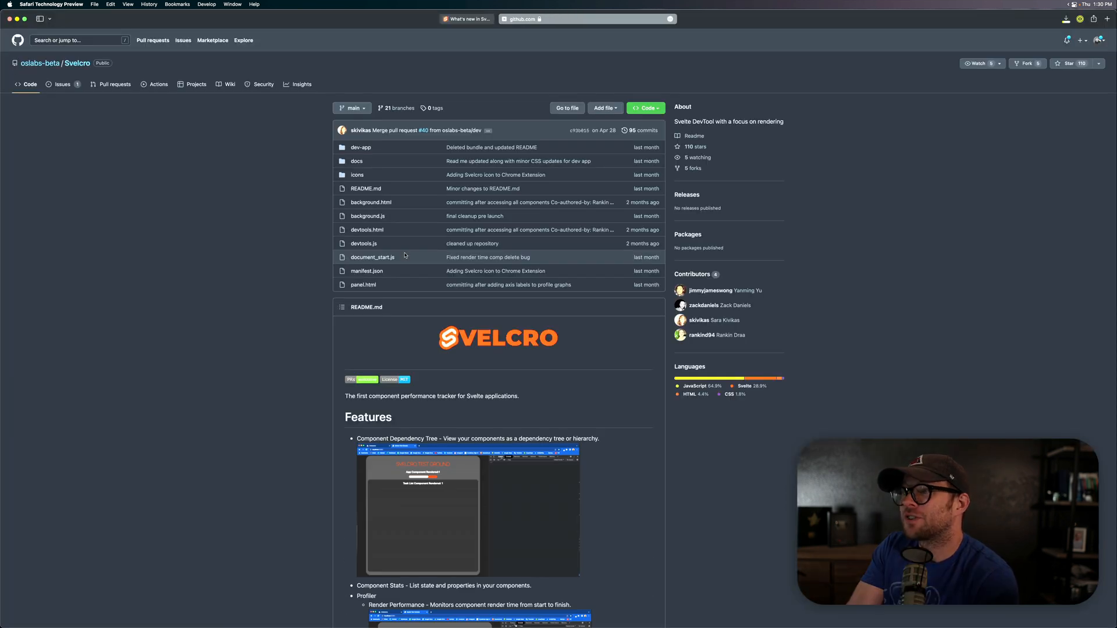
{"action": "scroll", "scroll_direction": "down", "scroll_amount": 3}
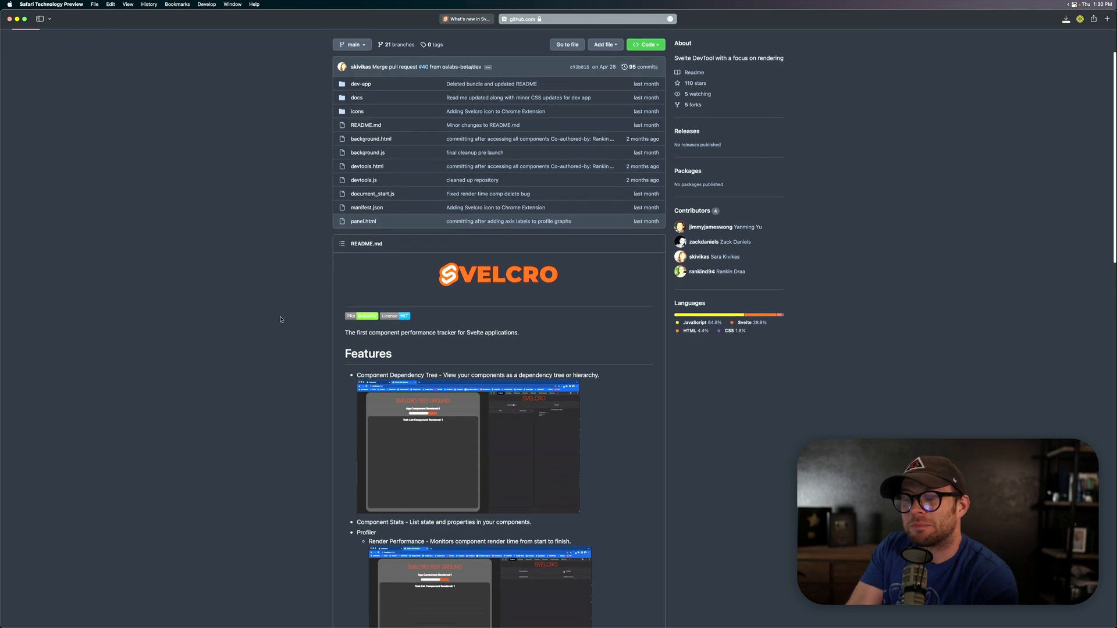
{"action": "scroll", "scroll_direction": "down", "scroll_amount": 3}
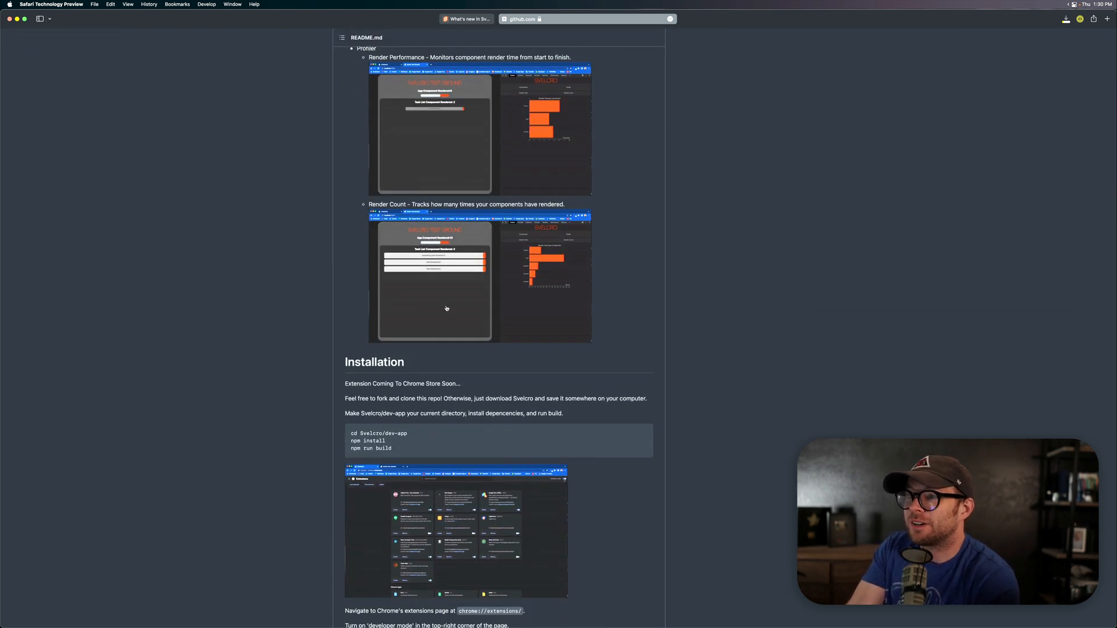
{"action": "scroll", "scroll_direction": "down", "scroll_amount": 3}
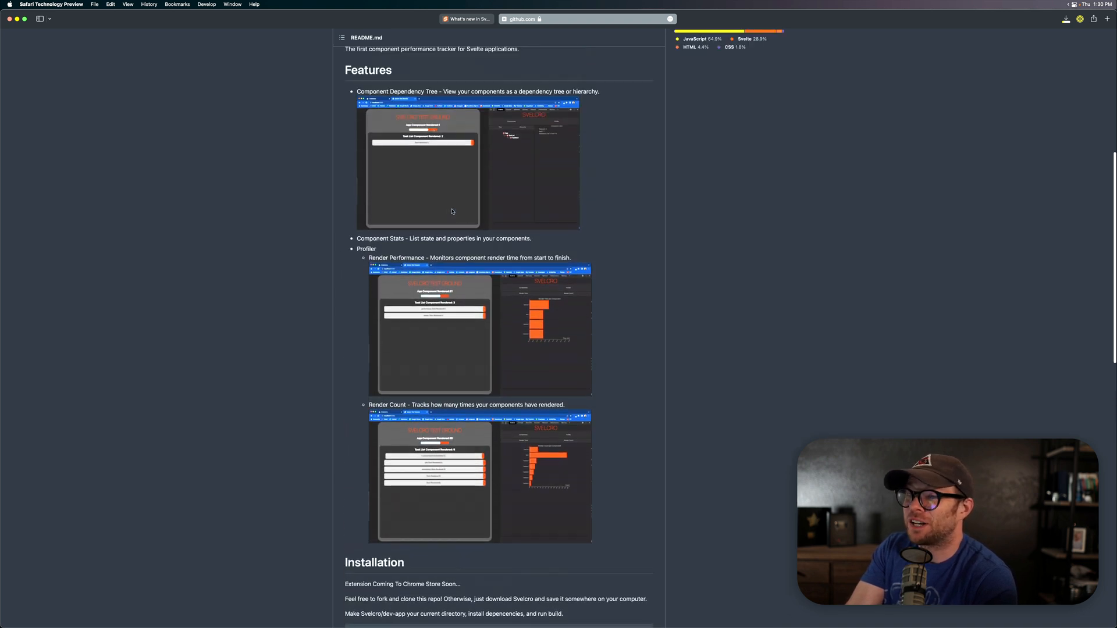
{"action": "scroll", "scroll_direction": "up", "scroll_amount": 3}
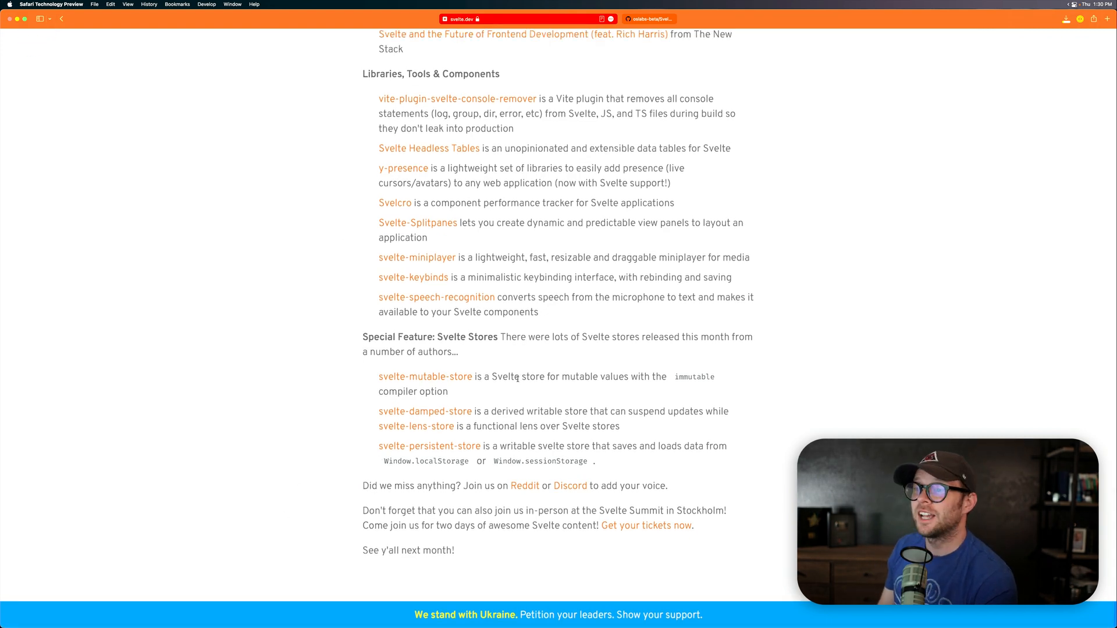
Scroll the svelte.dev June 2022 post back up to its title.
{"action": "scroll", "scroll_direction": "up", "scroll_amount": 3}
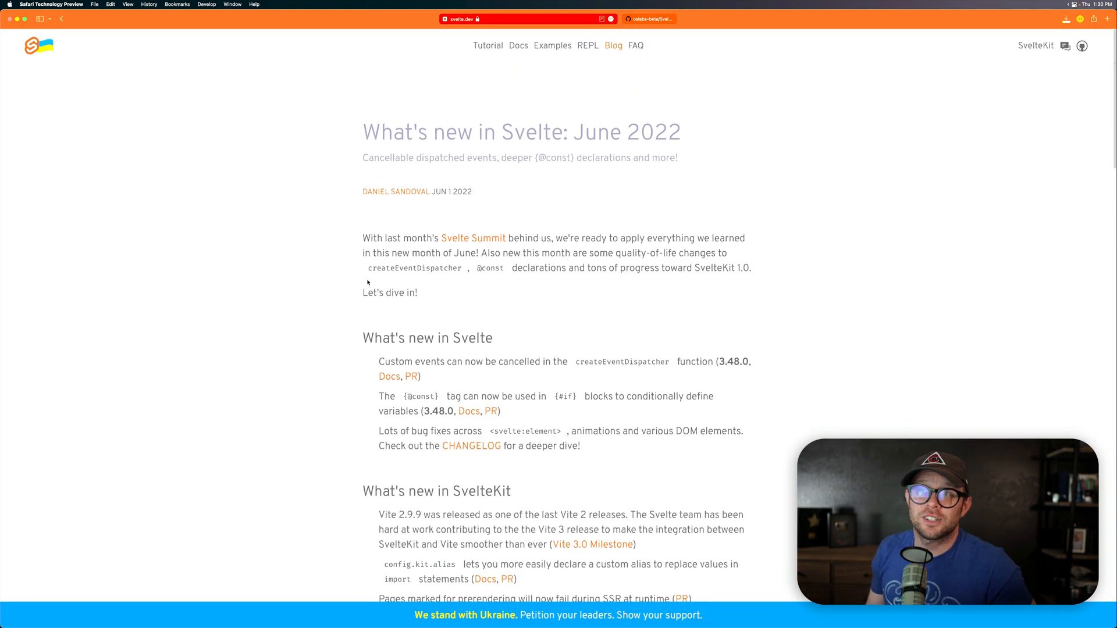